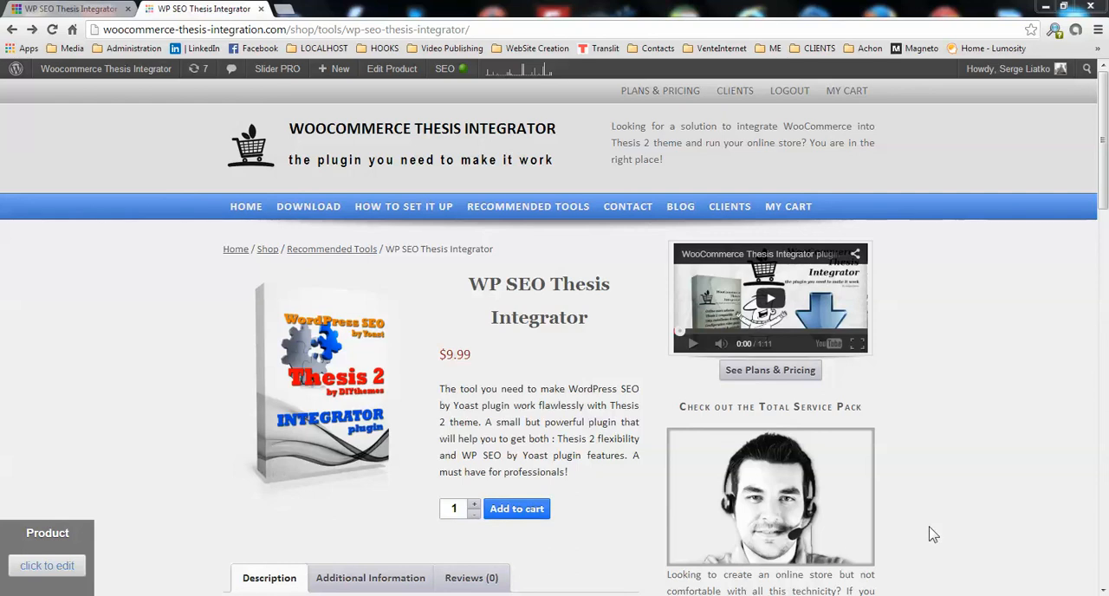
pyautogui.moveTo(679, 309)
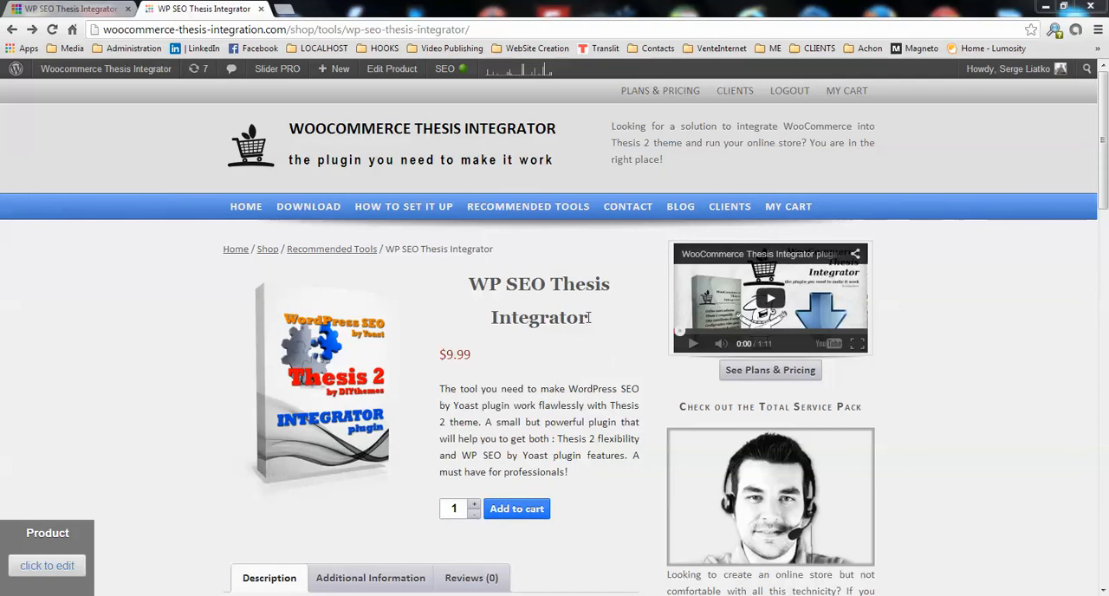
pyautogui.moveTo(598, 305)
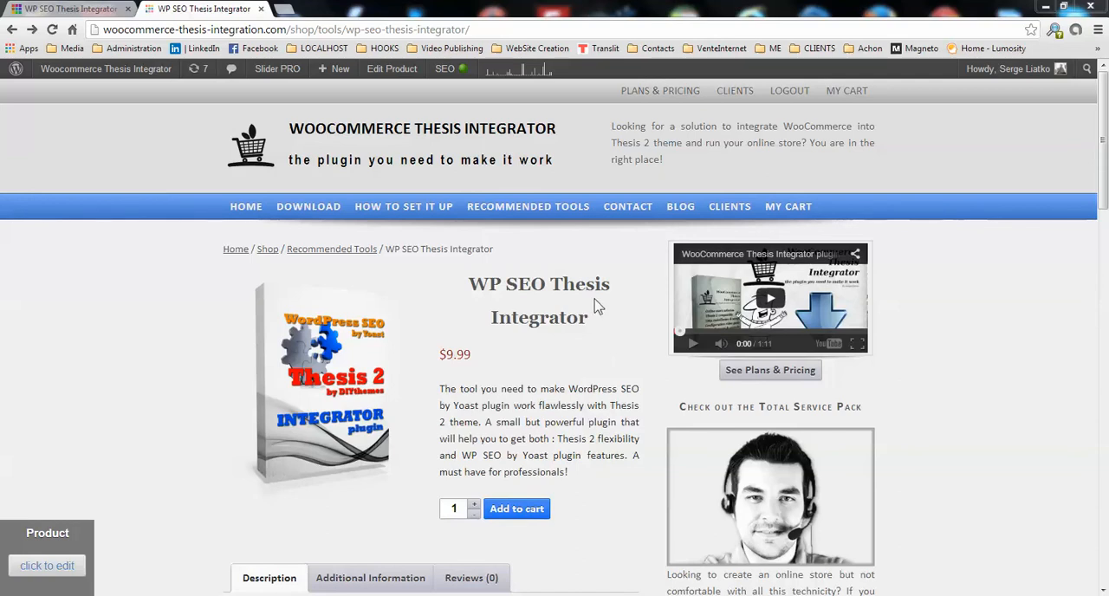
pyautogui.moveTo(604, 291)
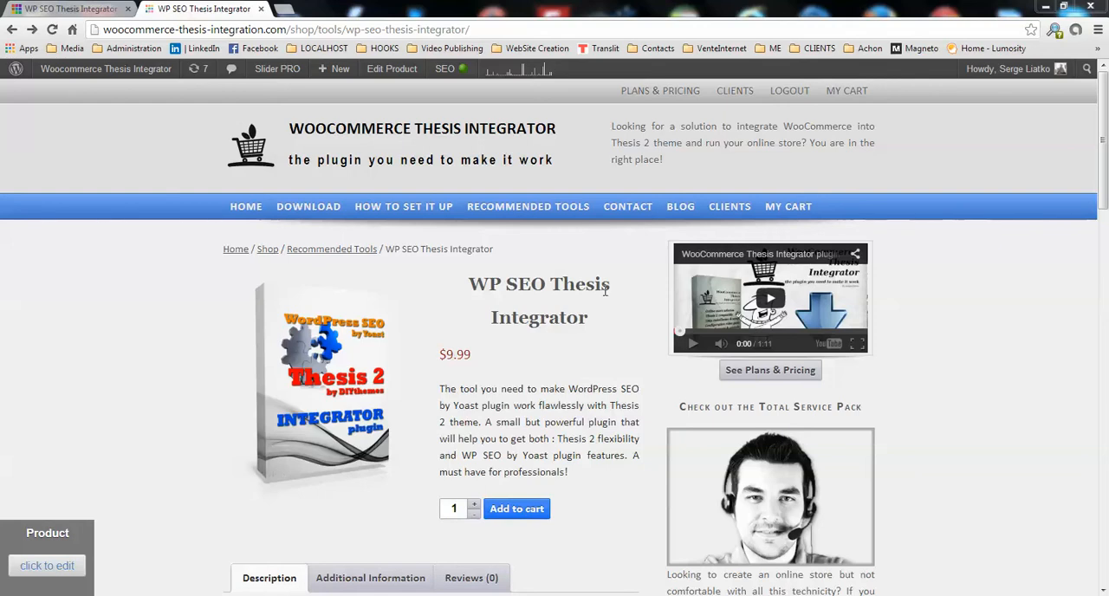
pyautogui.moveTo(603, 305)
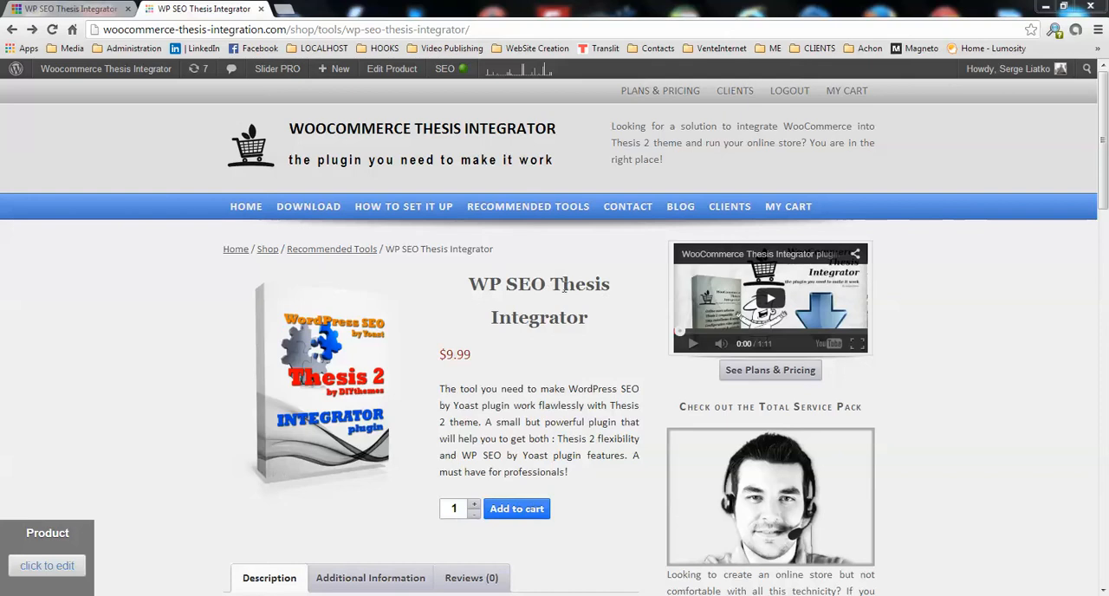
pyautogui.moveTo(565, 286)
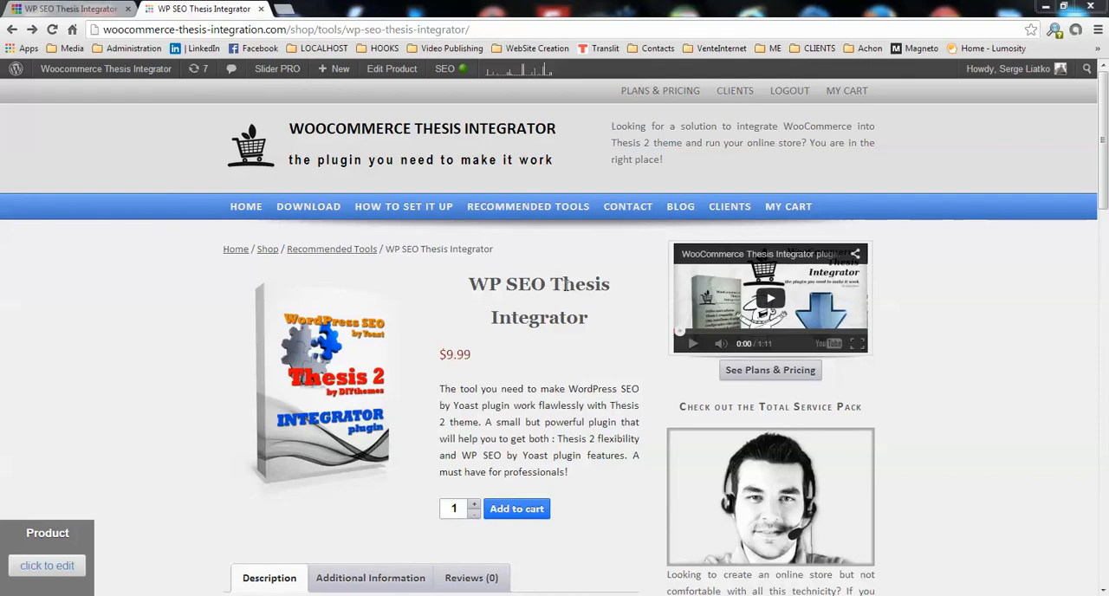
pyautogui.moveTo(586, 281)
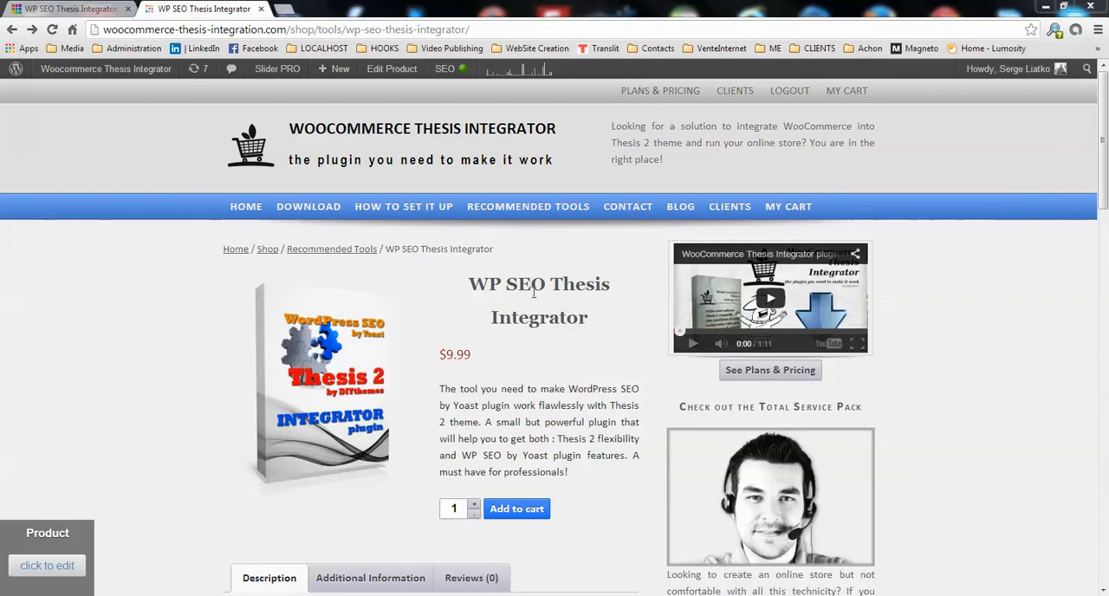
pyautogui.moveTo(579, 378)
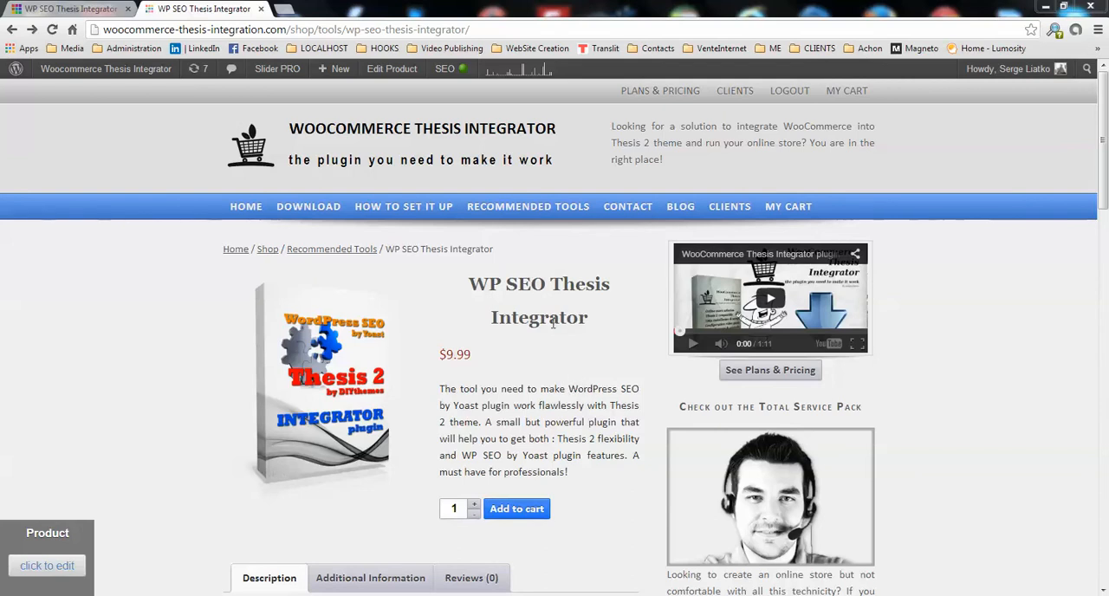
pyautogui.moveTo(547, 285)
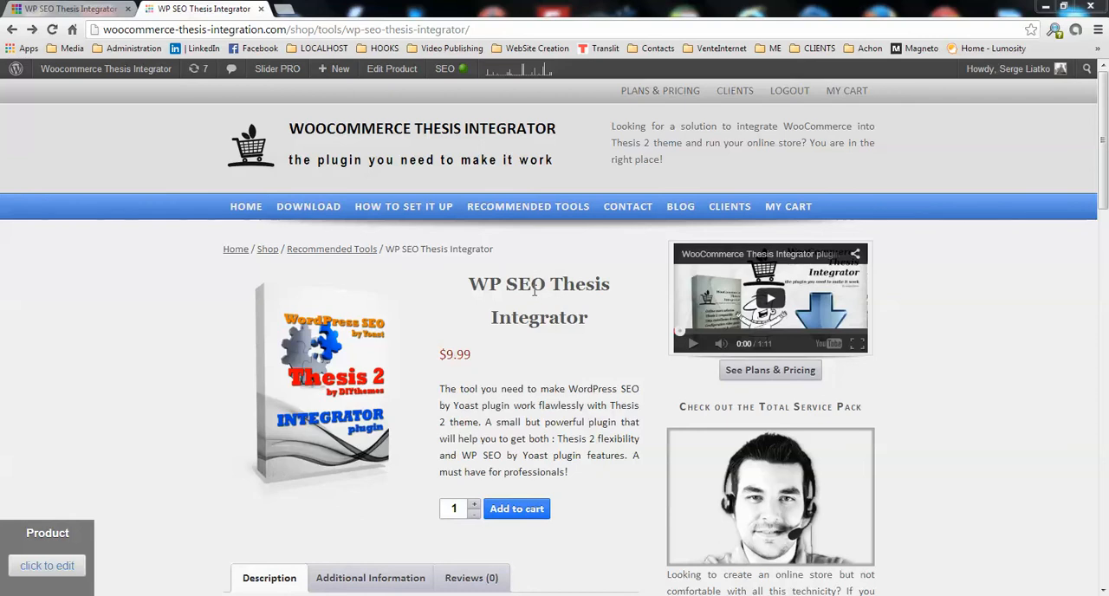
pyautogui.moveTo(590, 294)
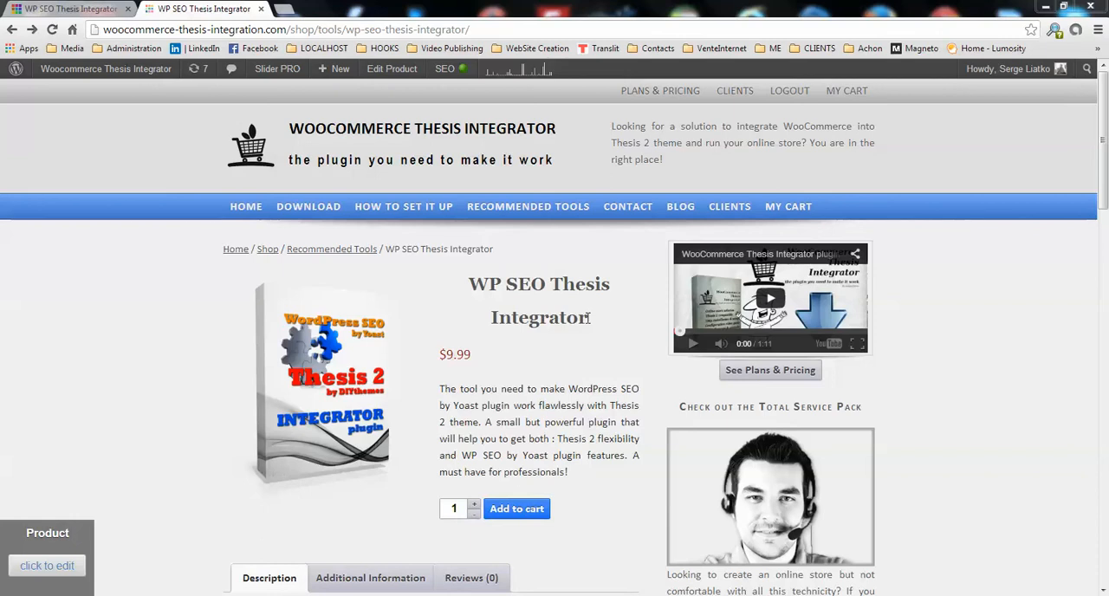
pyautogui.moveTo(587, 317)
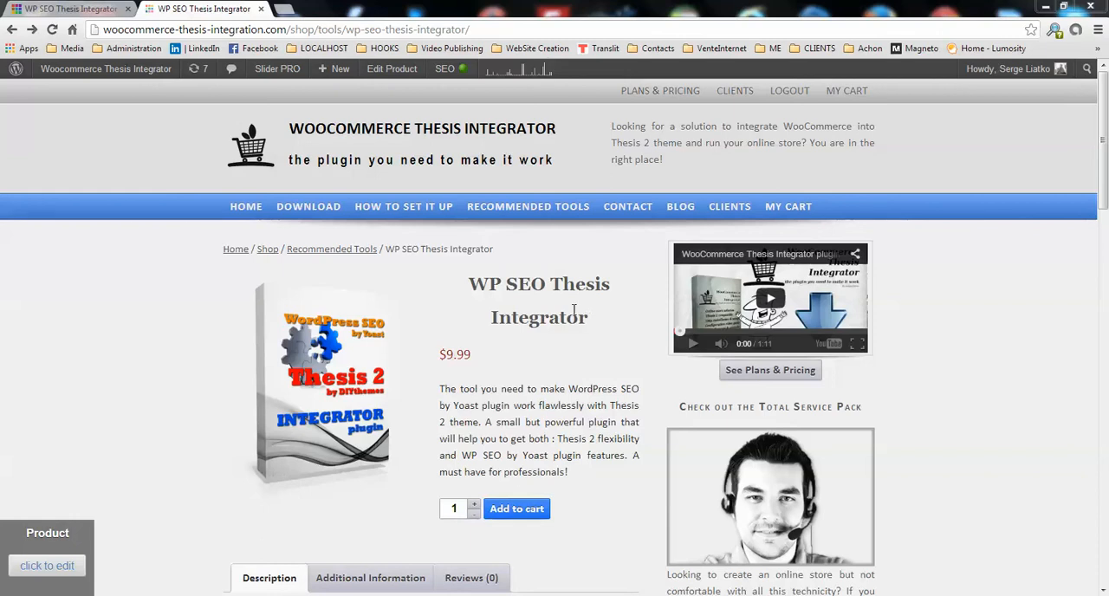
pyautogui.moveTo(581, 304)
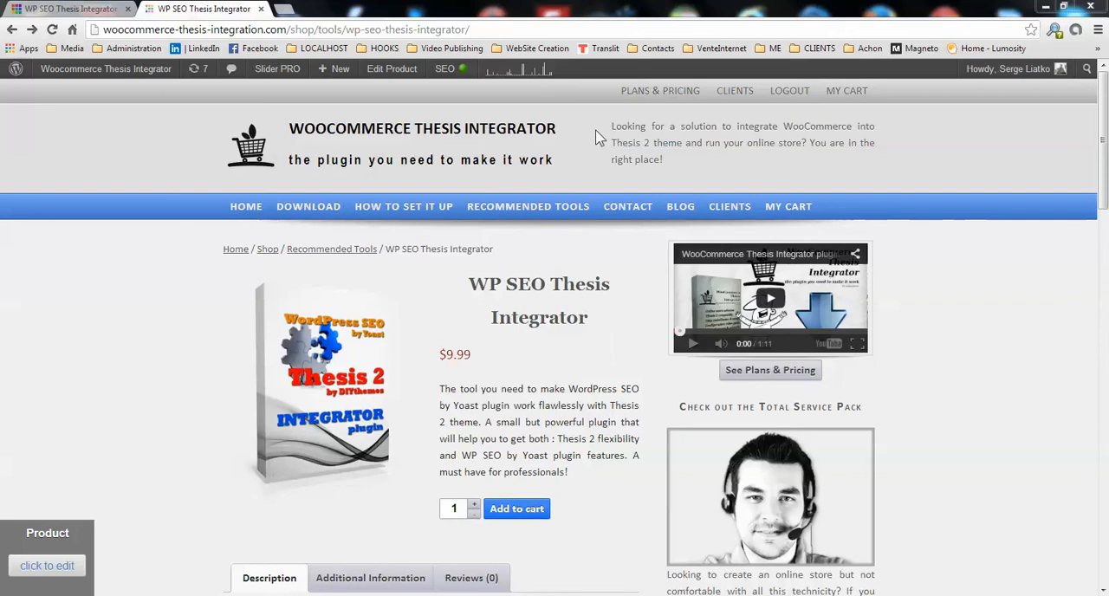
pyautogui.moveTo(398, 246)
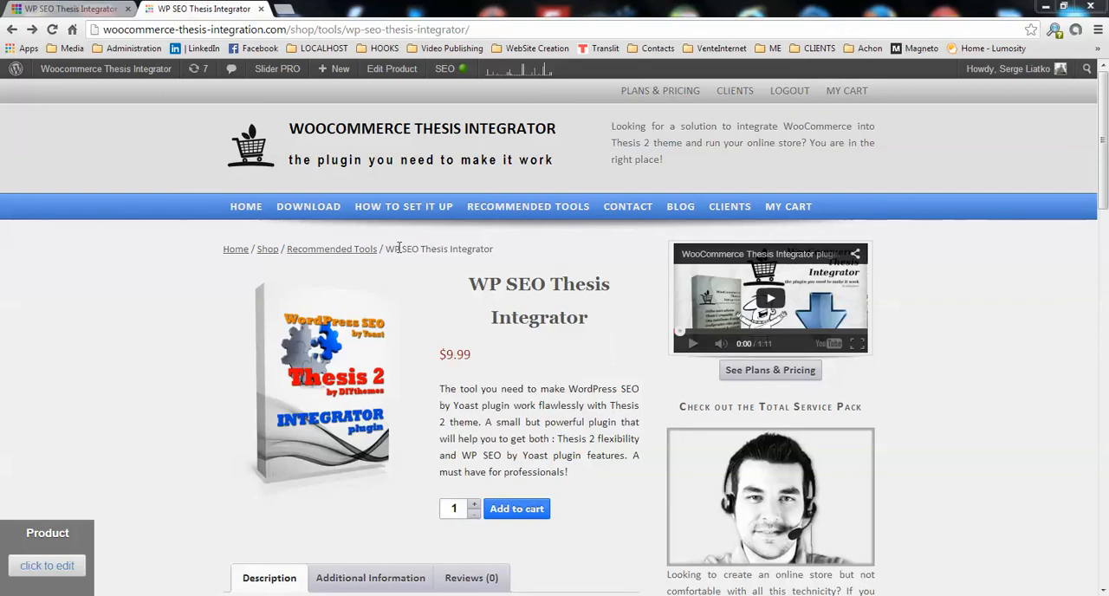
pyautogui.moveTo(561, 384)
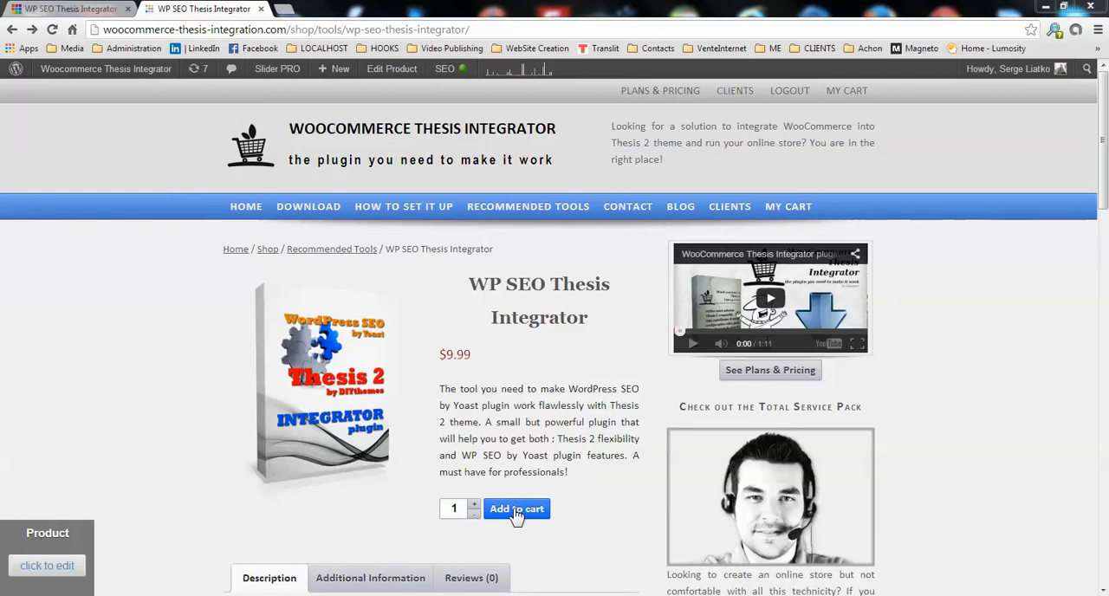
pyautogui.moveTo(561, 238)
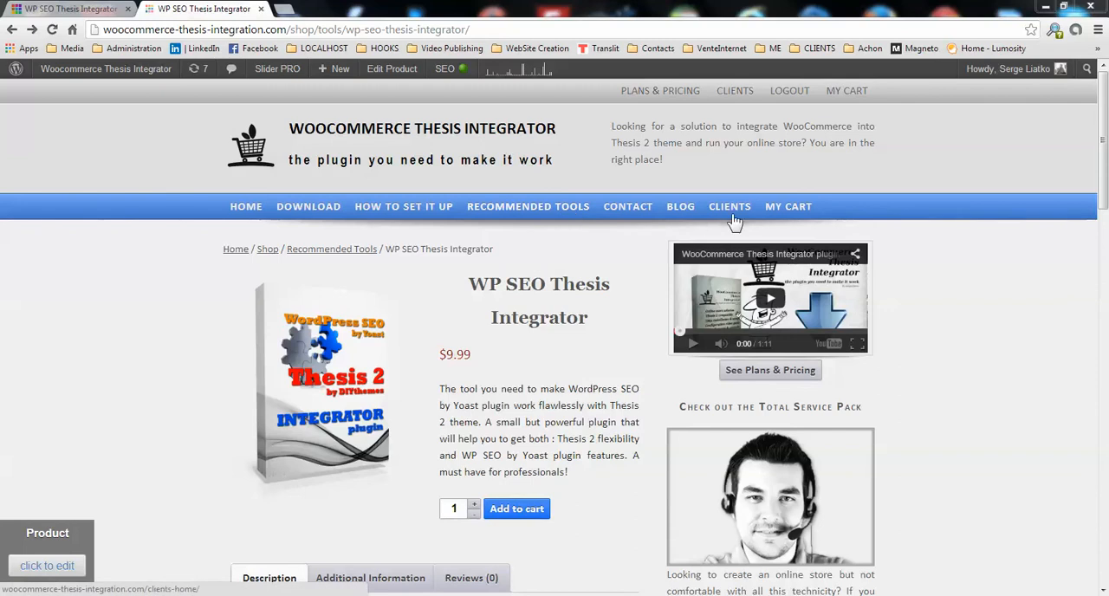
# - Download the WP SEO Thesis Integrator zip from the Clients page's available downloads
pyautogui.click(730, 206)
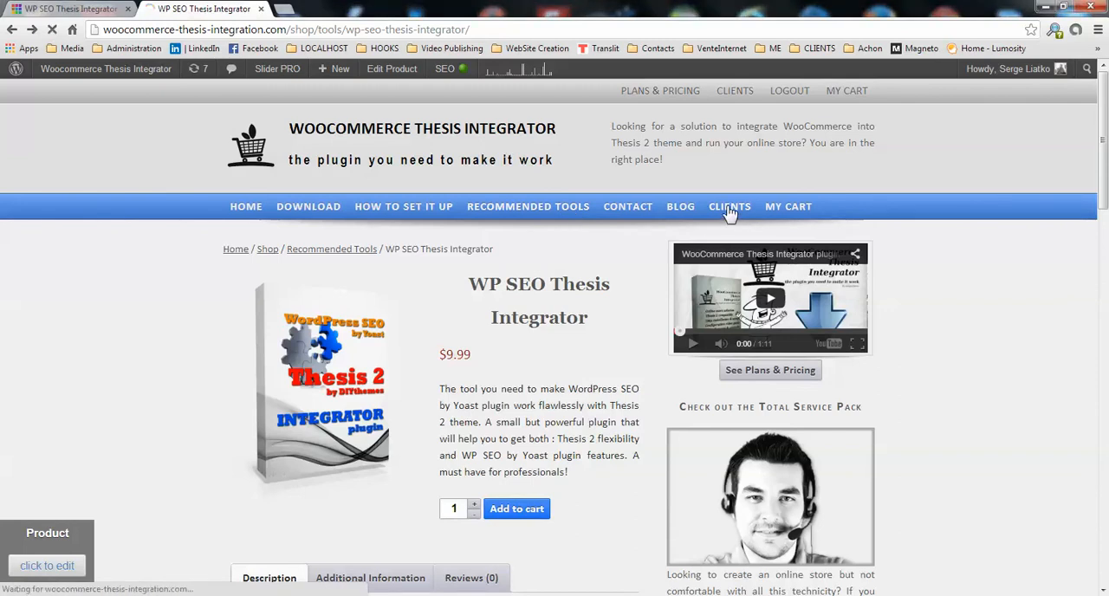
pyautogui.click(730, 206)
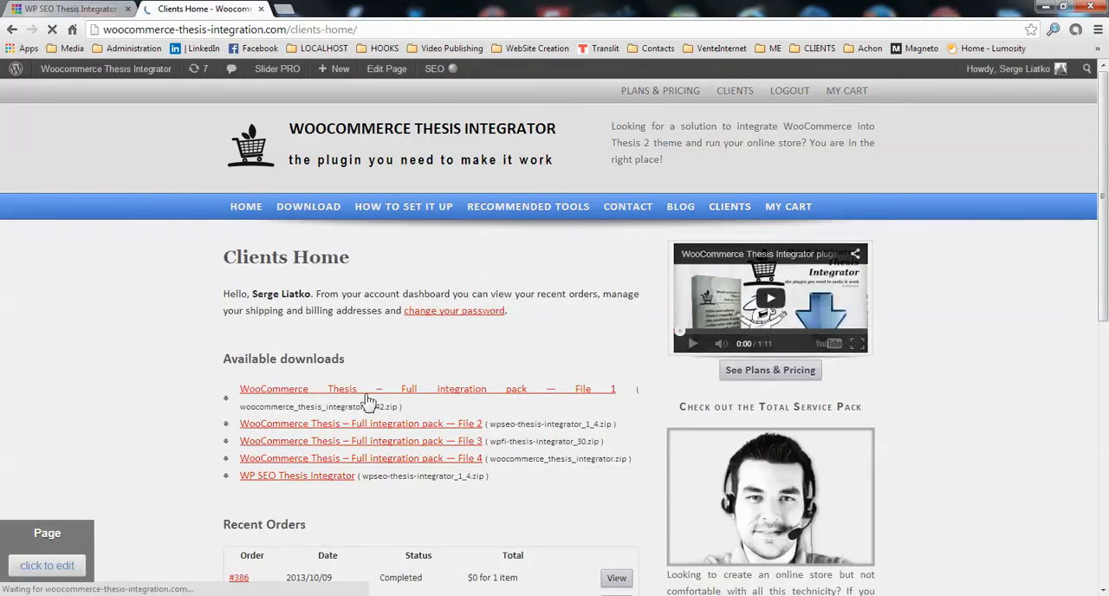
pyautogui.scroll(-3)
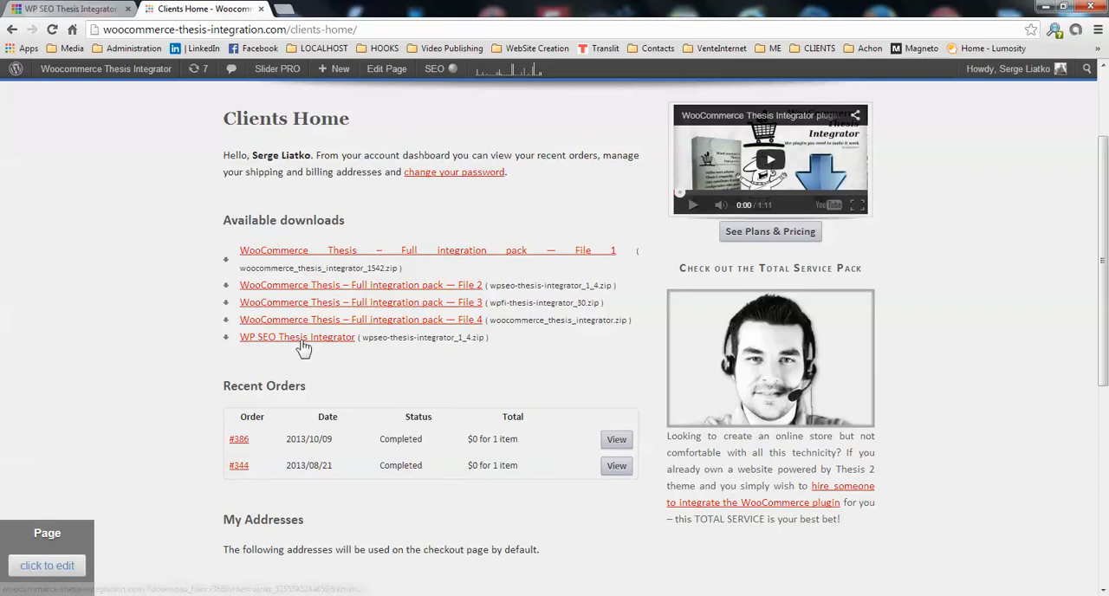
pyautogui.moveTo(270, 336)
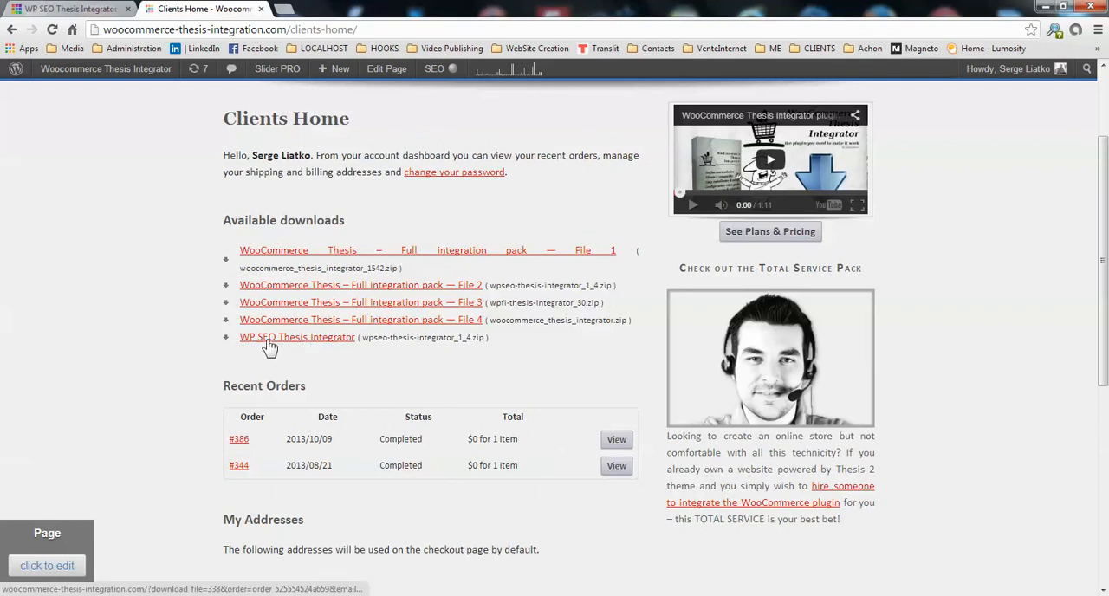
pyautogui.moveTo(303, 347)
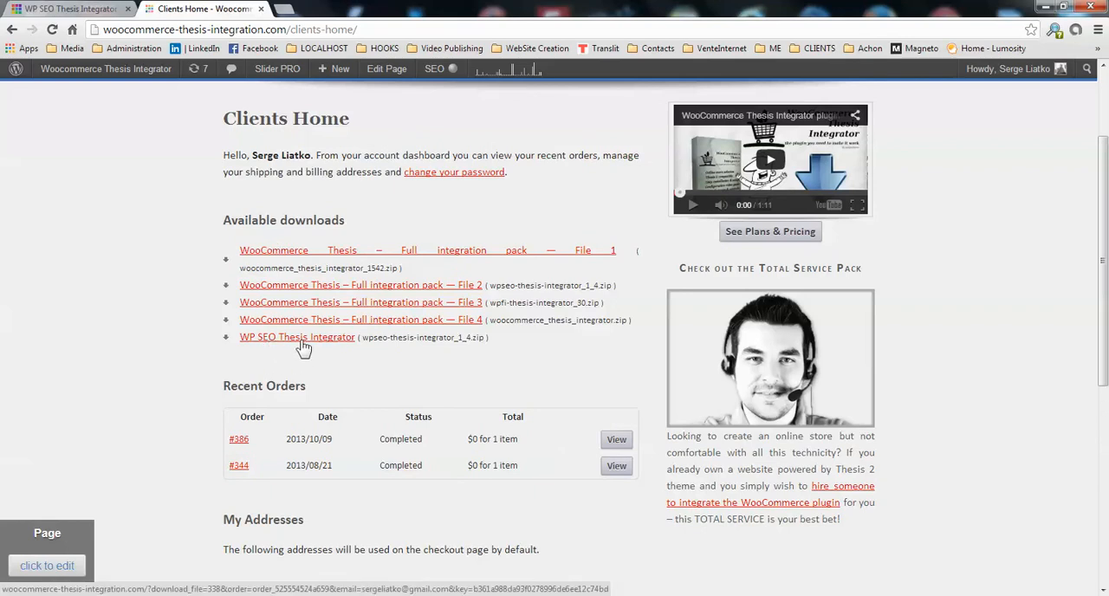
pyautogui.click(297, 336)
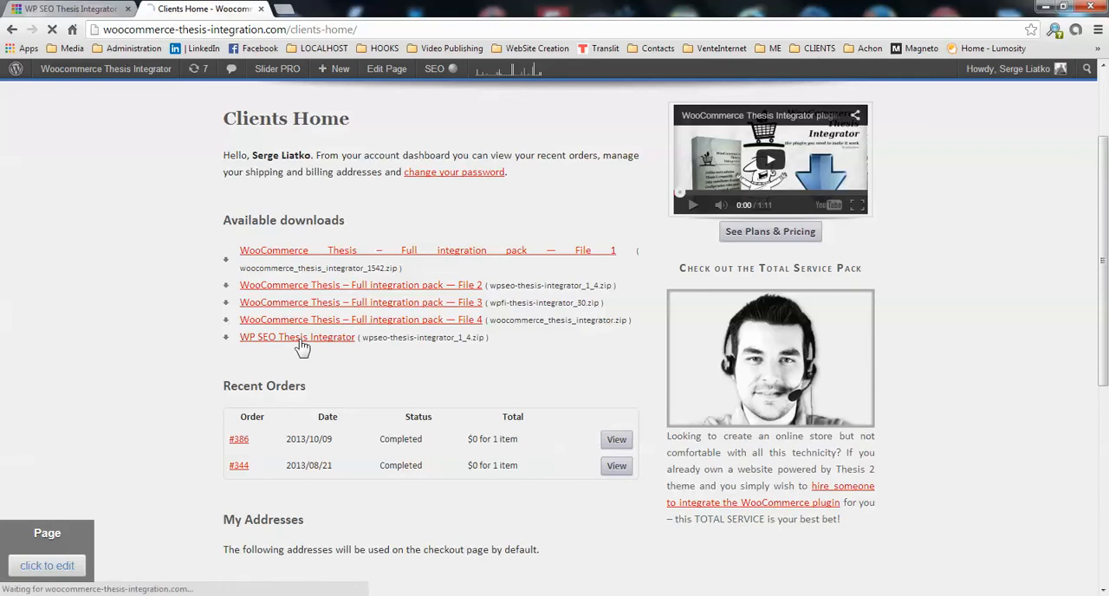
pyautogui.click(298, 336)
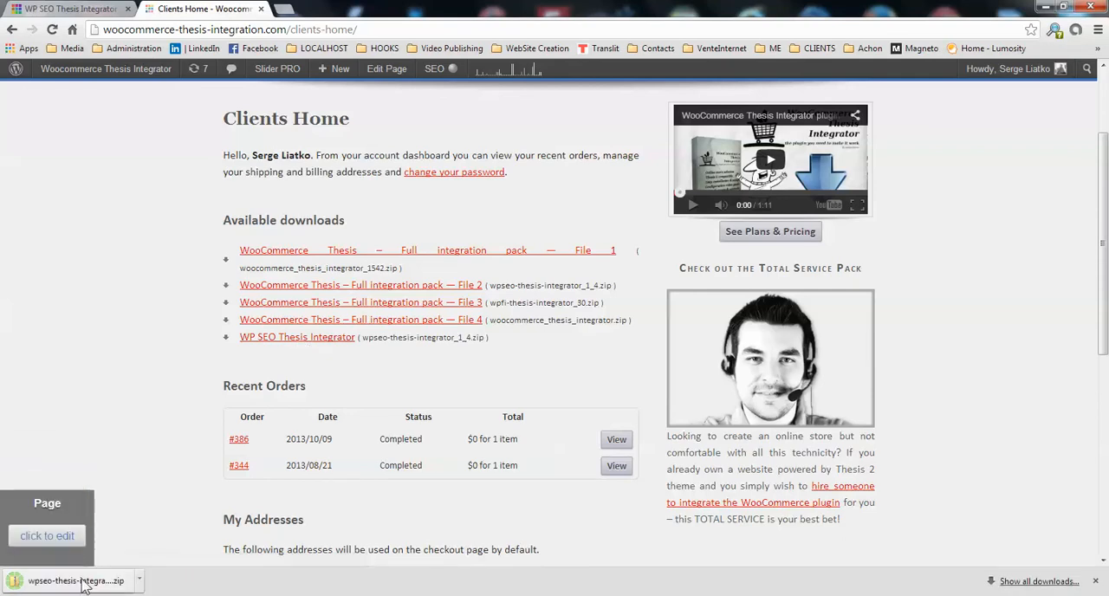
pyautogui.moveTo(121, 587)
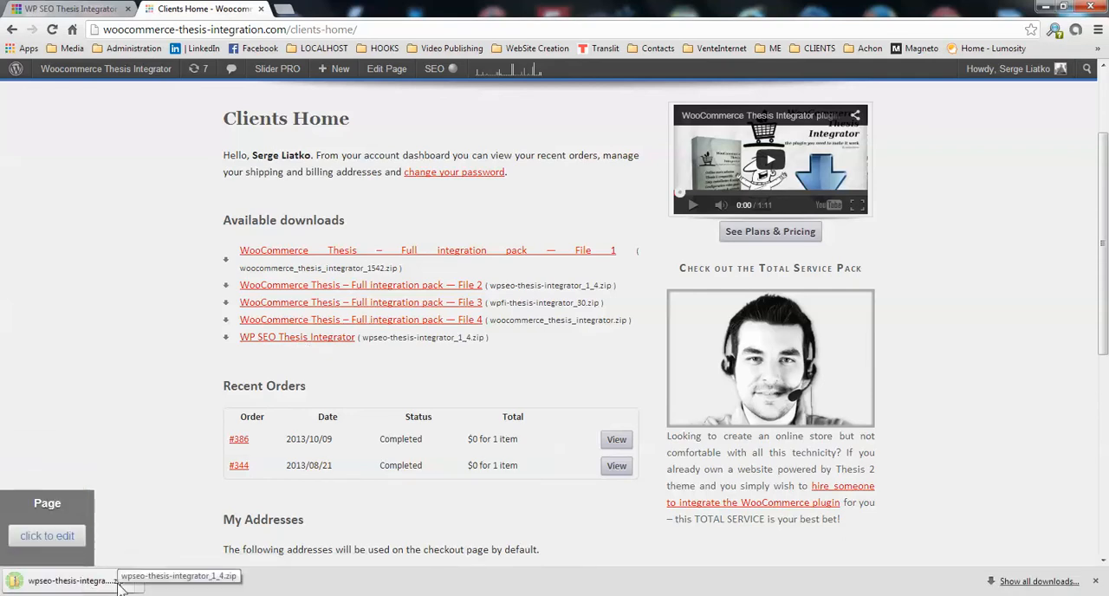
pyautogui.moveTo(172, 336)
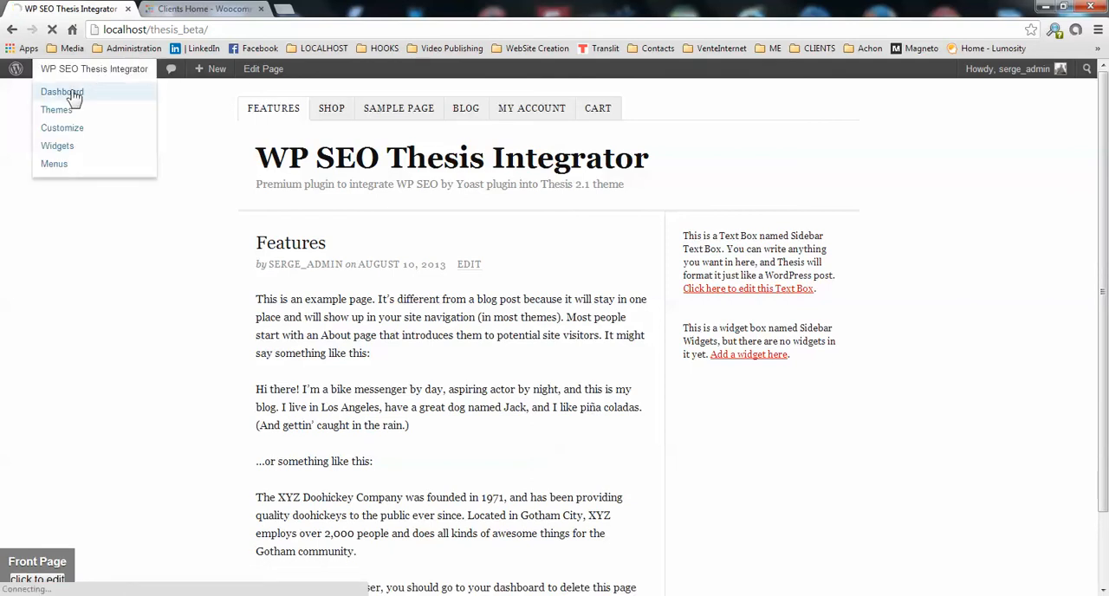
# - Go to the admin Dashboard and then to Plugins > Add New
pyautogui.click(62, 92)
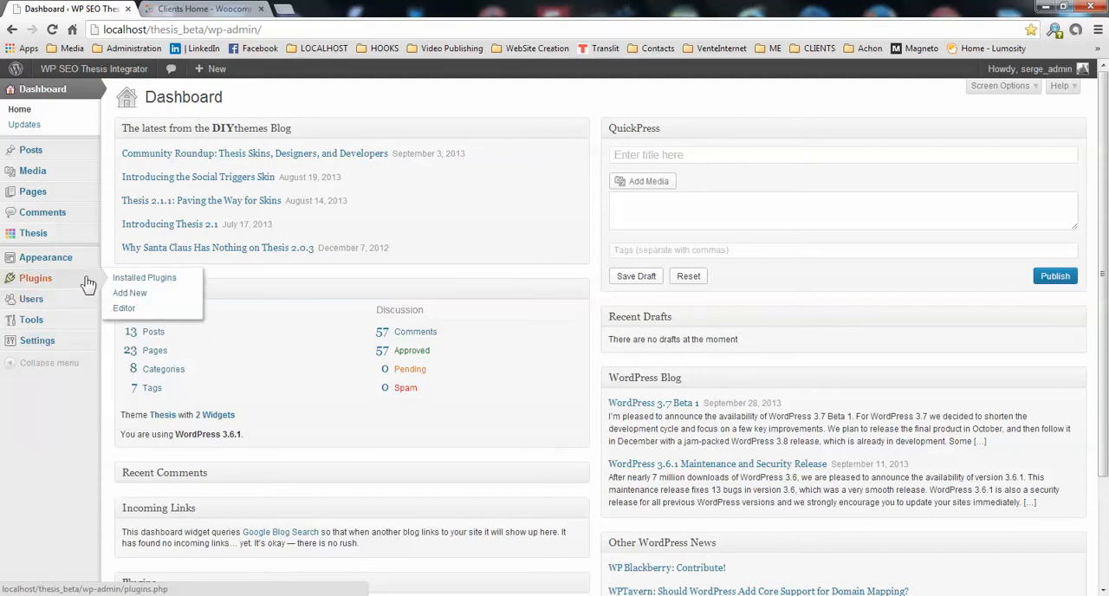
pyautogui.click(130, 293)
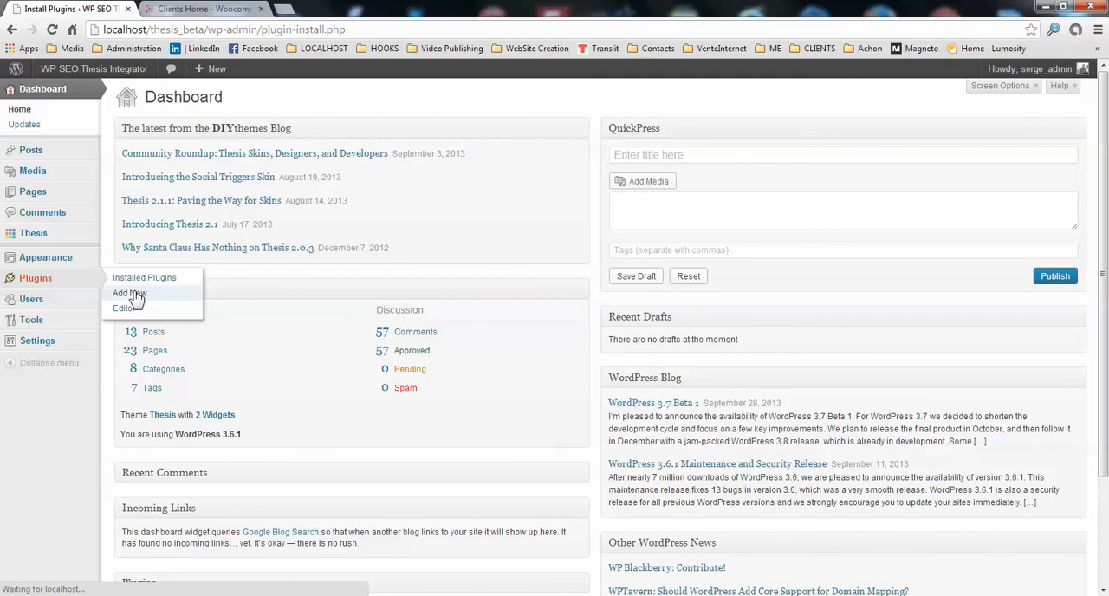
pyautogui.click(128, 293)
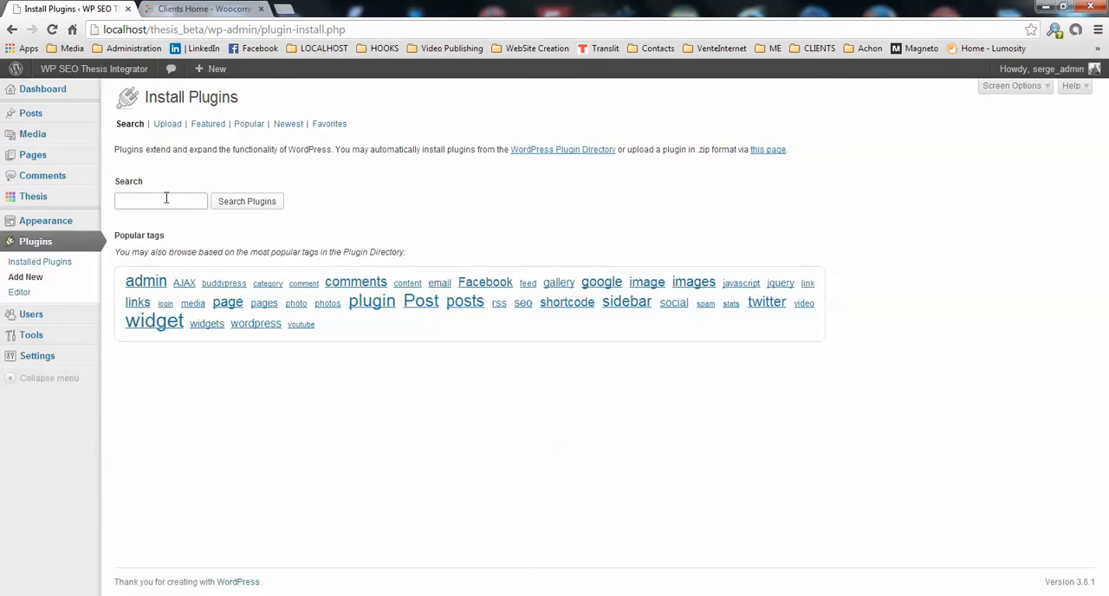
# - Search the plugin directory for 'wp seo by yoast'
pyautogui.write('WP SEO')
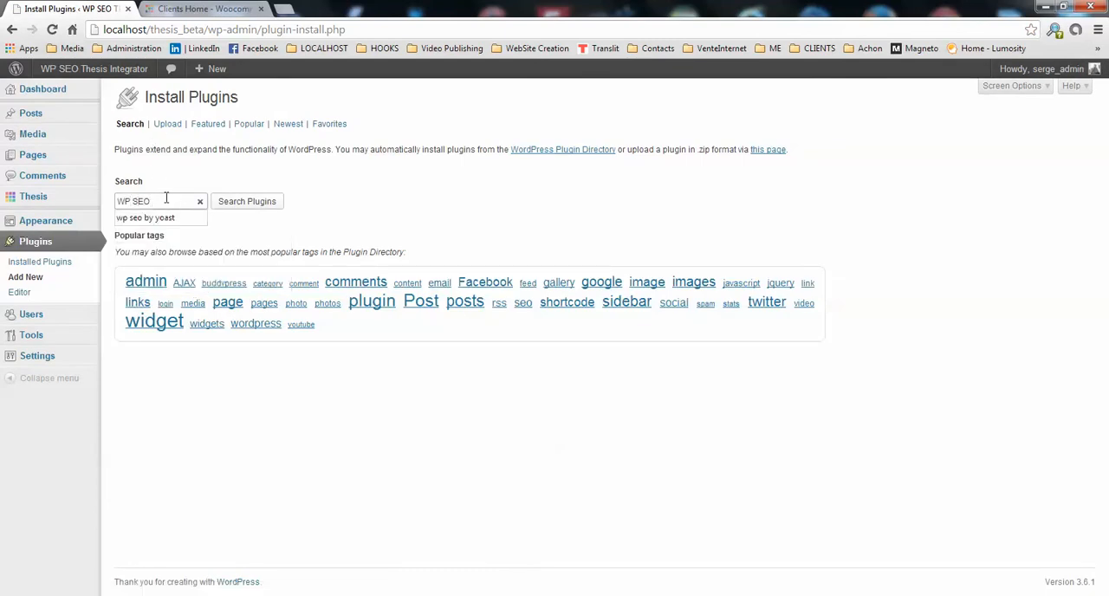
pyautogui.click(160, 218)
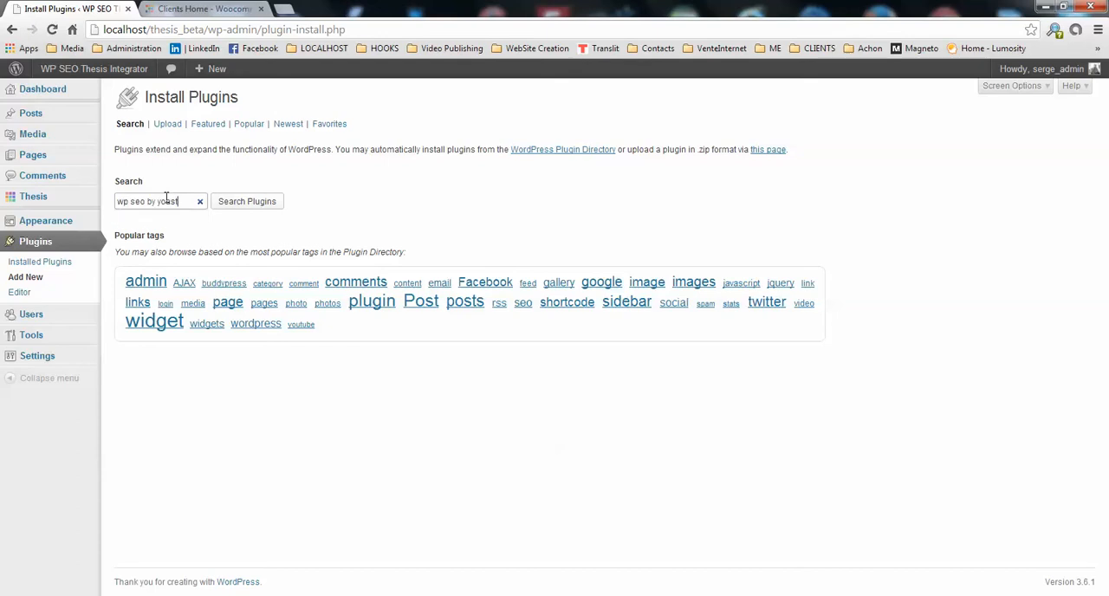
pyautogui.click(246, 201)
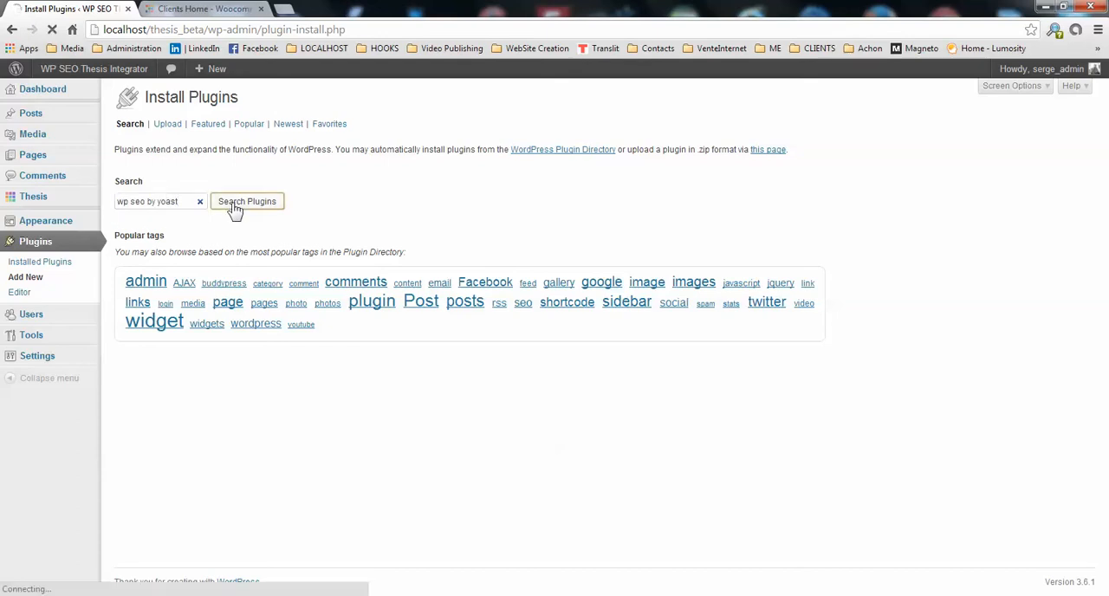
pyautogui.click(246, 201)
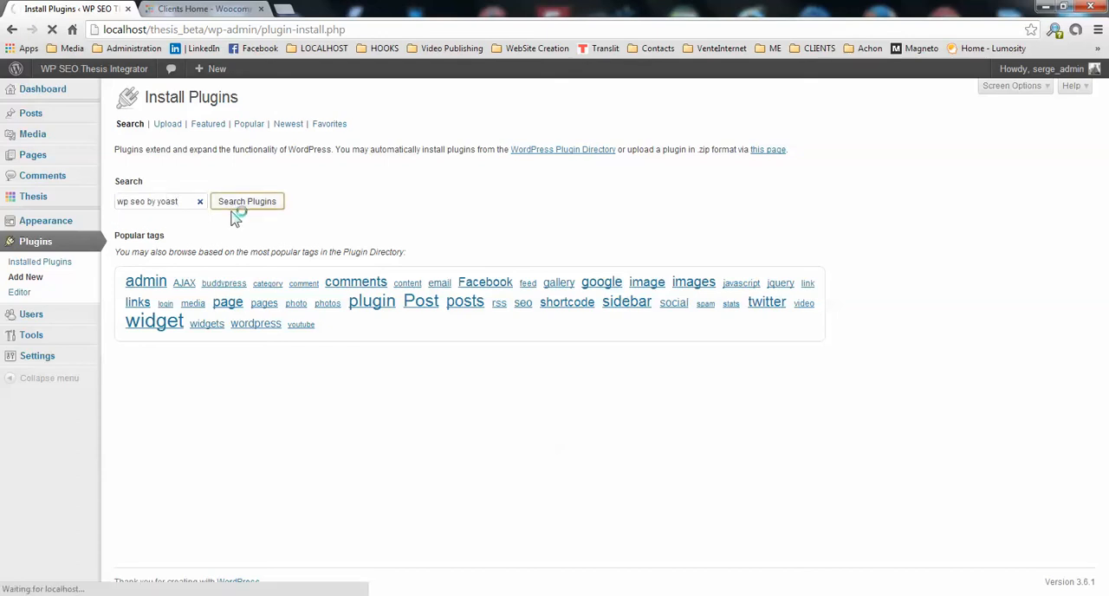
pyautogui.click(246, 201)
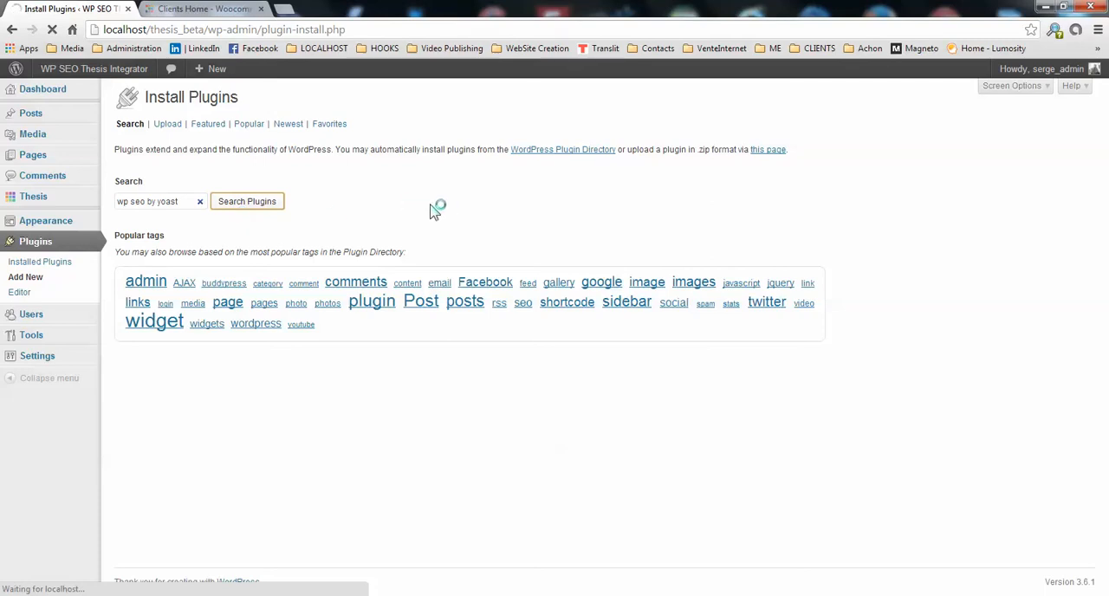
pyautogui.click(246, 201)
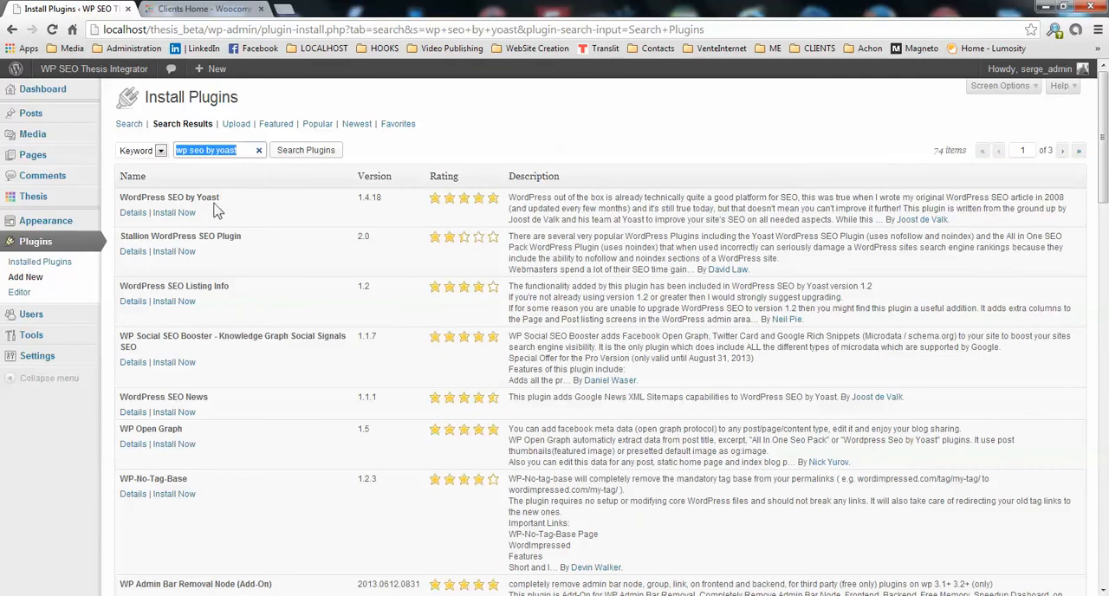
pyautogui.moveTo(224, 215)
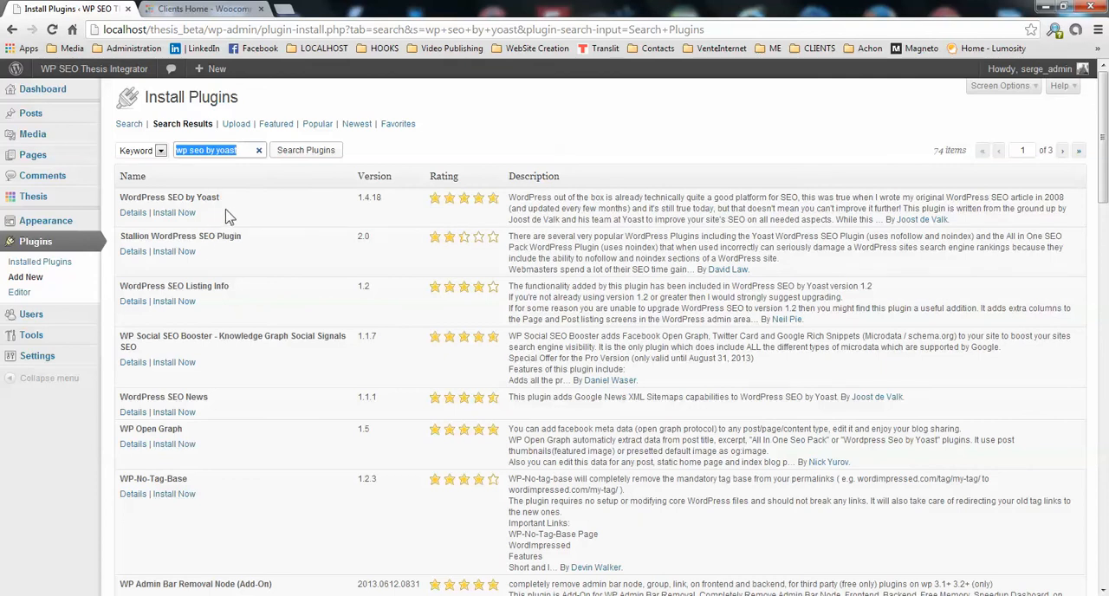
pyautogui.moveTo(229, 215)
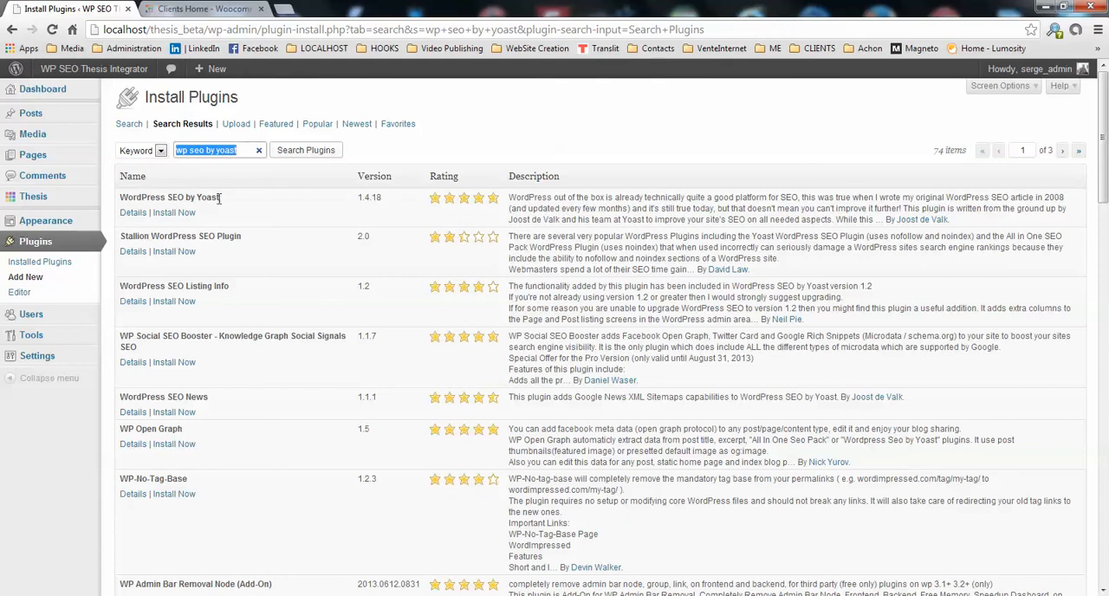
pyautogui.moveTo(919, 218)
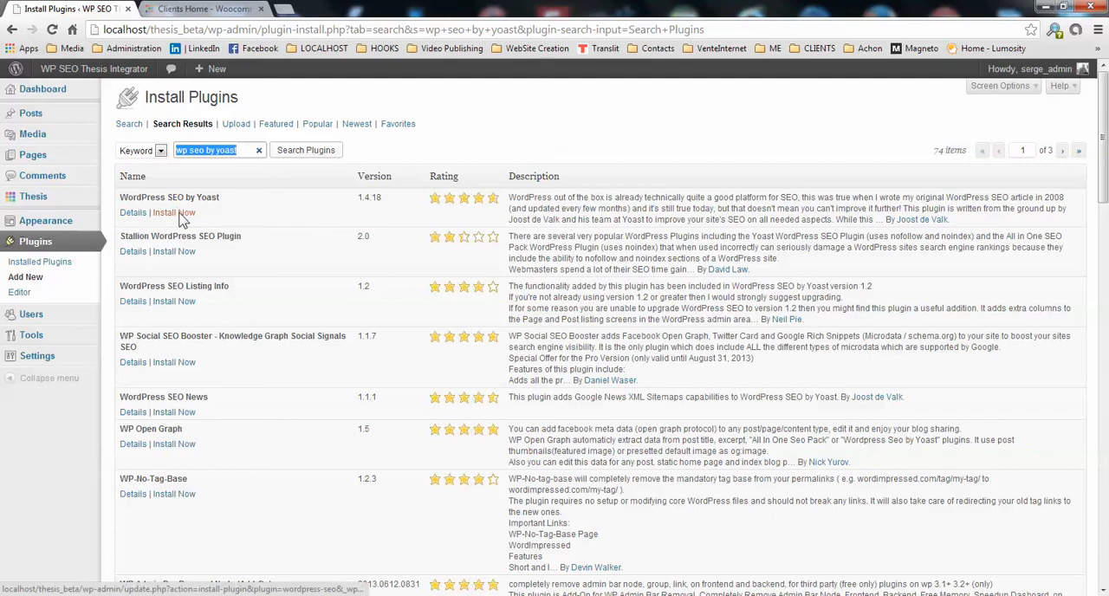
# - Start installing WordPress SEO by Yoast 1.4.18 via Install Now
pyautogui.click(173, 213)
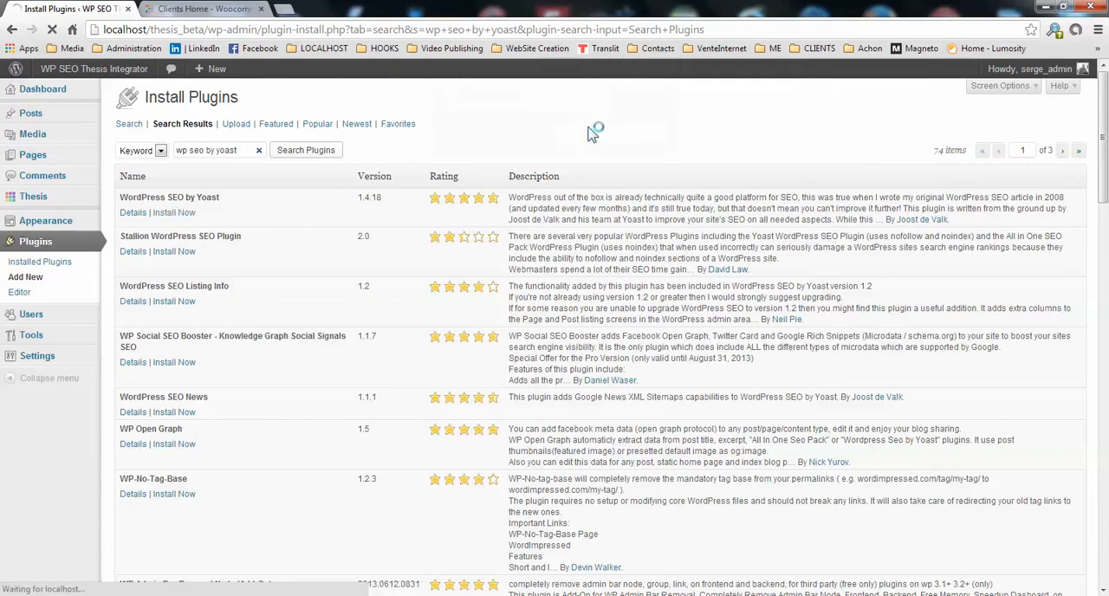
pyautogui.click(174, 213)
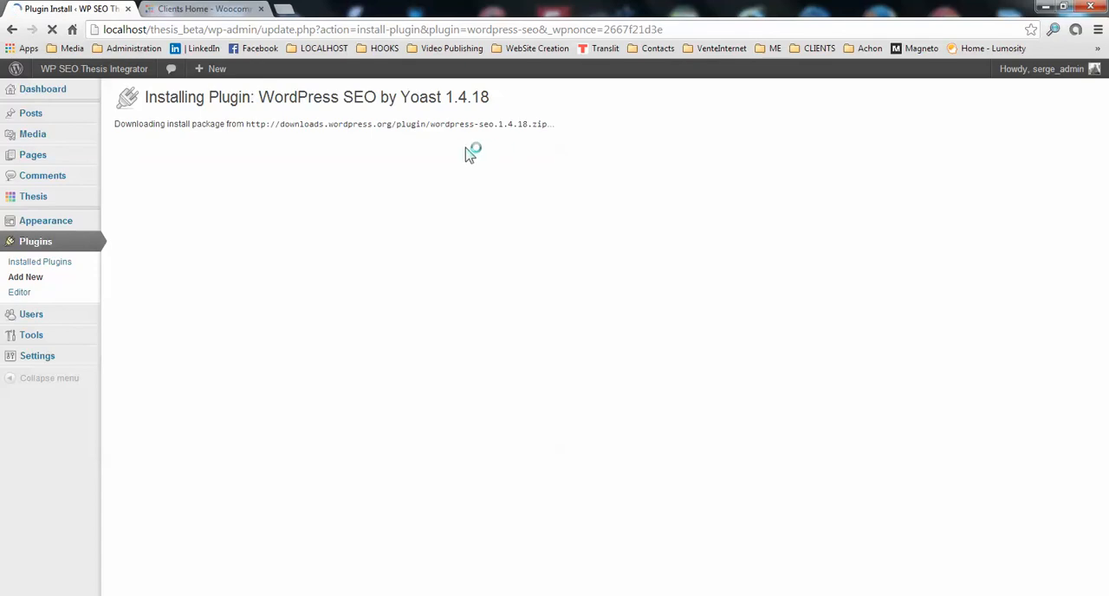
pyautogui.moveTo(406, 154)
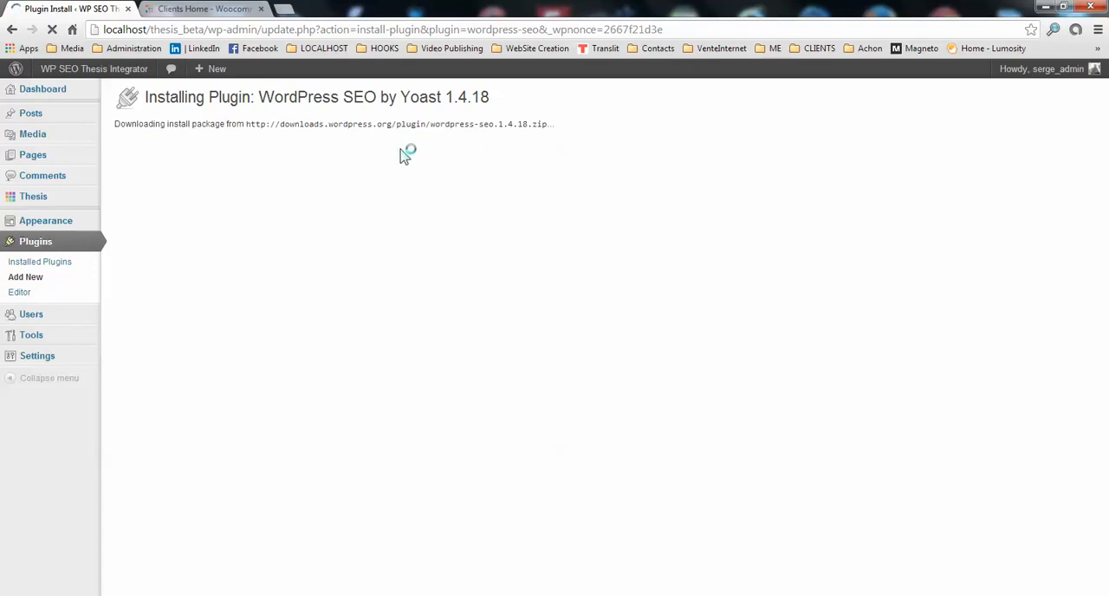
pyautogui.moveTo(142, 218)
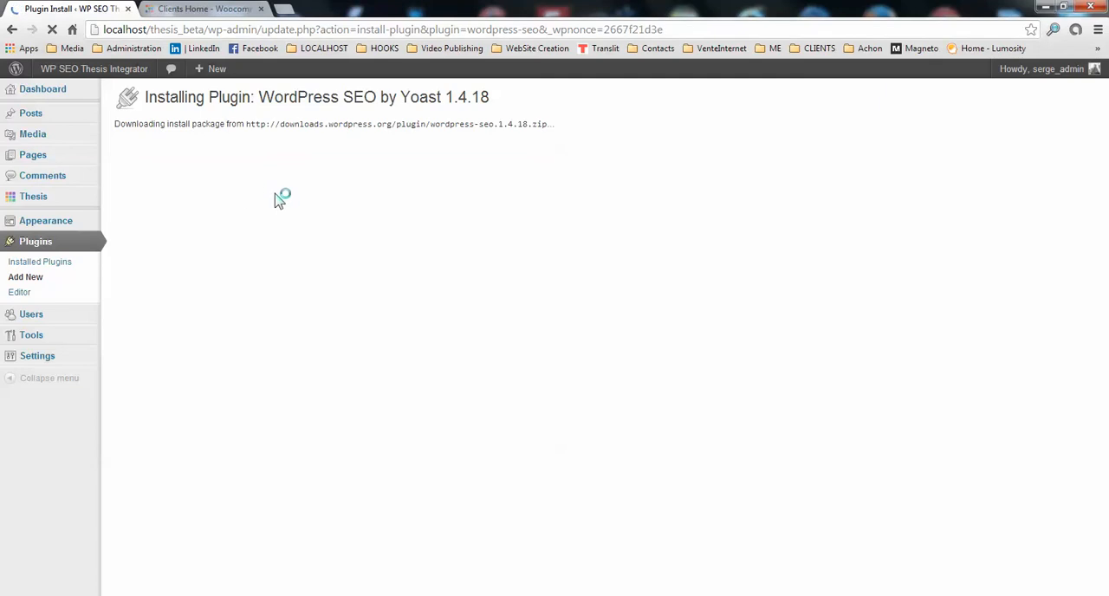
pyautogui.moveTo(298, 189)
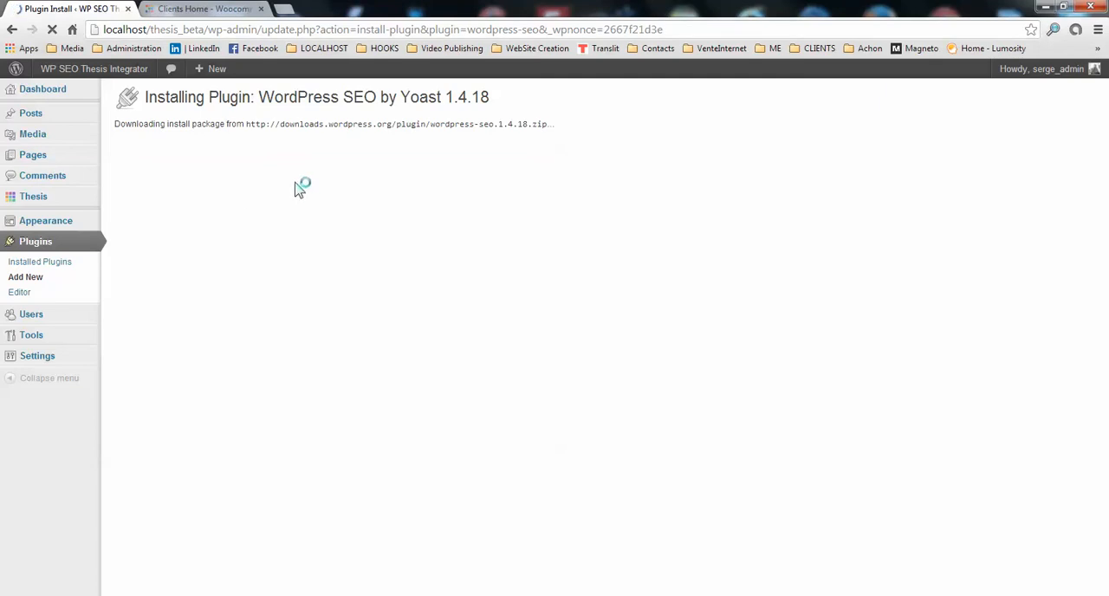
pyautogui.moveTo(302, 194)
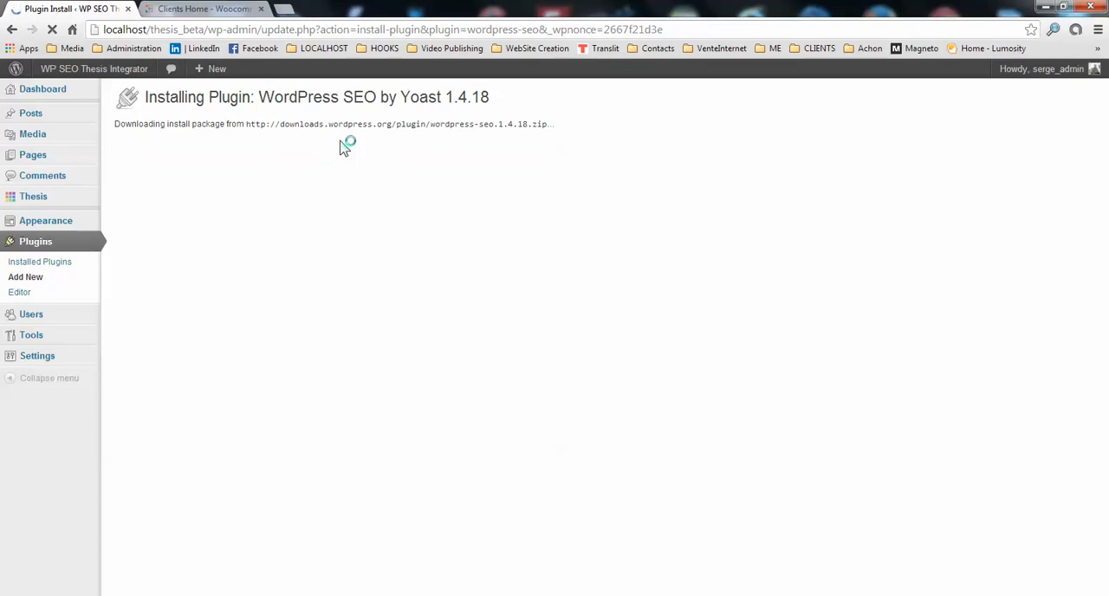
pyautogui.moveTo(302, 125)
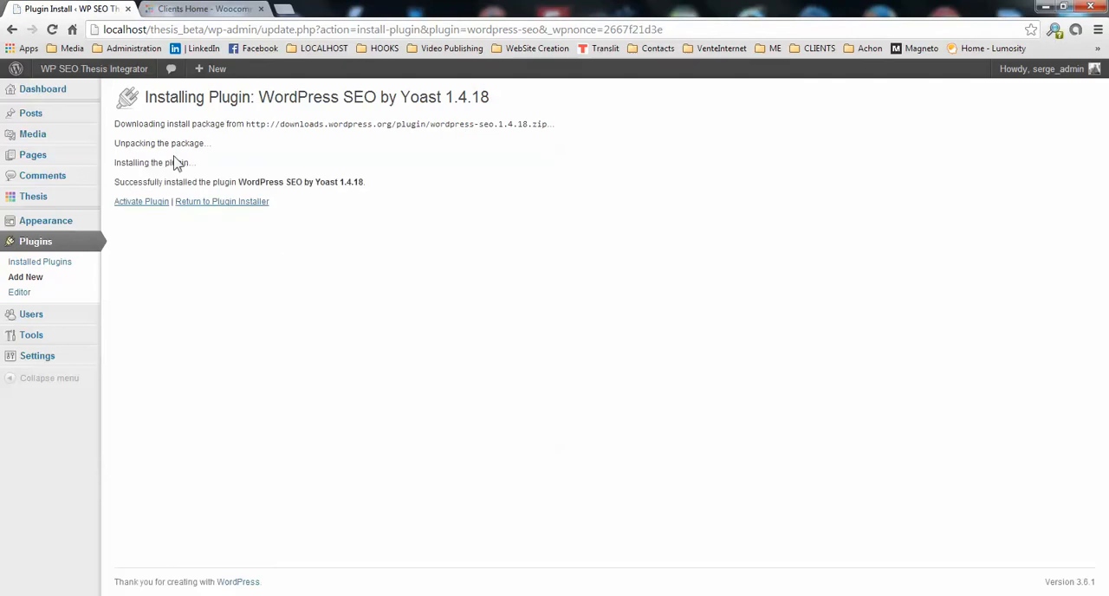
pyautogui.moveTo(142, 201)
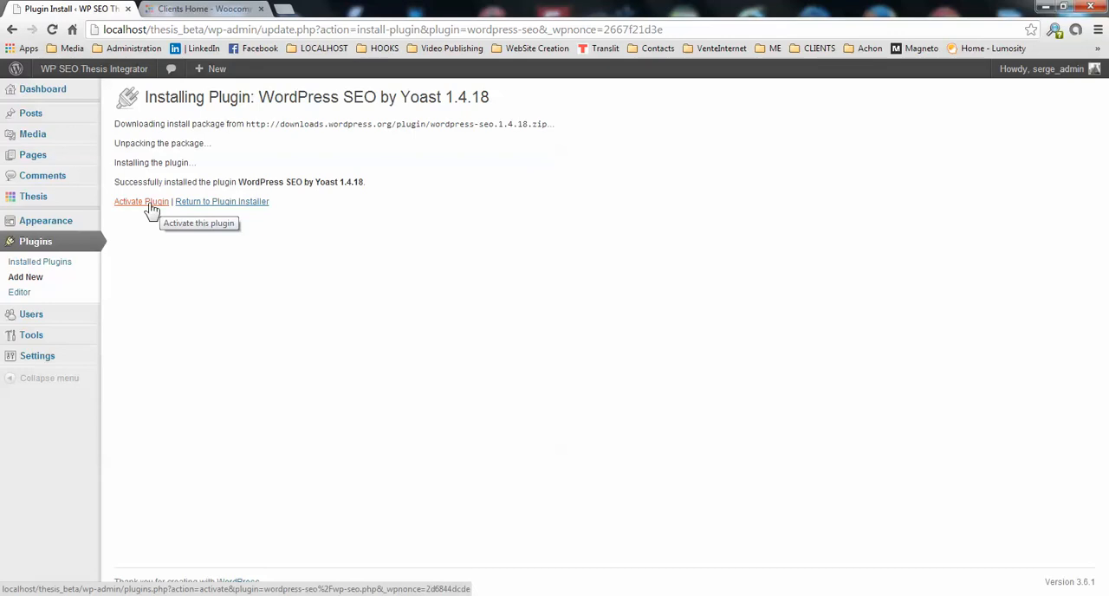
# - Activate WordPress SEO by Yoast and choose 'Do not allow tracking'
pyautogui.click(142, 201)
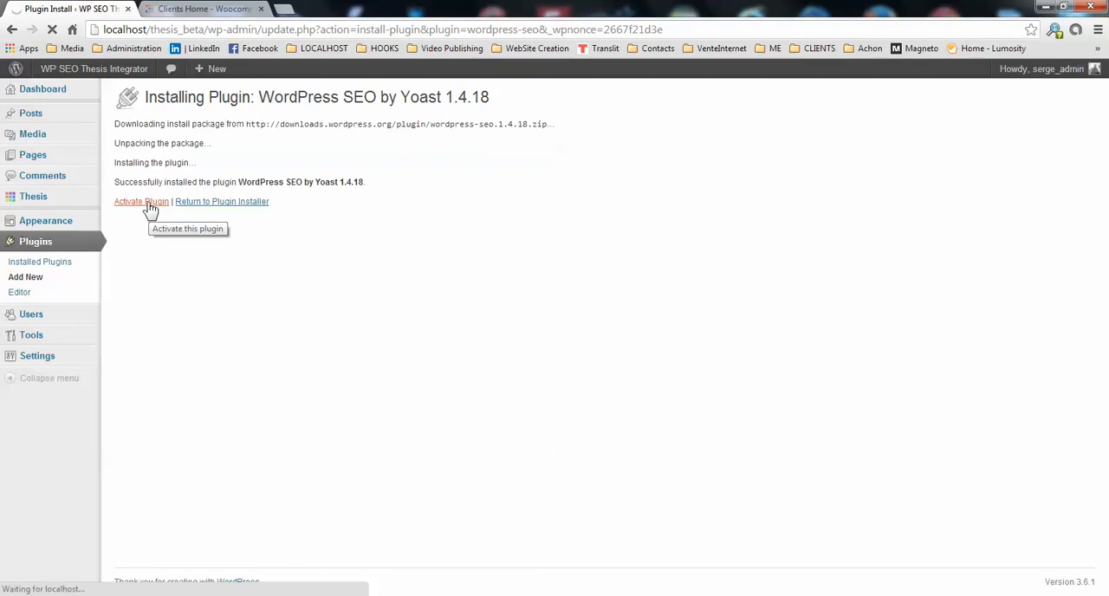
pyautogui.click(142, 201)
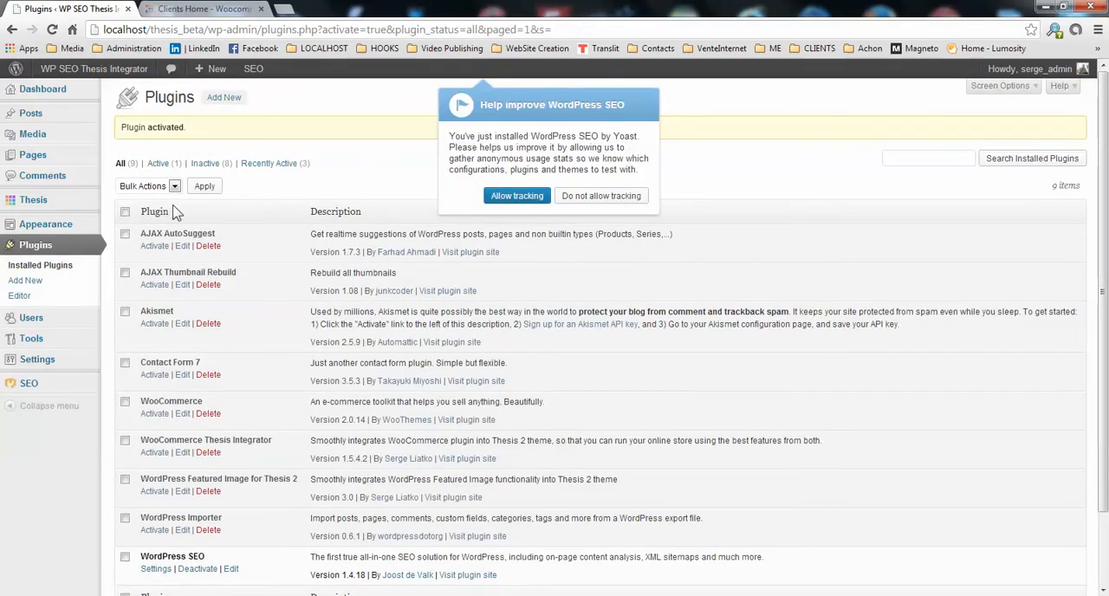
pyautogui.moveTo(558, 217)
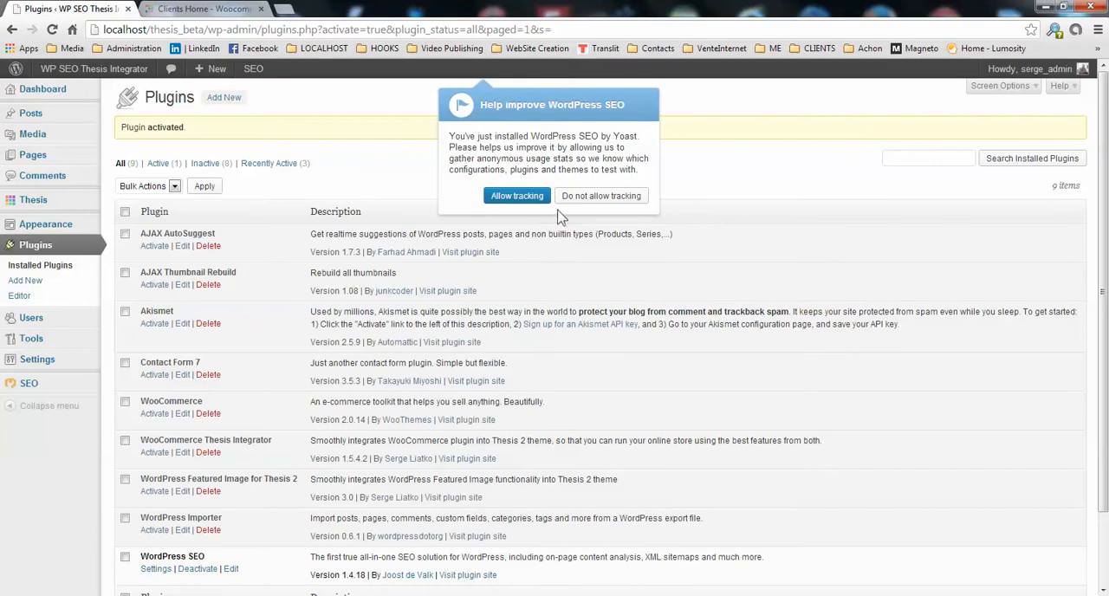
pyautogui.click(602, 196)
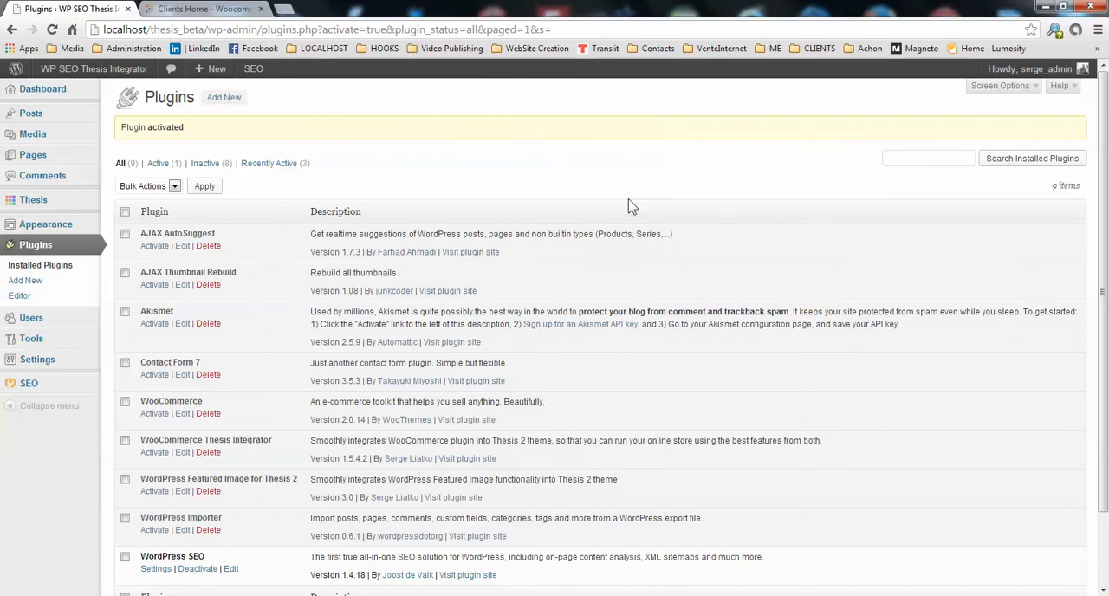
pyautogui.scroll(-3)
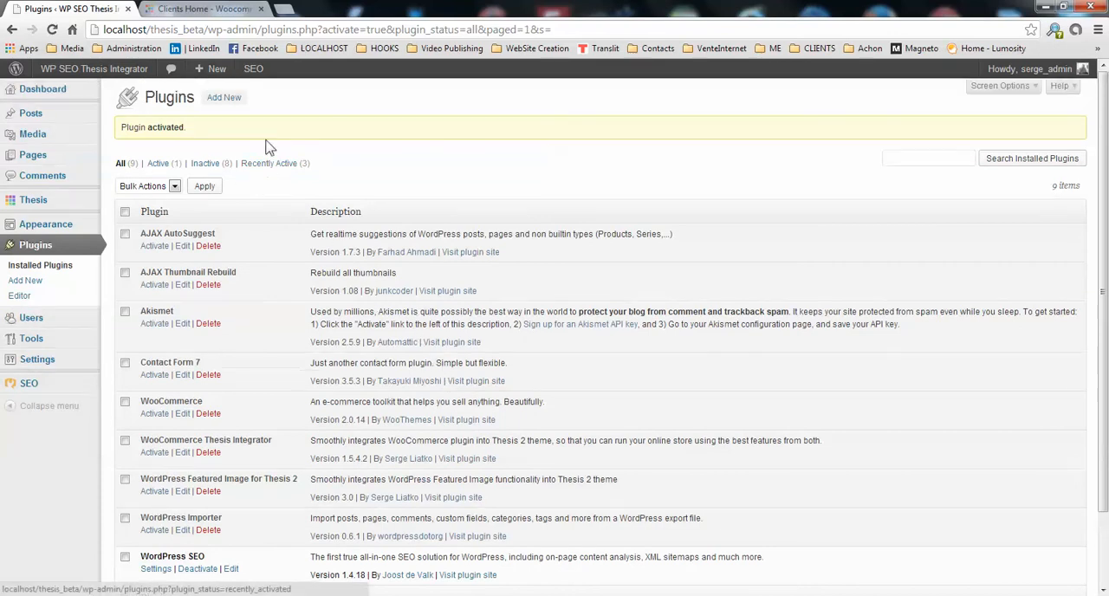
# - Return to Add New, dismiss the SEO tour popup and switch to the Upload form
pyautogui.click(224, 97)
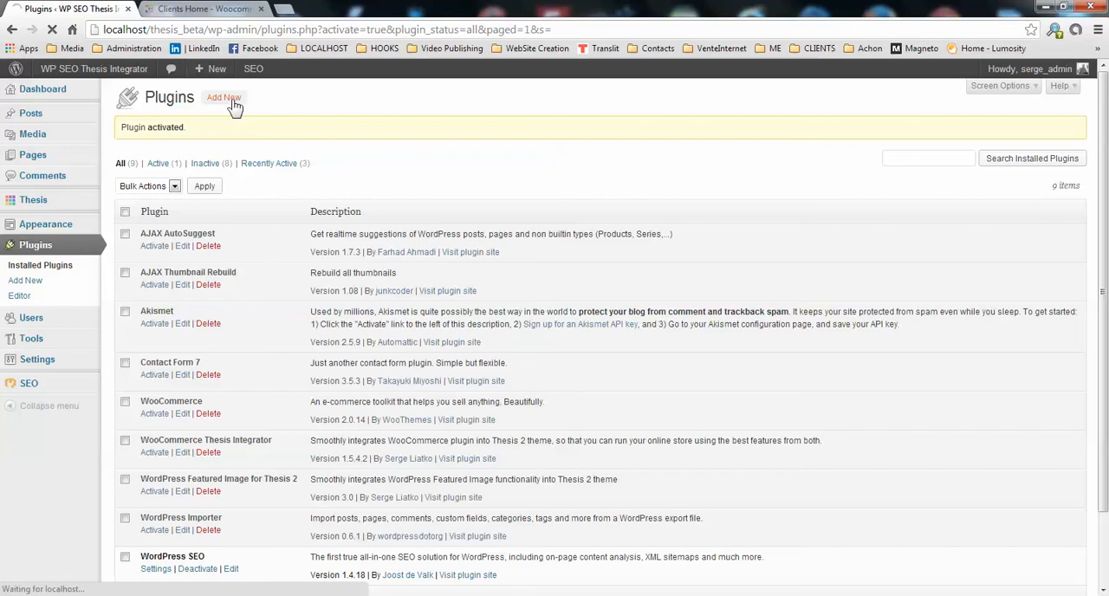
pyautogui.click(224, 97)
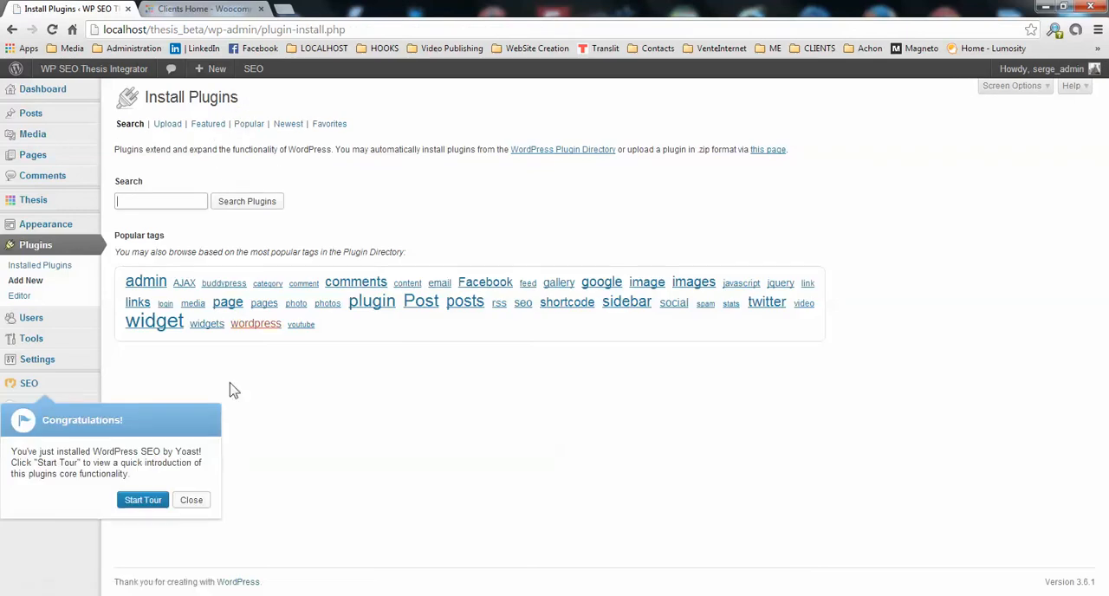
pyautogui.click(191, 499)
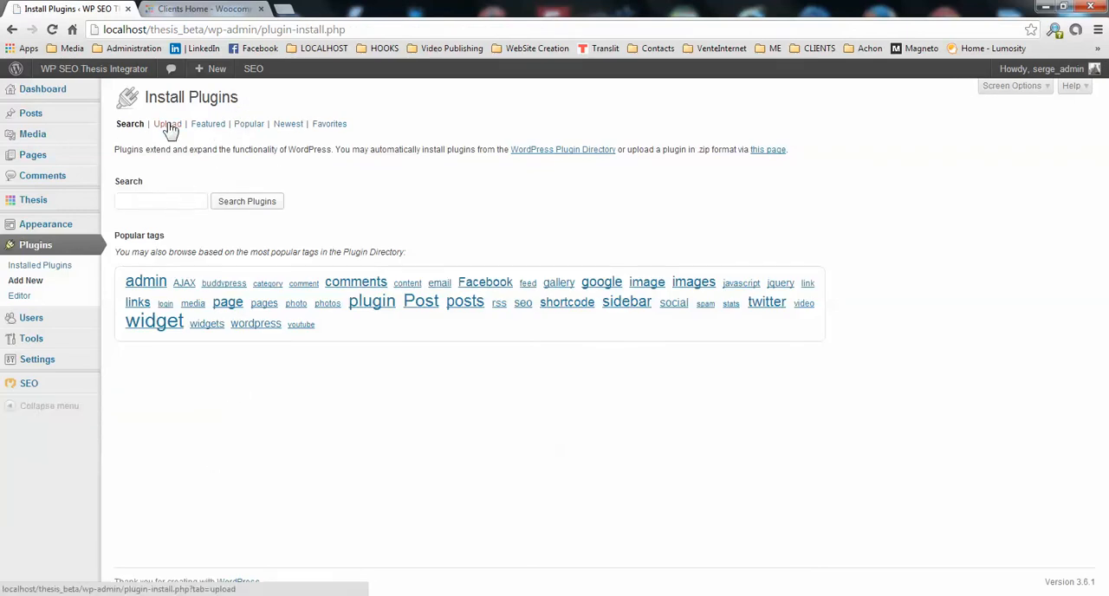
pyautogui.click(166, 123)
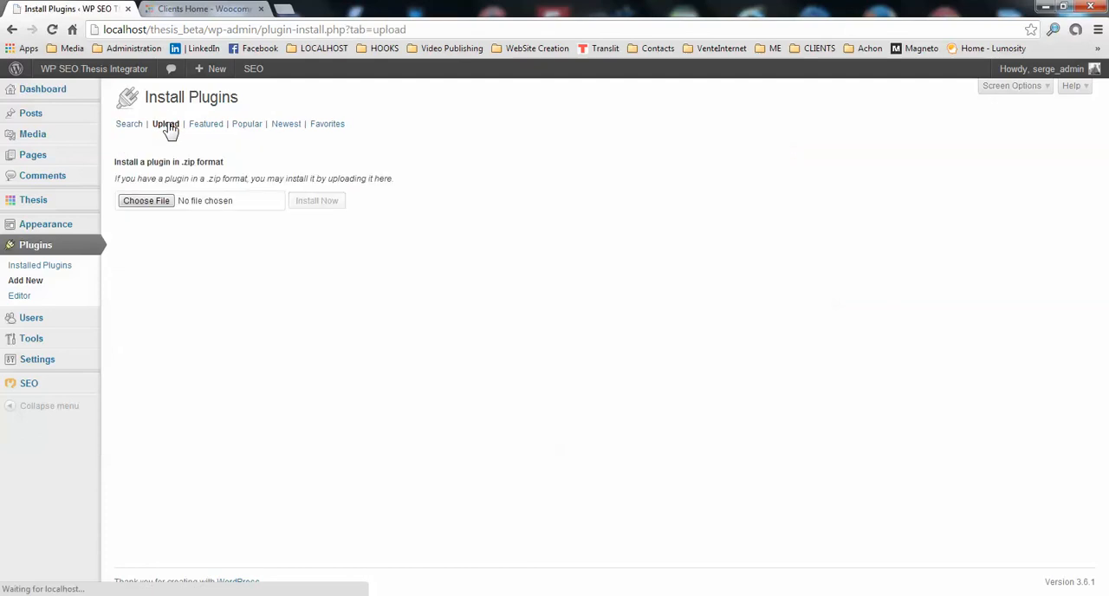
# - Choose wpseo-thesis-integrator_1_4.zip from the Downloads folder for upload
pyautogui.click(146, 201)
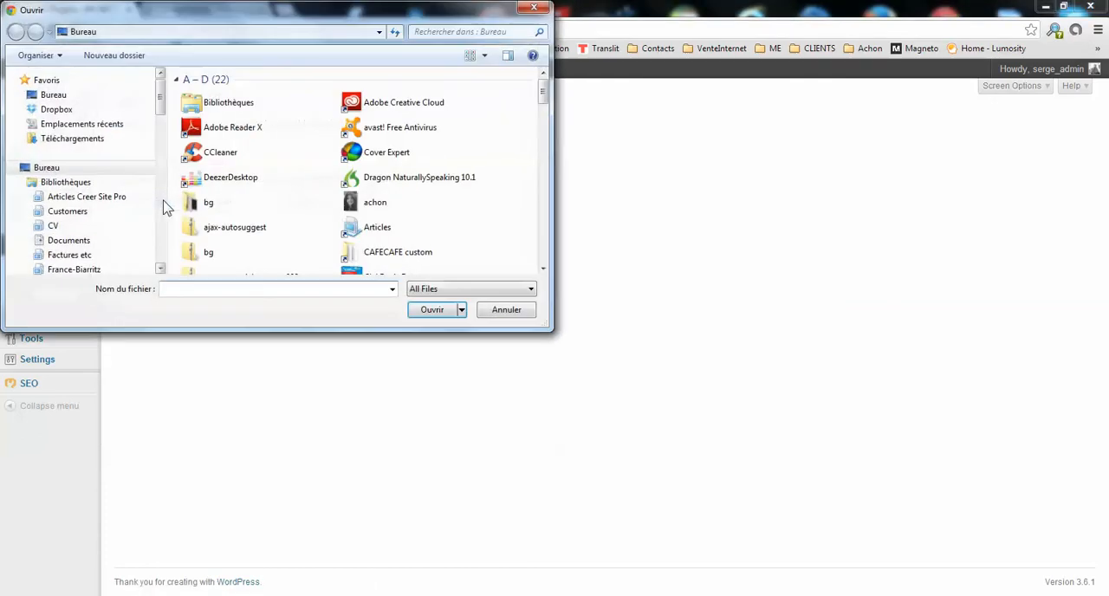
pyautogui.click(73, 138)
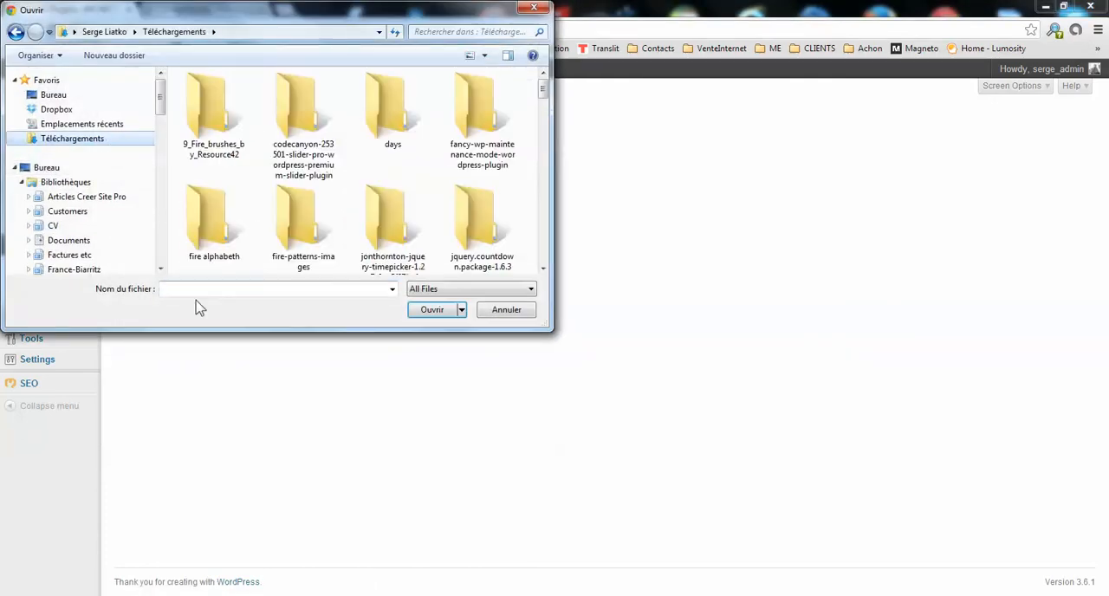
pyautogui.write('wpse')
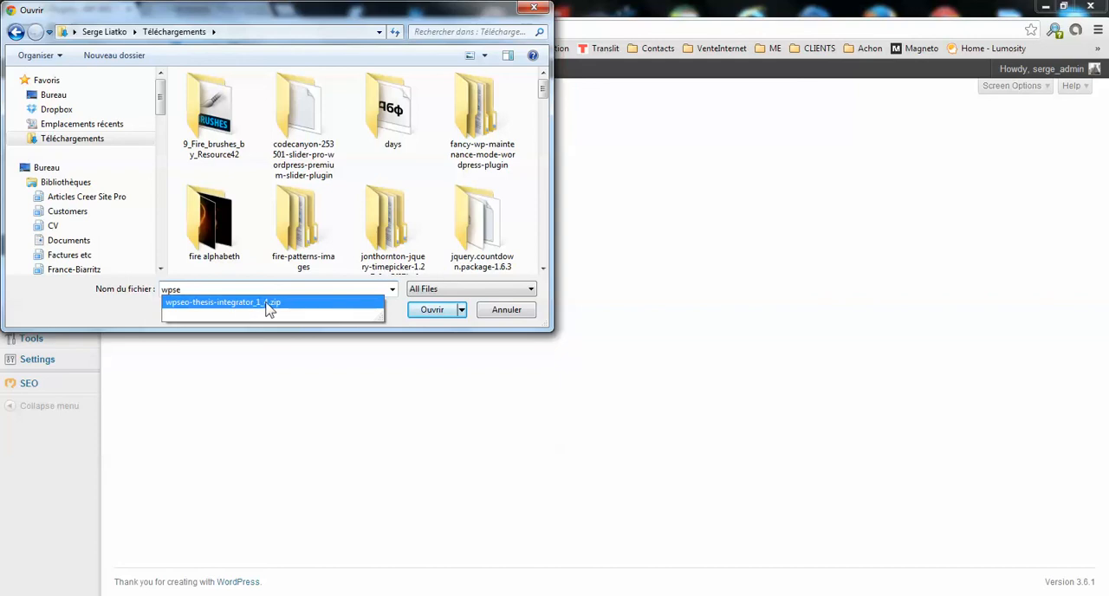
pyautogui.click(222, 302)
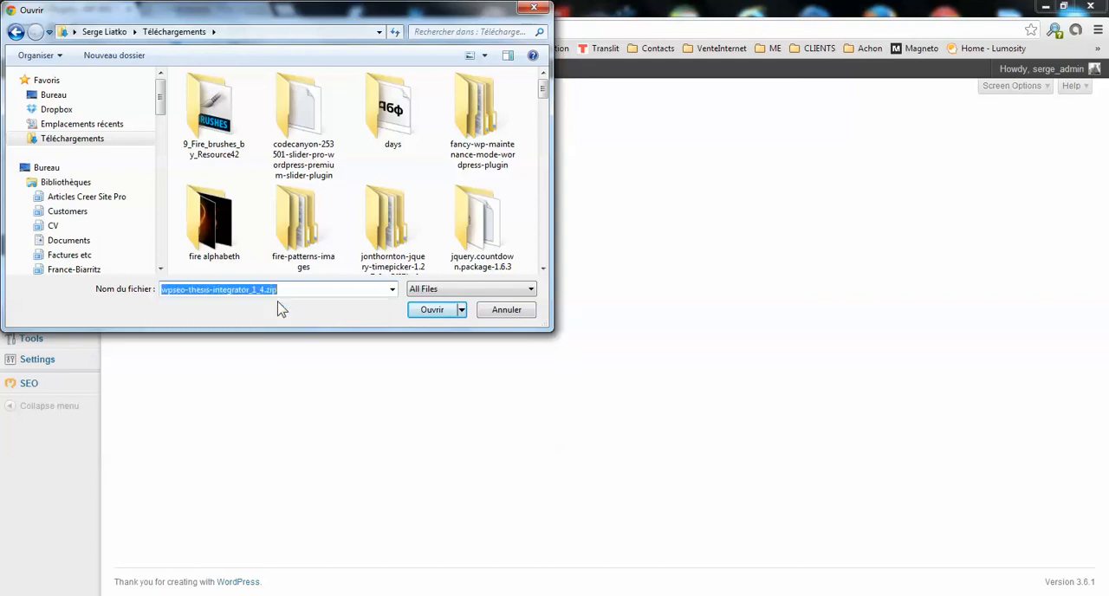
pyautogui.click(431, 309)
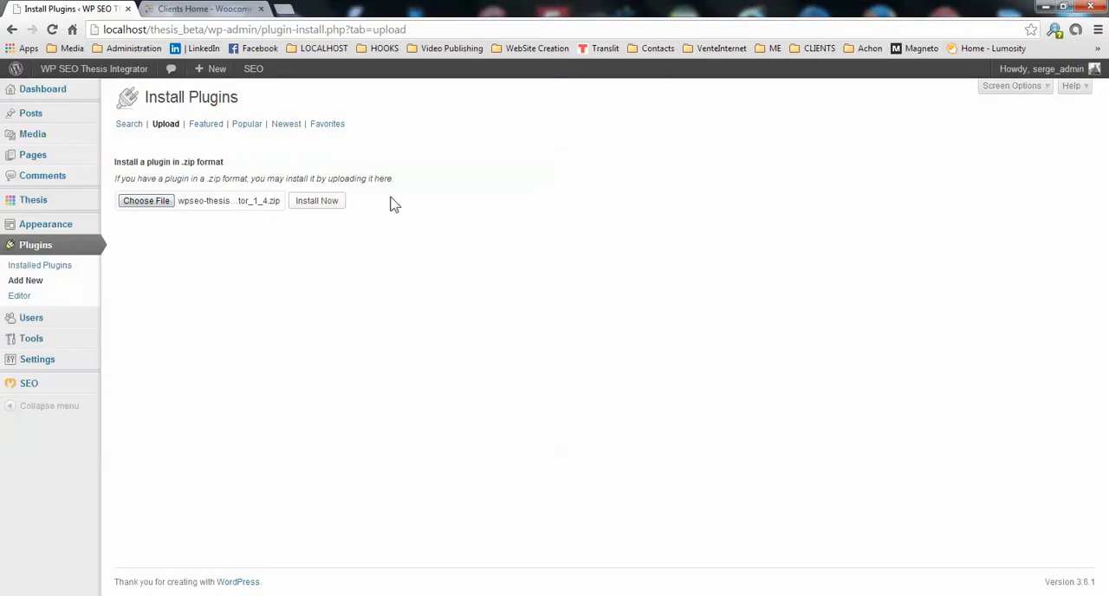
# - Install the uploaded zip and activate WP SEO by Yoast Thesis Integrator 1.4
pyautogui.click(315, 202)
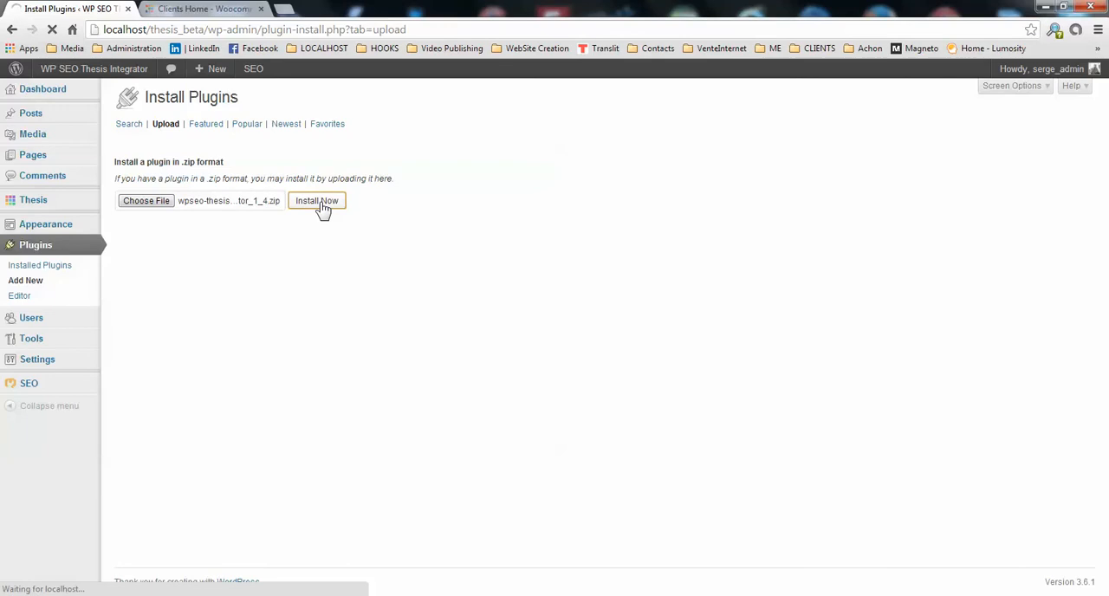
pyautogui.click(316, 201)
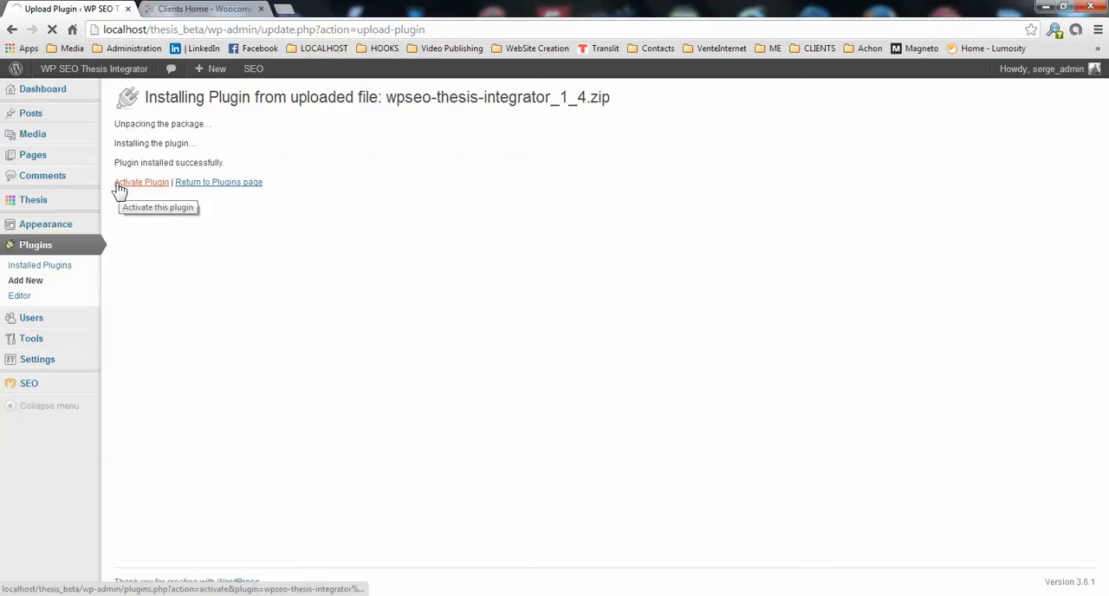
pyautogui.click(142, 182)
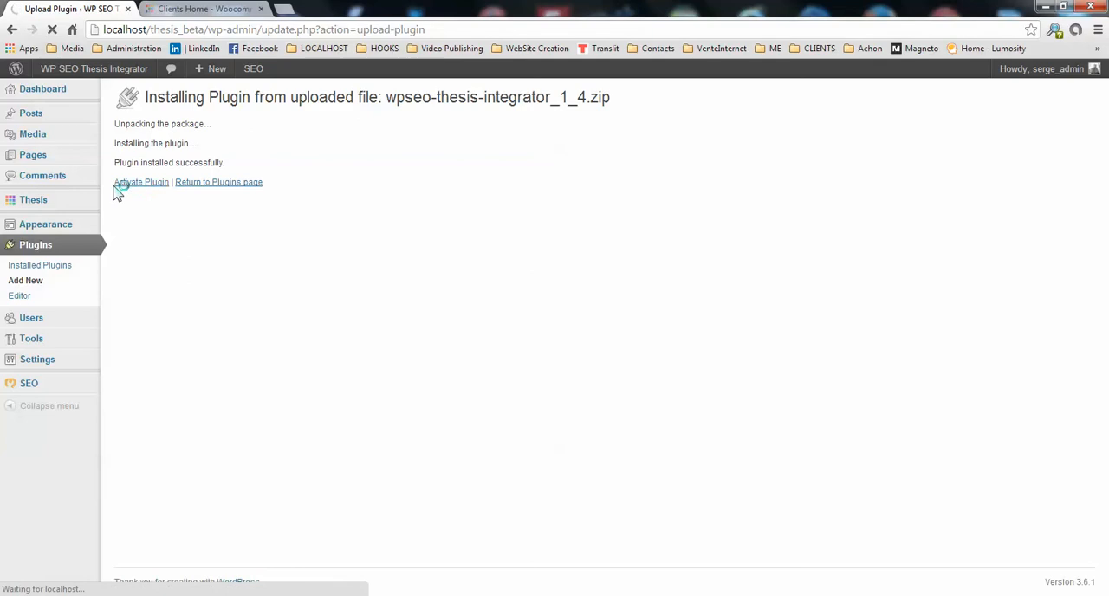
pyautogui.click(140, 182)
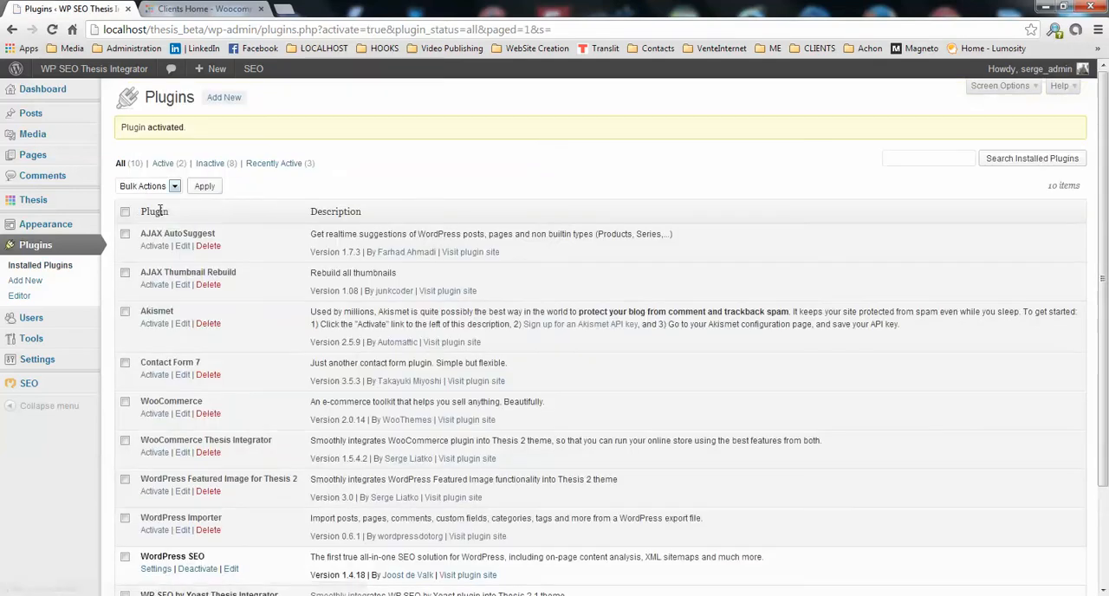
pyautogui.scroll(-3)
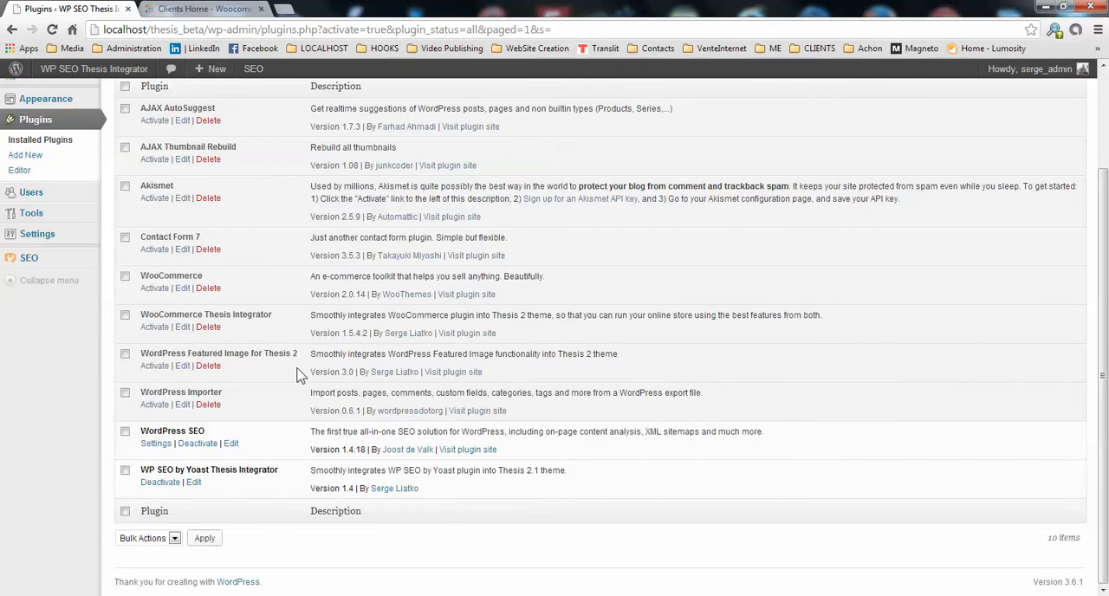
pyautogui.moveTo(213, 457)
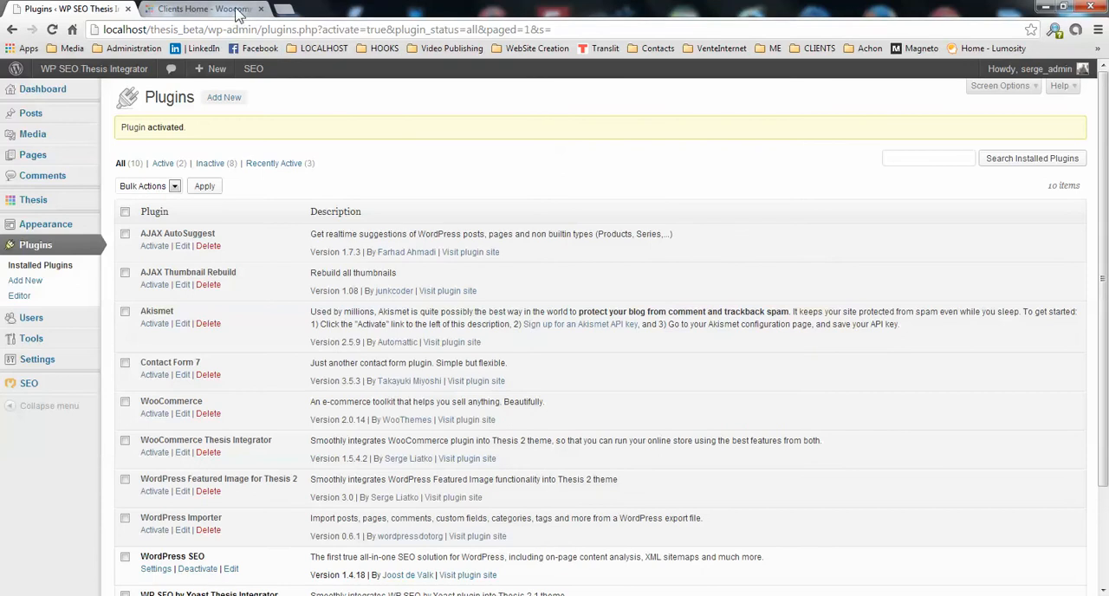
pyautogui.moveTo(105, 256)
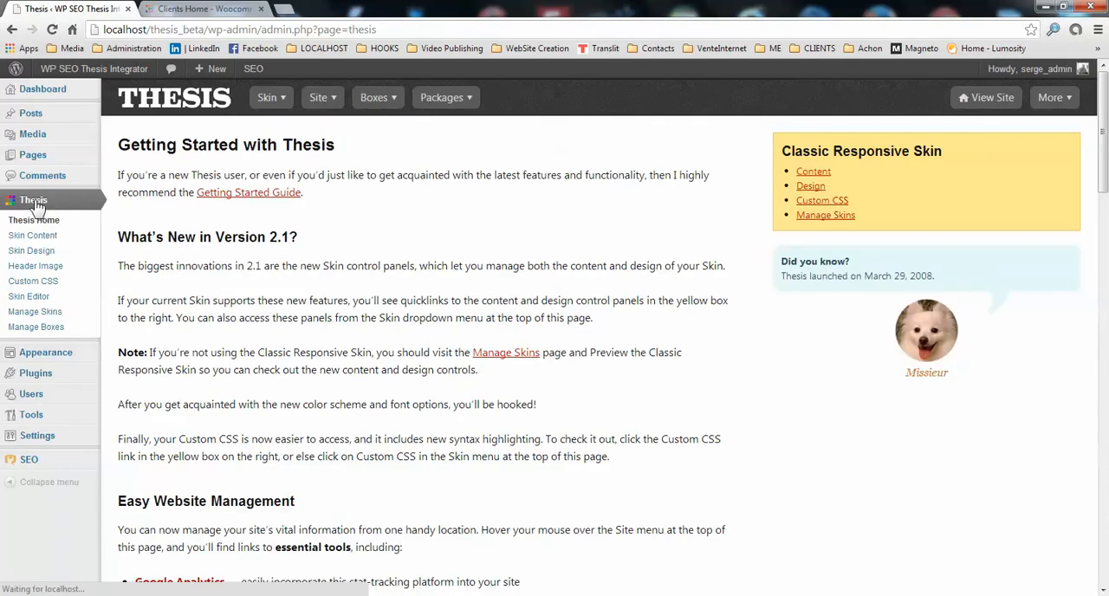
# - Choose HTML Head from the Thesis Site menu to reach the HTML Head editor
pyautogui.click(320, 98)
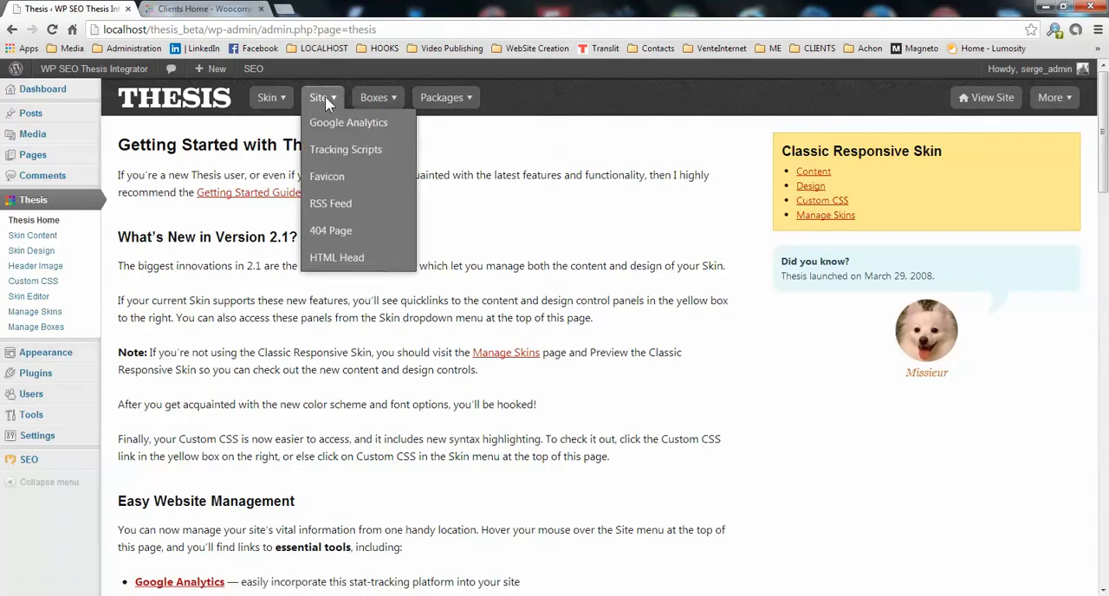
pyautogui.moveTo(337, 256)
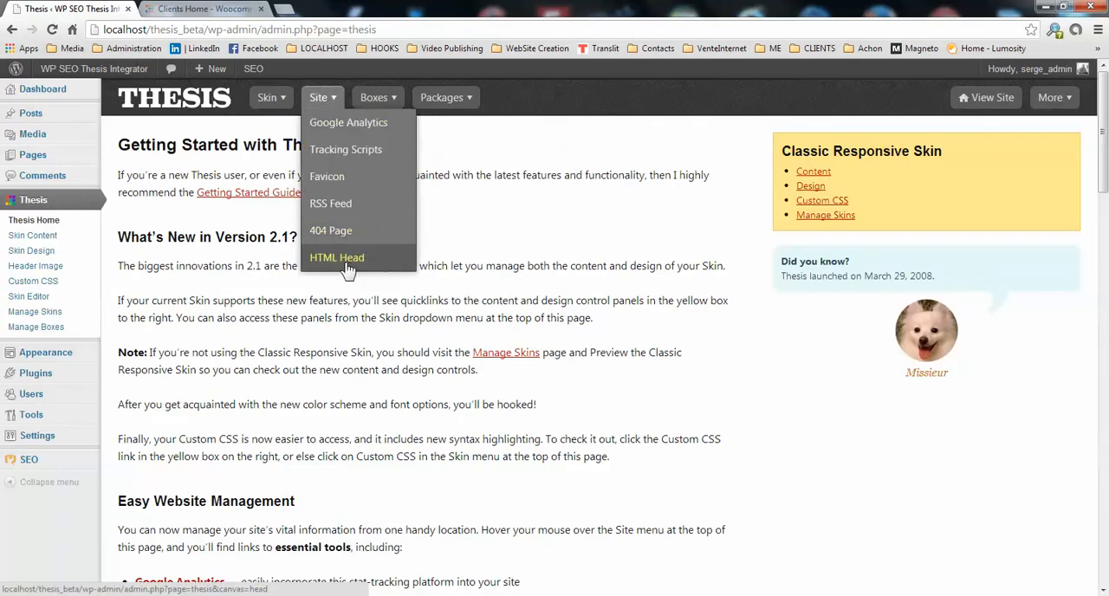
pyautogui.click(336, 256)
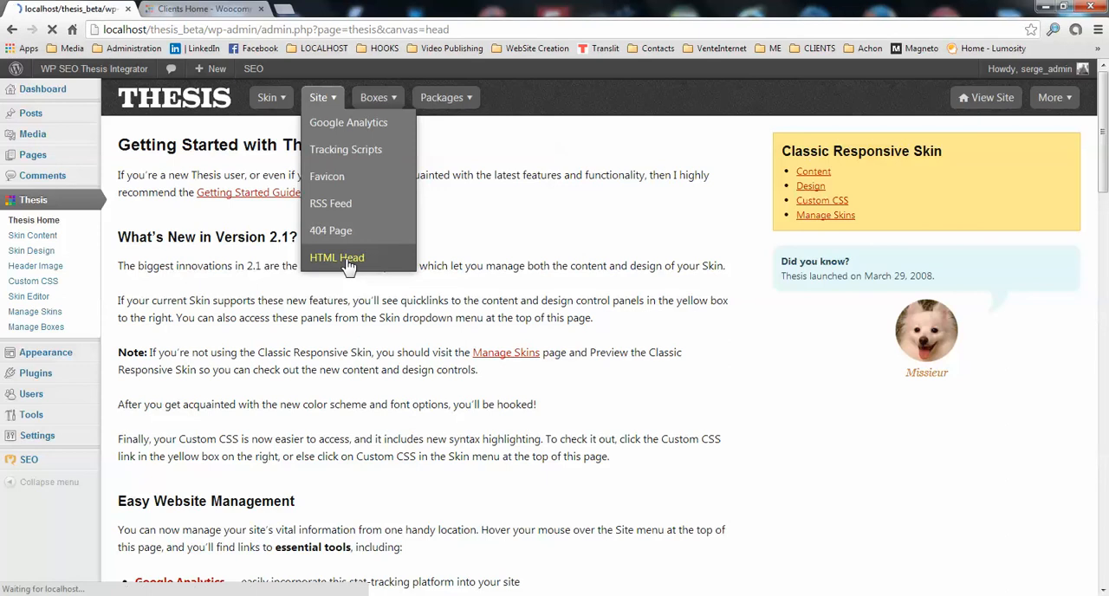
pyautogui.click(336, 257)
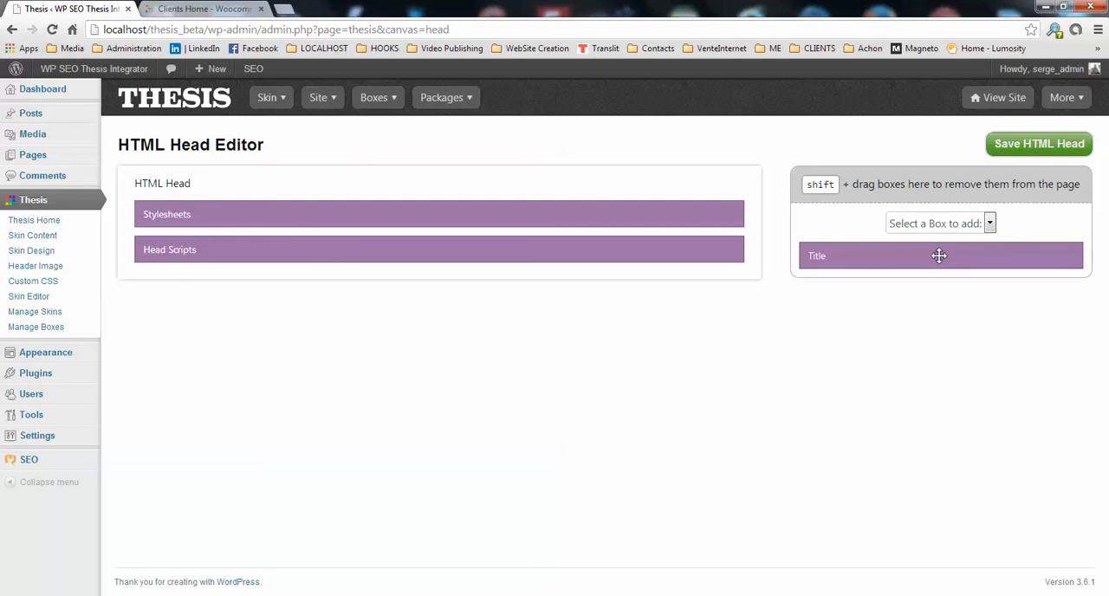
# - Drag the Title box above Stylesheets in HTML Head and save the layout
pyautogui.moveTo(939, 255); pyautogui.dragTo(392, 177)
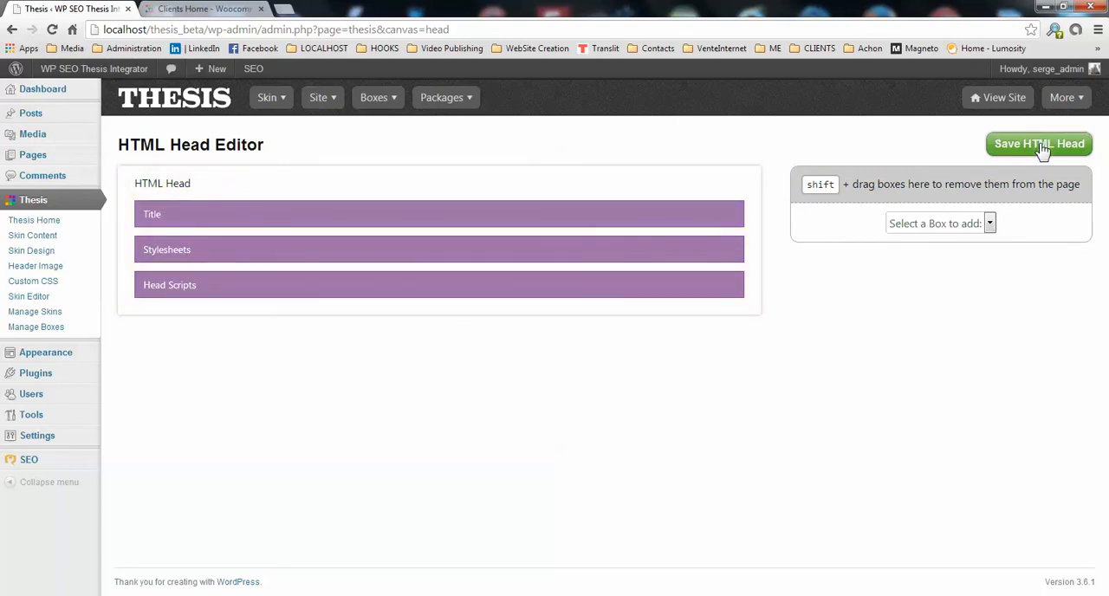
pyautogui.click(1040, 144)
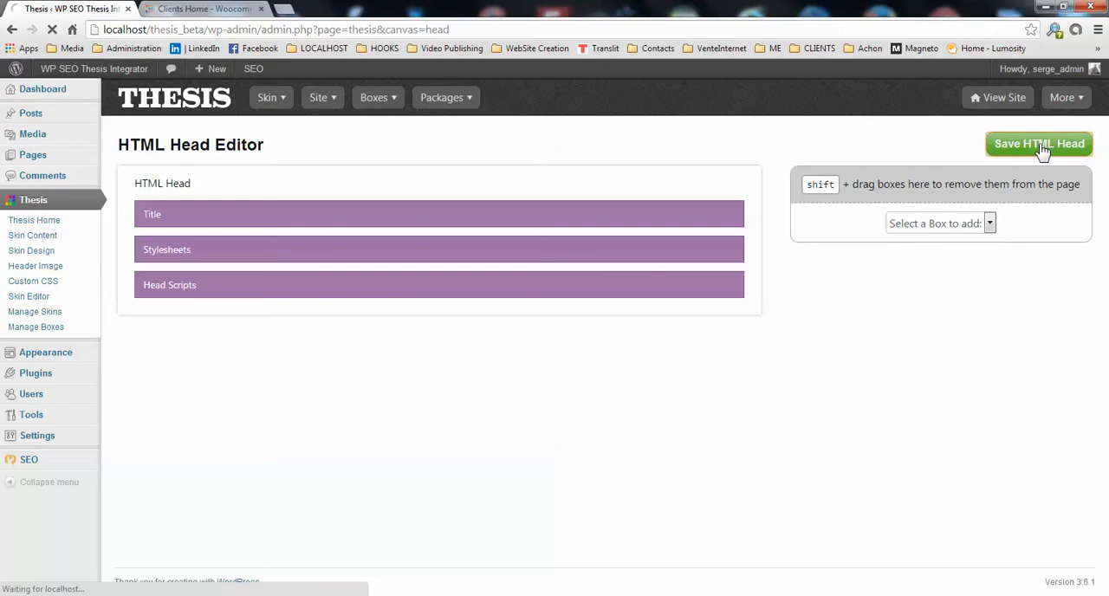
pyautogui.click(1040, 144)
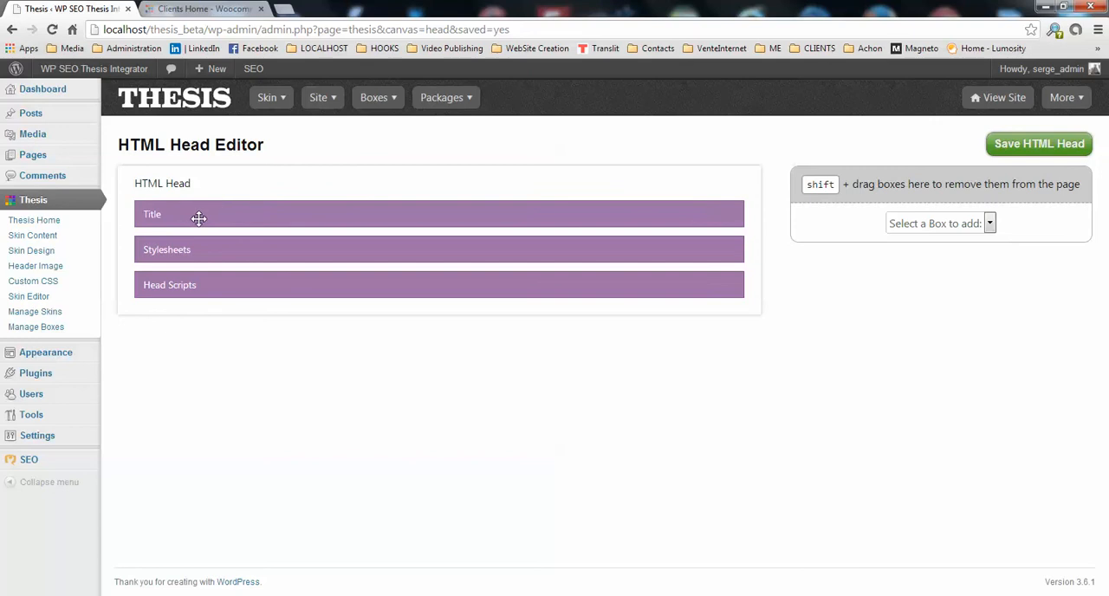
# - Open the site name link from the admin bar in a new tab
pyautogui.click(204, 9)
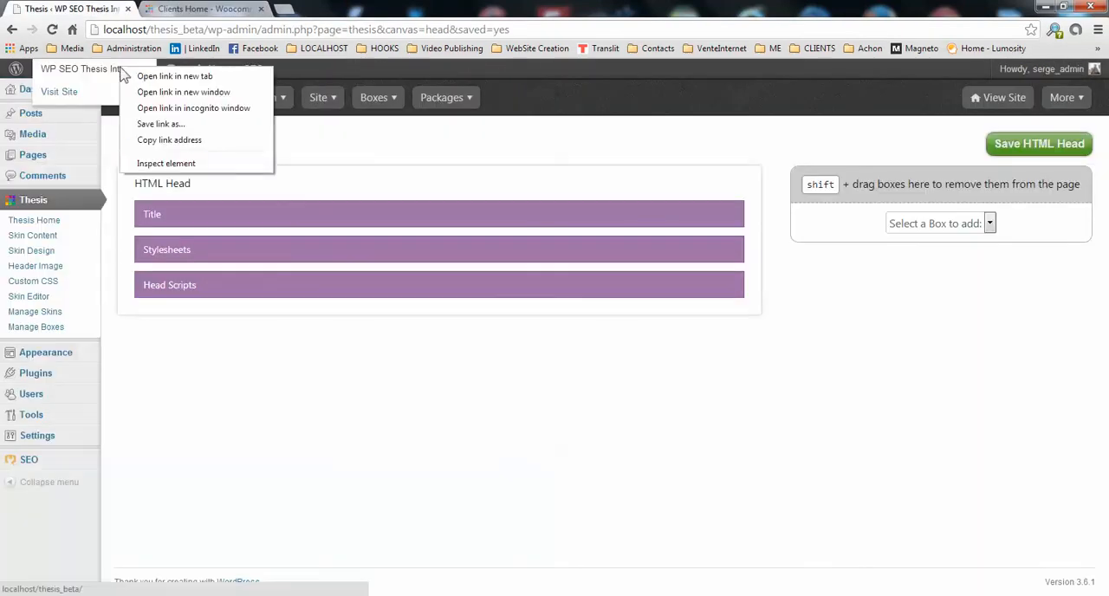
pyautogui.click(174, 76)
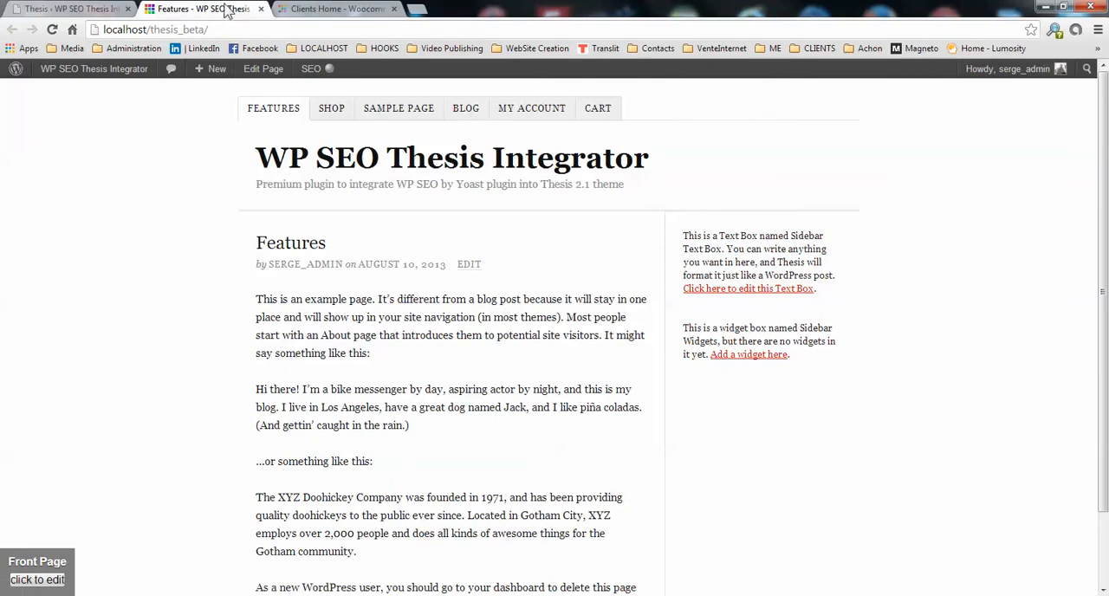
pyautogui.moveTo(371, 236)
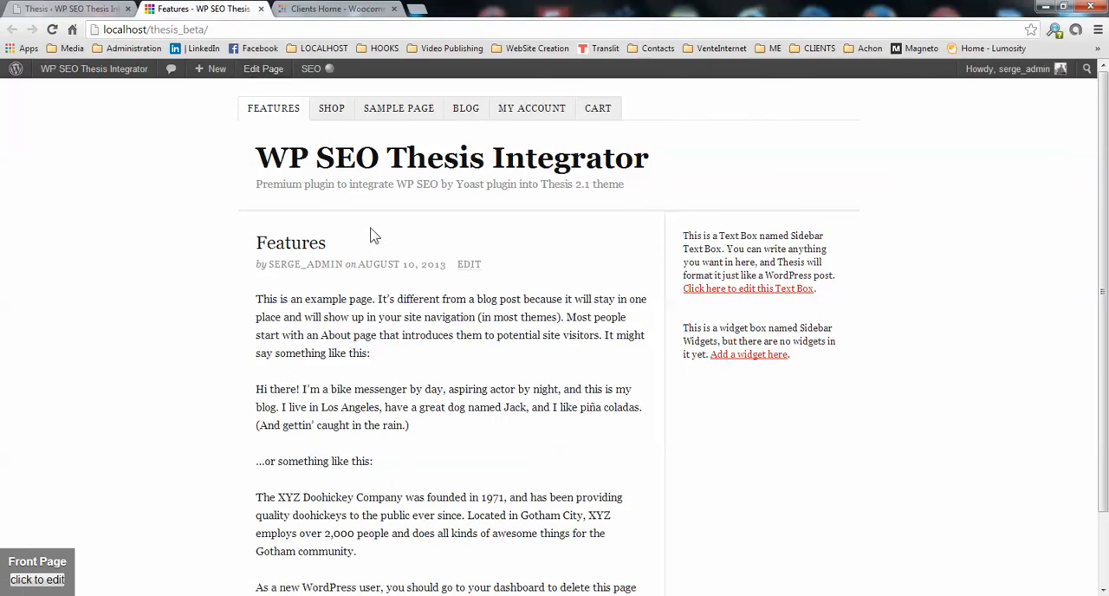
# - Return to the admin and reach the Yoast SEO Internal Links breadcrumbs settings page
pyautogui.click(69, 8)
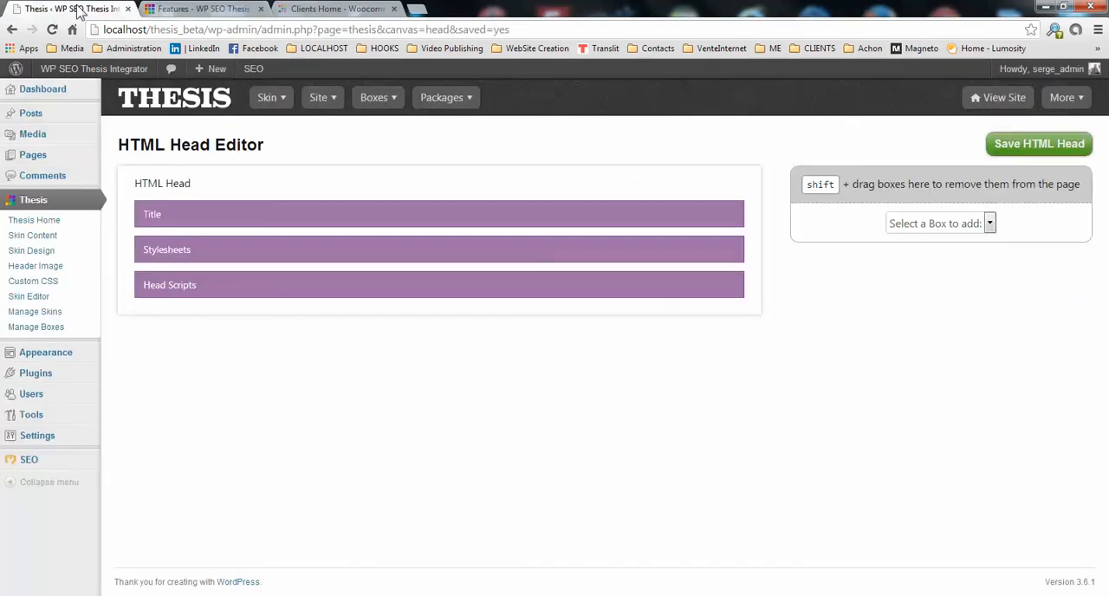
pyautogui.moveTo(27, 460)
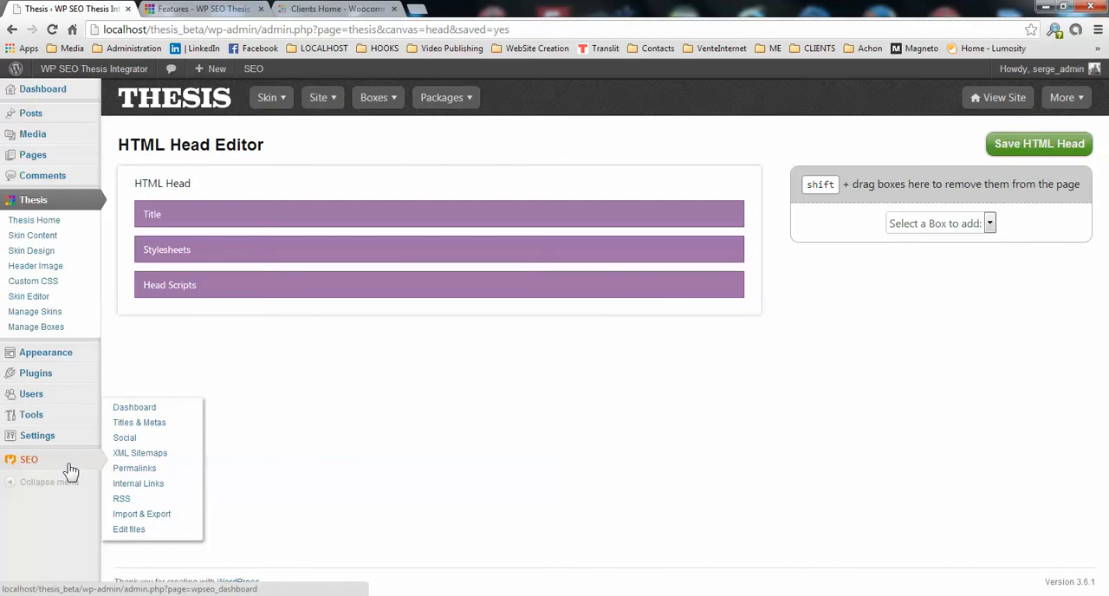
pyautogui.moveTo(61, 468)
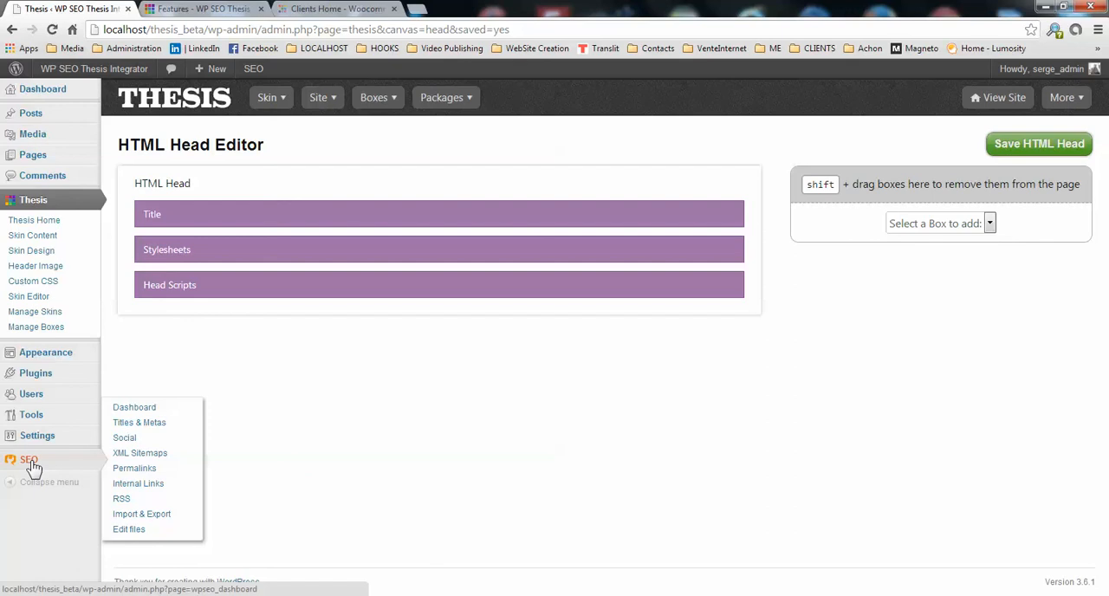
pyautogui.moveTo(33, 467)
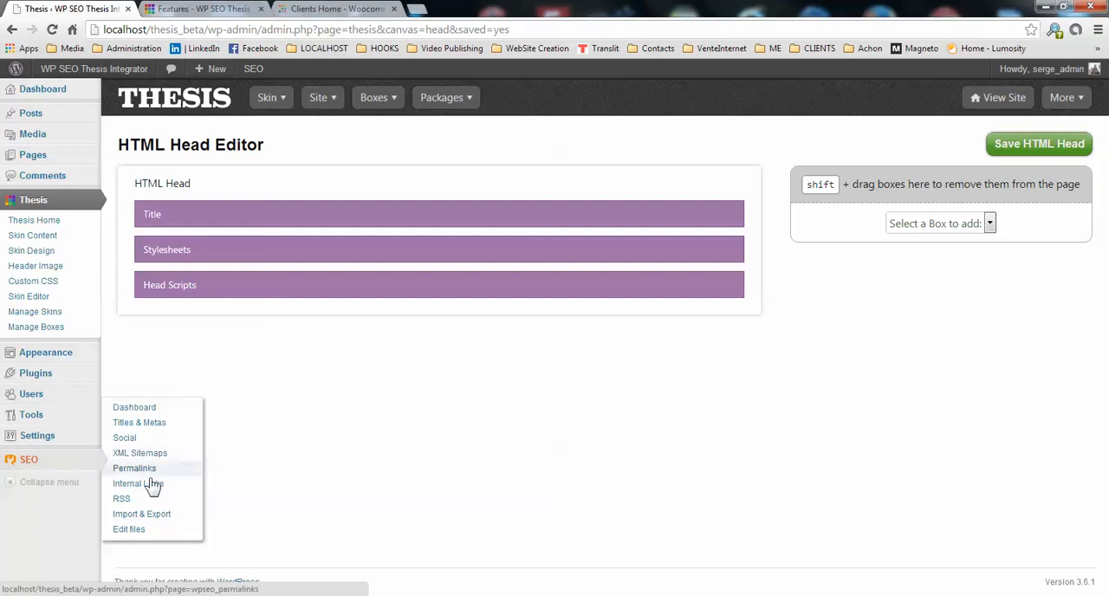
pyautogui.click(138, 484)
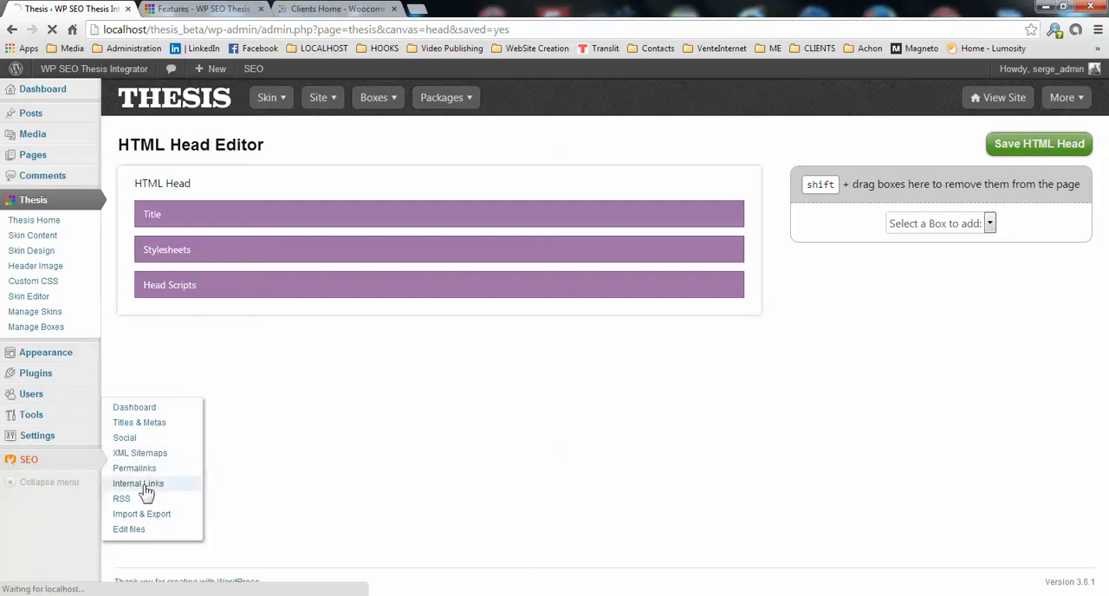
pyautogui.click(139, 484)
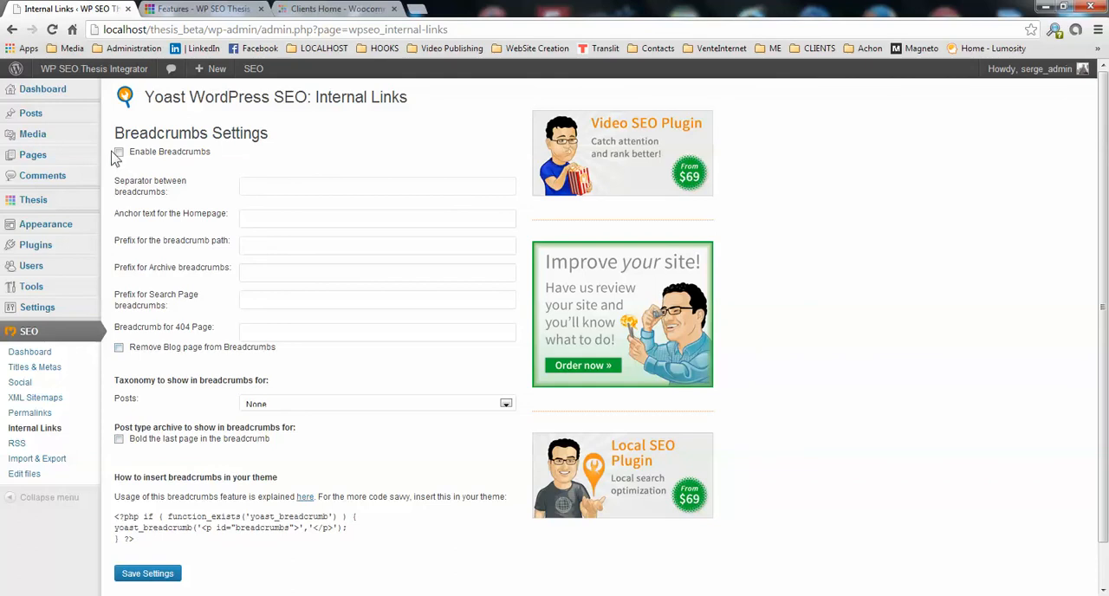
# - Enable Yoast breadcrumbs and save the Internal Links settings
pyautogui.click(118, 153)
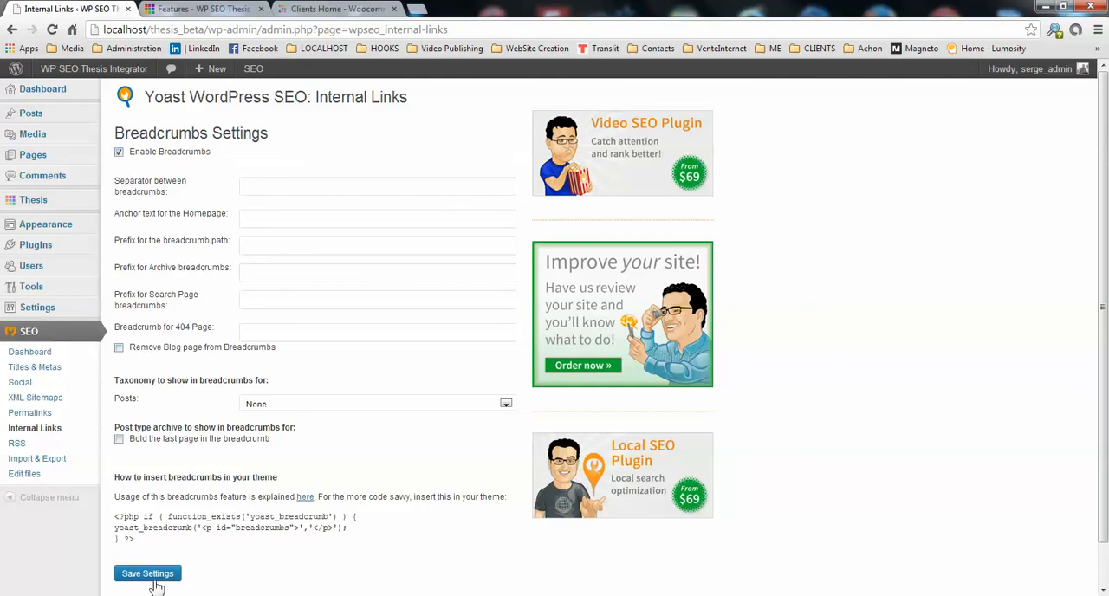
pyautogui.click(147, 572)
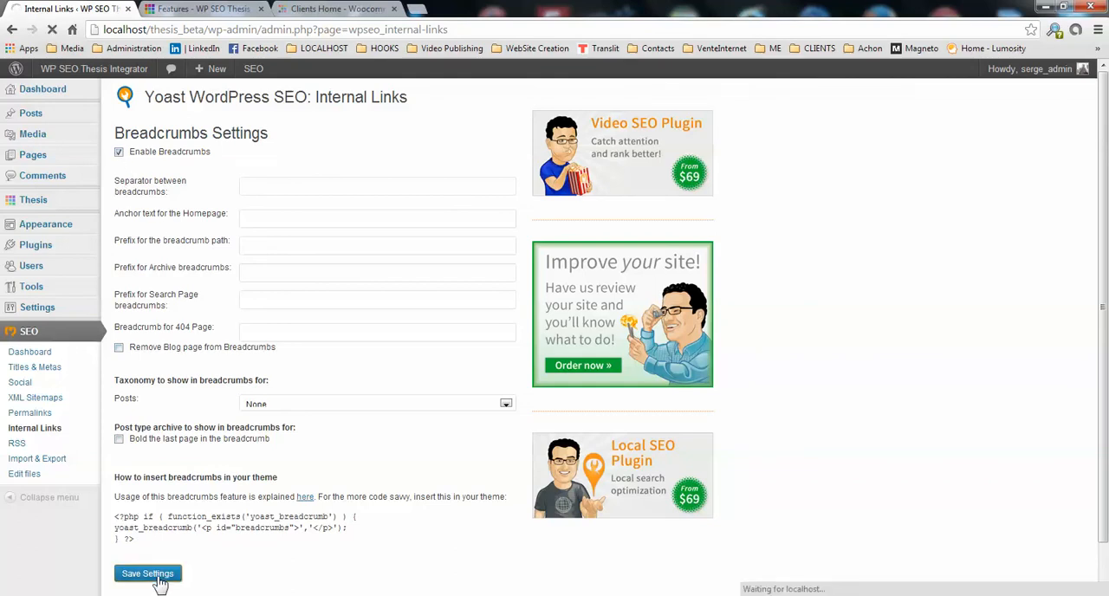
pyautogui.click(147, 572)
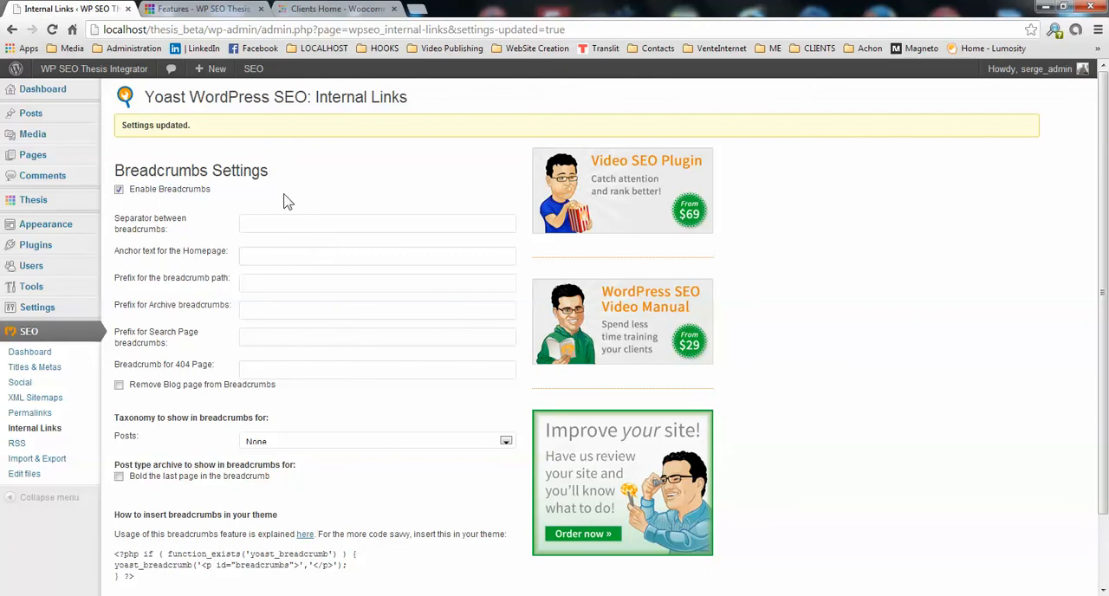
pyautogui.moveTo(280, 364)
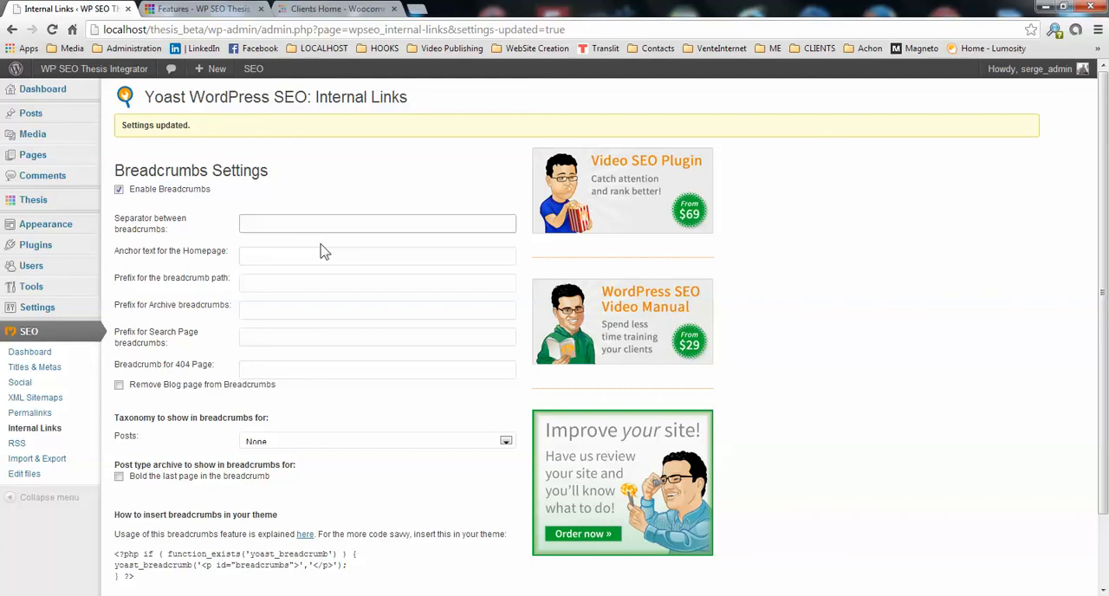
# - Fill the breadcrumb separator '>', homepage anchor 'Home', and the Search and Archive prefixes
pyautogui.write('>')
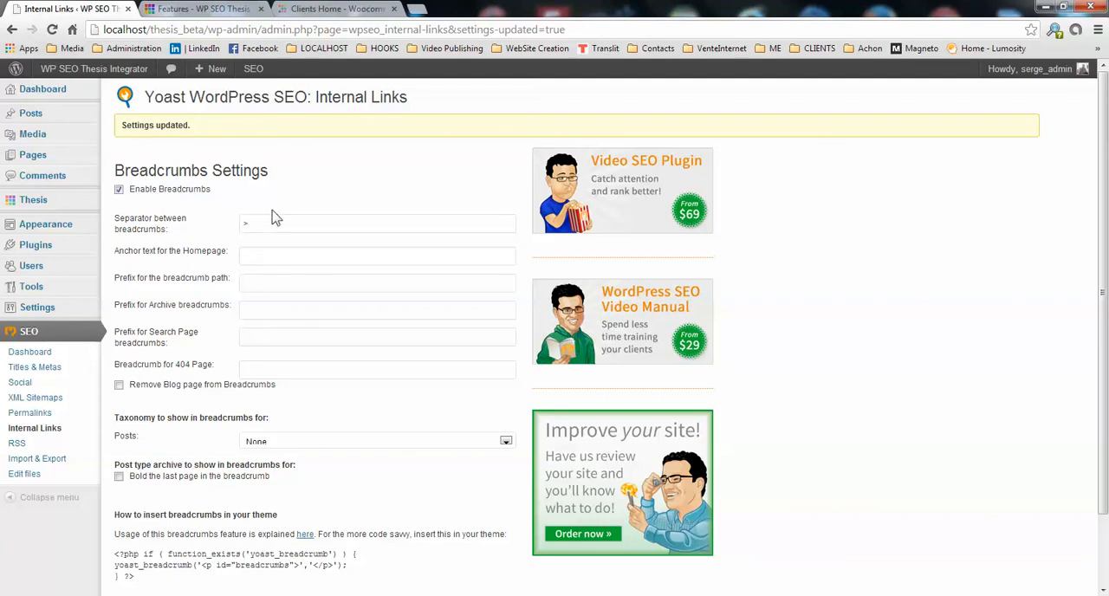
pyautogui.click(378, 256)
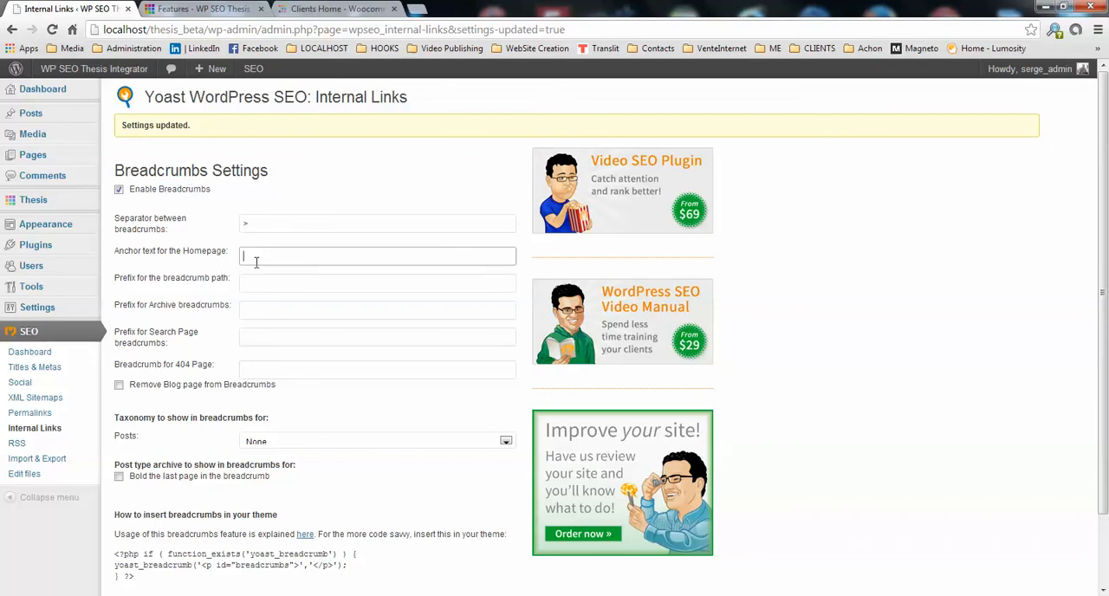
pyautogui.write('Home')
pyautogui.click(378, 282)
pyautogui.write("You're here:")
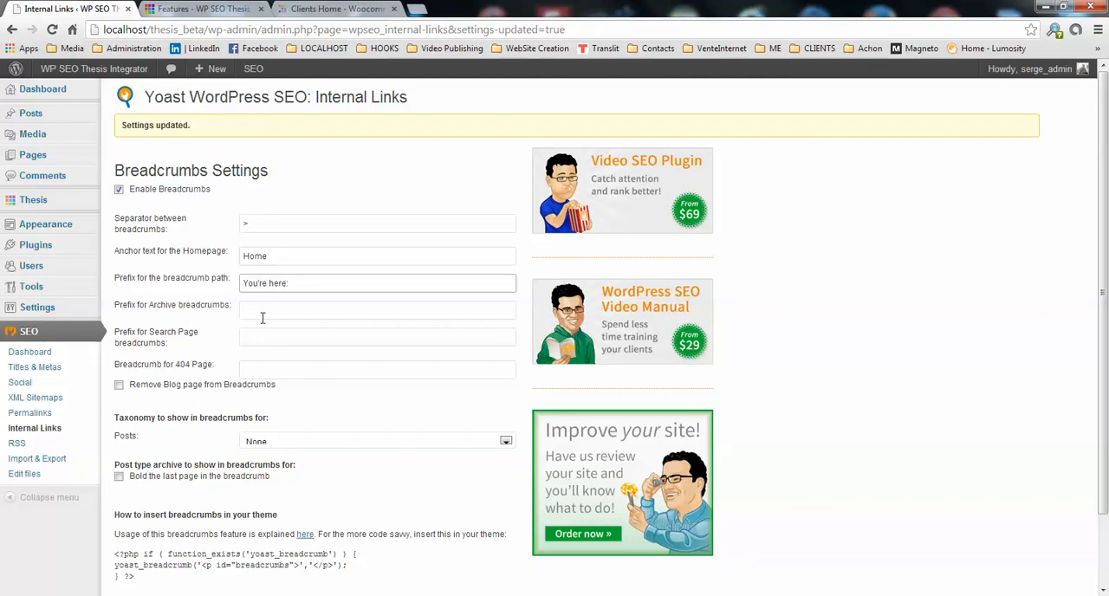
pyautogui.moveTo(247, 337)
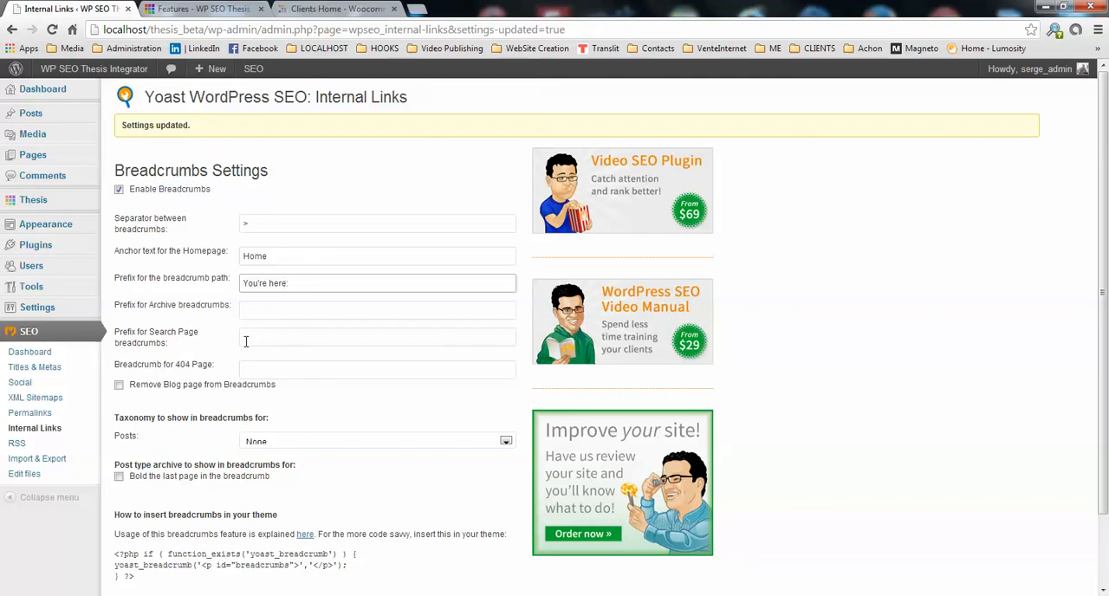
pyautogui.click(378, 337)
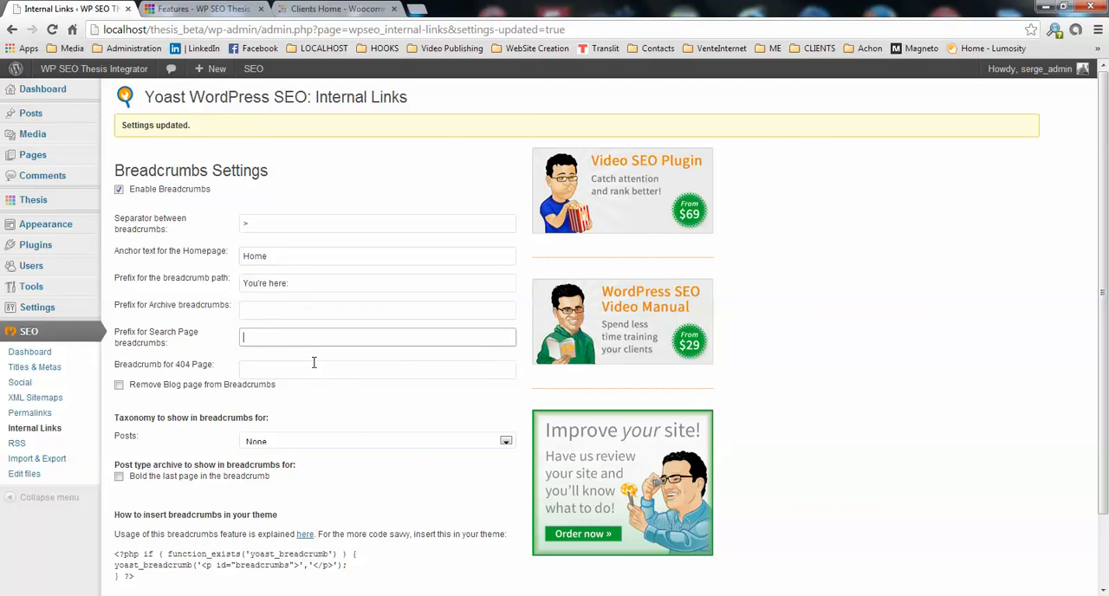
pyautogui.write('Search:')
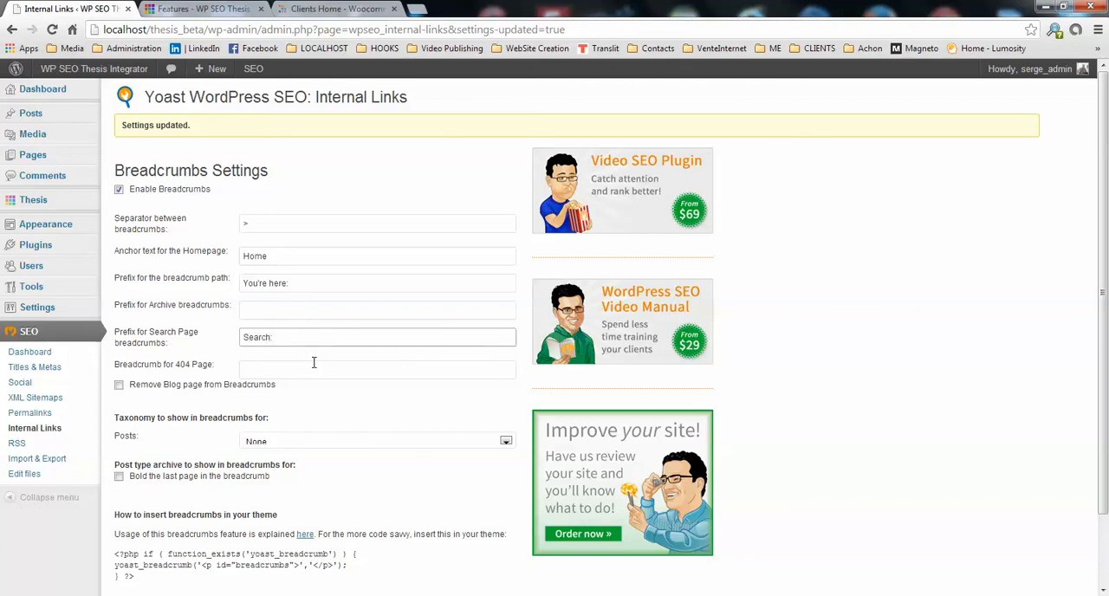
pyautogui.click(378, 310)
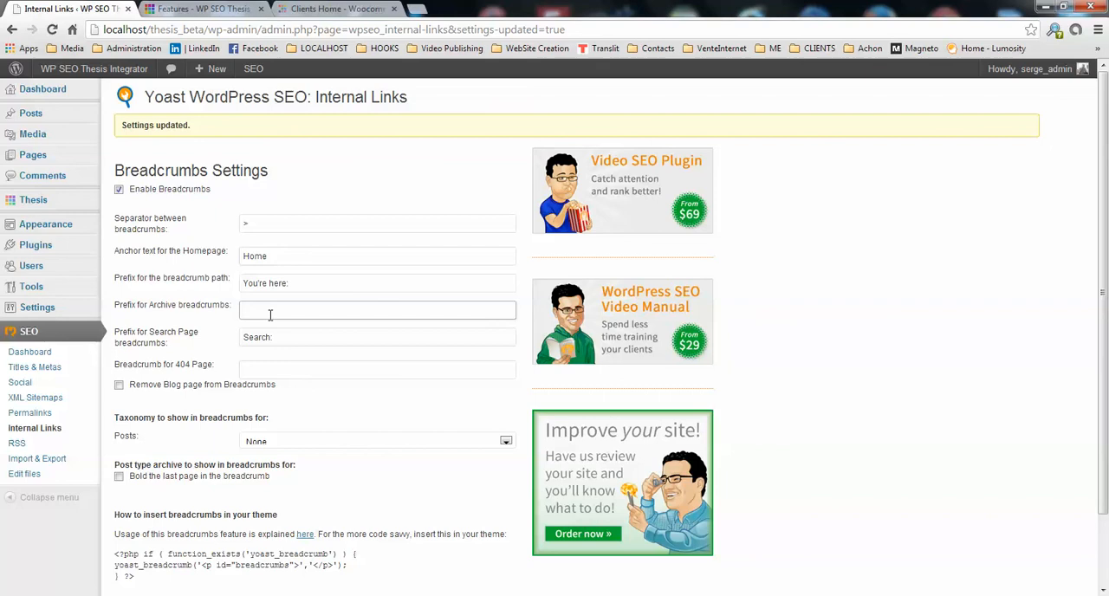
pyautogui.write('Archives:')
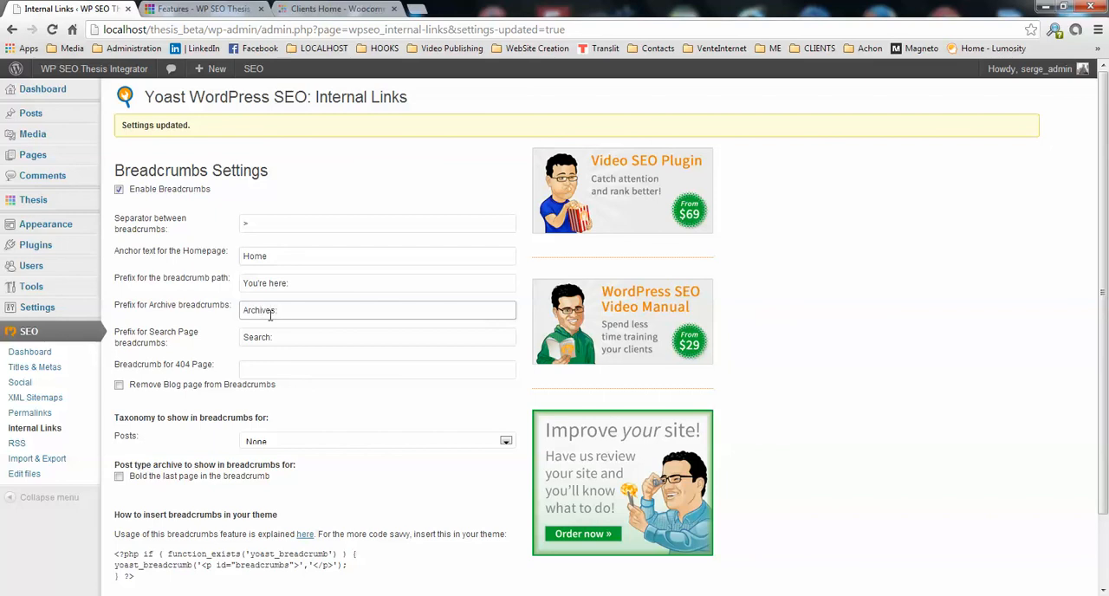
# - Make the 404-page breadcrumb text read 'Nothing found'
pyautogui.click(378, 369)
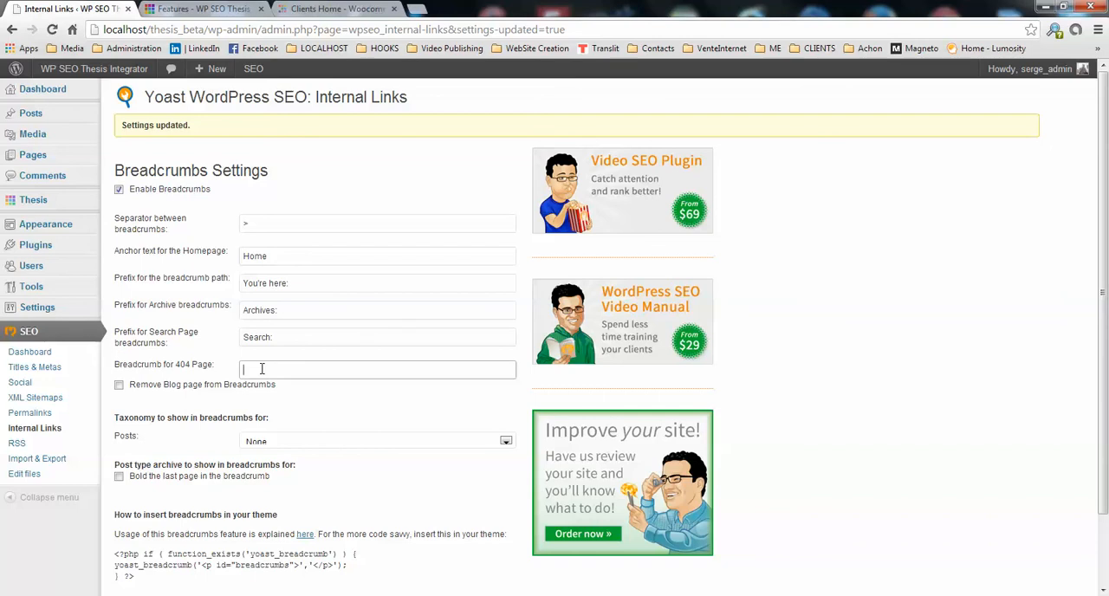
pyautogui.write('Nothing')
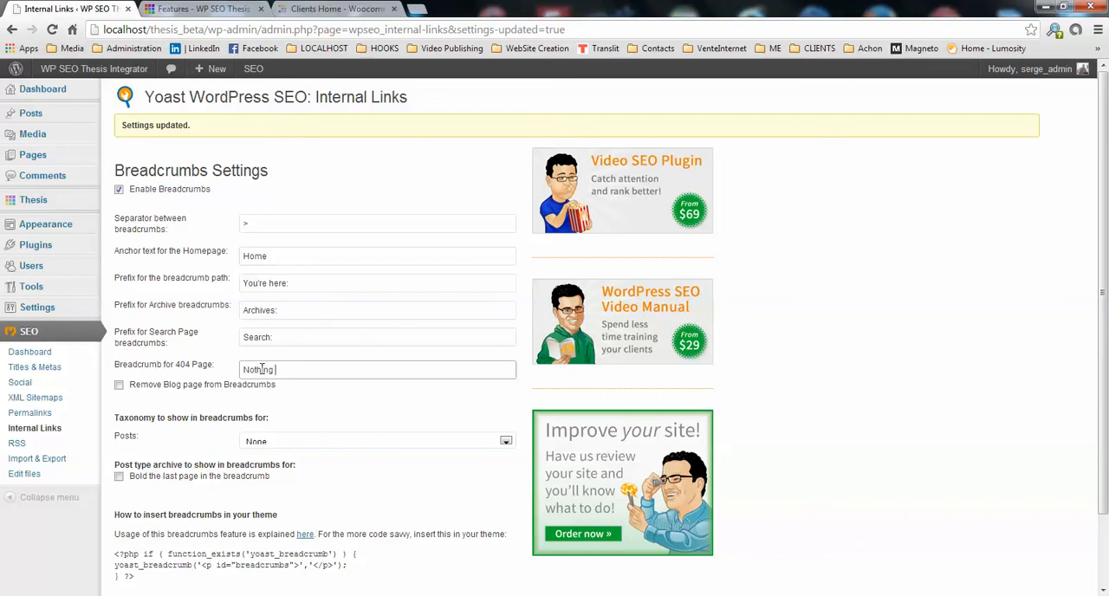
pyautogui.write('found')
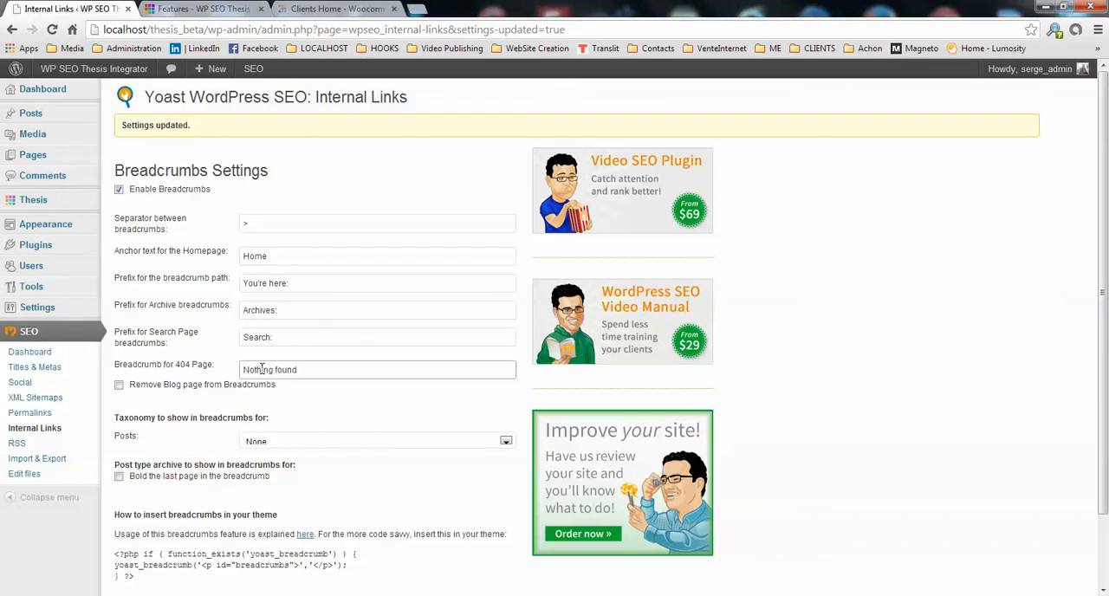
pyautogui.moveTo(222, 374)
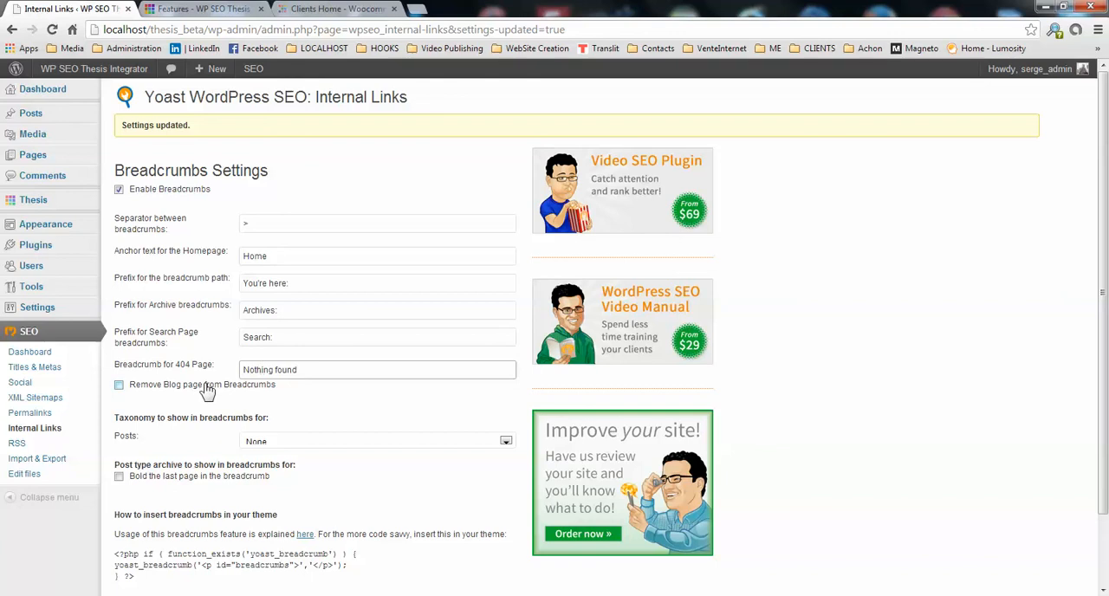
# - Use Category as the posts breadcrumb taxonomy, bold the last page, and save the settings
pyautogui.click(378, 371)
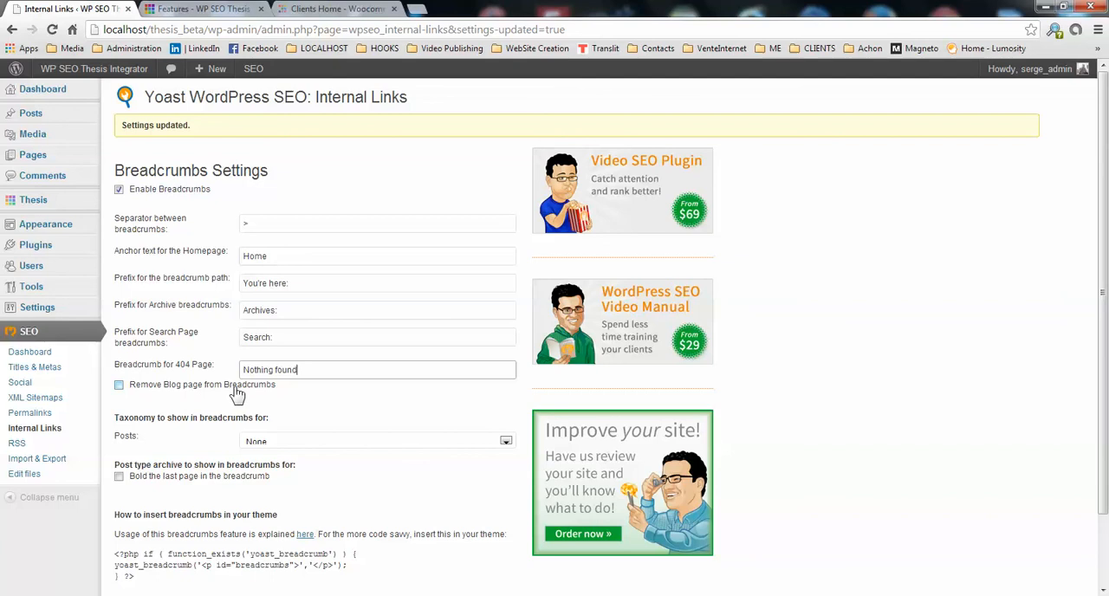
pyautogui.moveTo(275, 406)
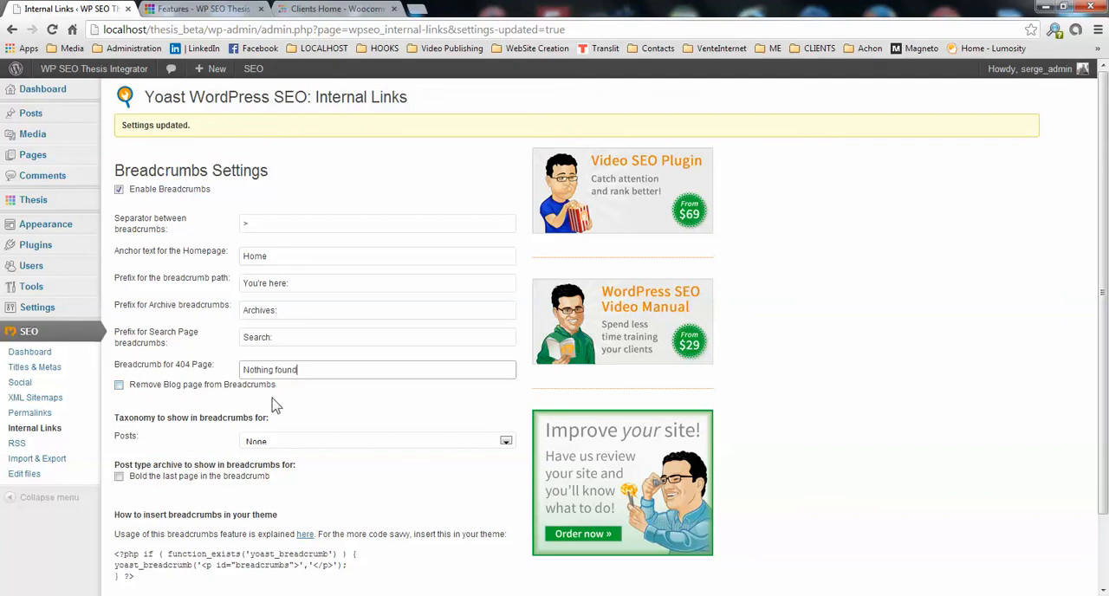
pyautogui.moveTo(273, 406)
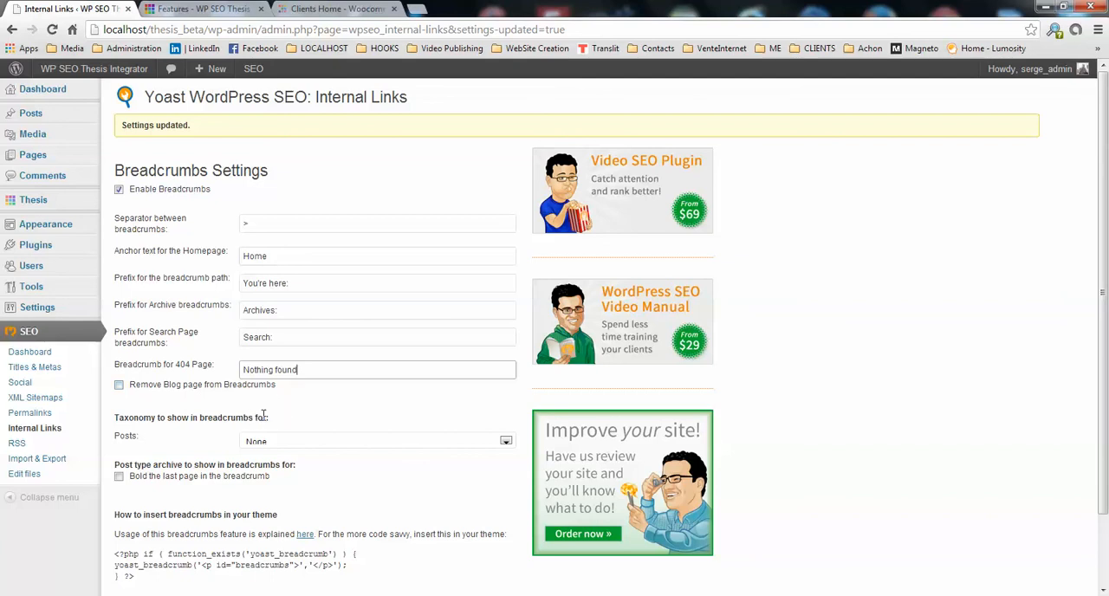
pyautogui.moveTo(195, 431)
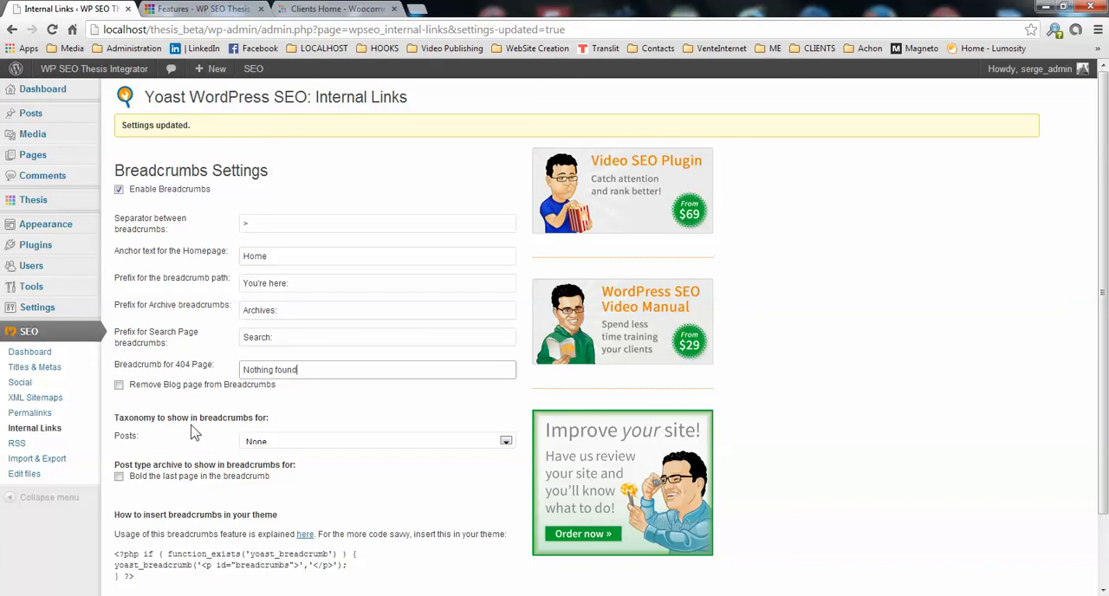
pyautogui.moveTo(170, 418)
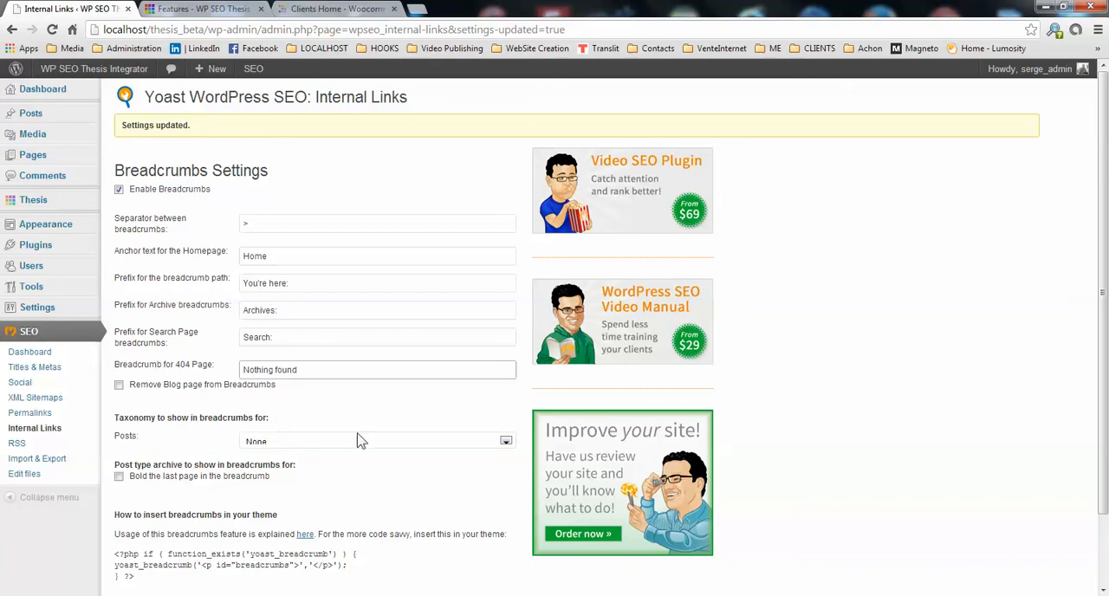
pyautogui.click(378, 440)
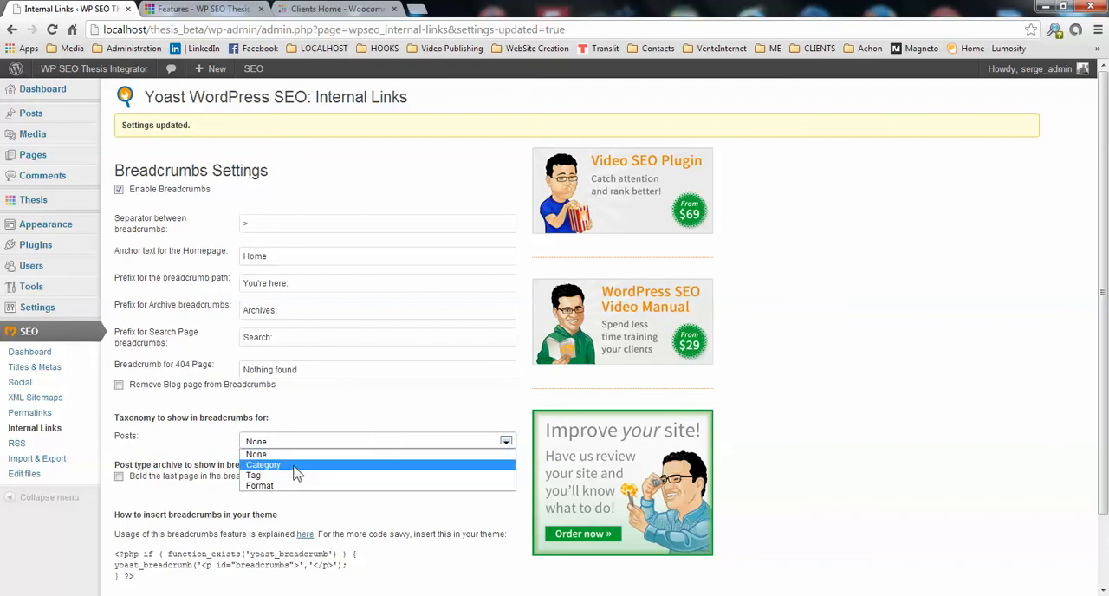
pyautogui.click(264, 465)
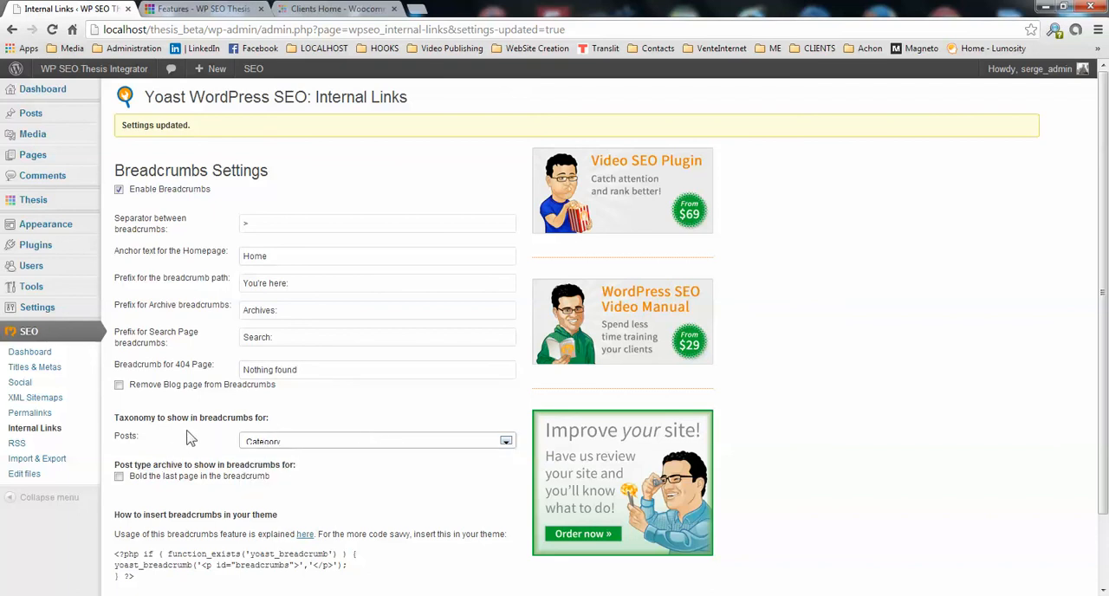
pyautogui.scroll(-3)
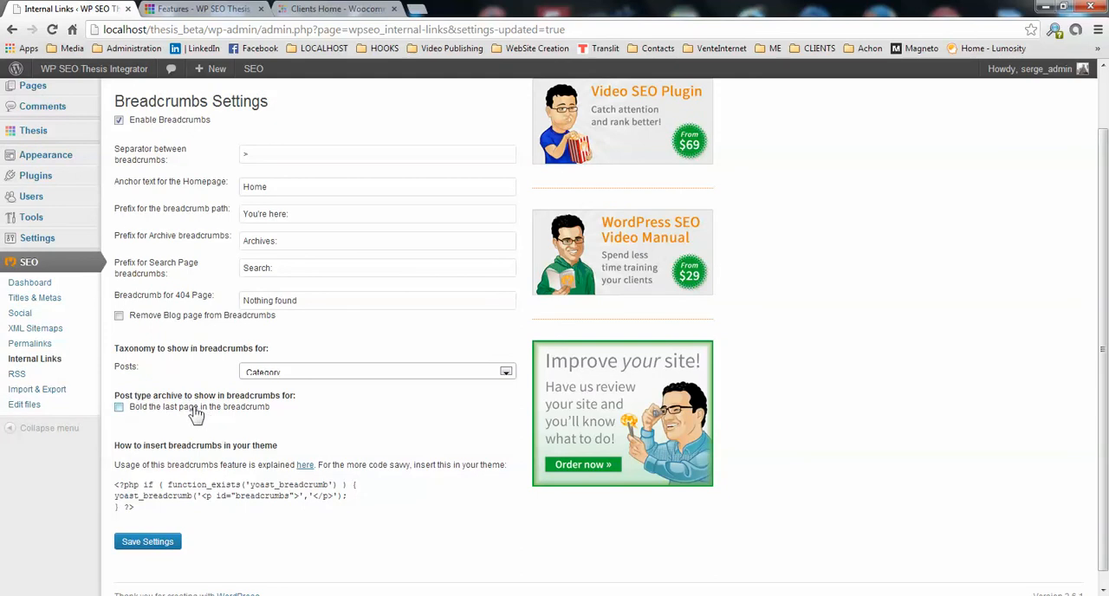
pyautogui.moveTo(125, 416)
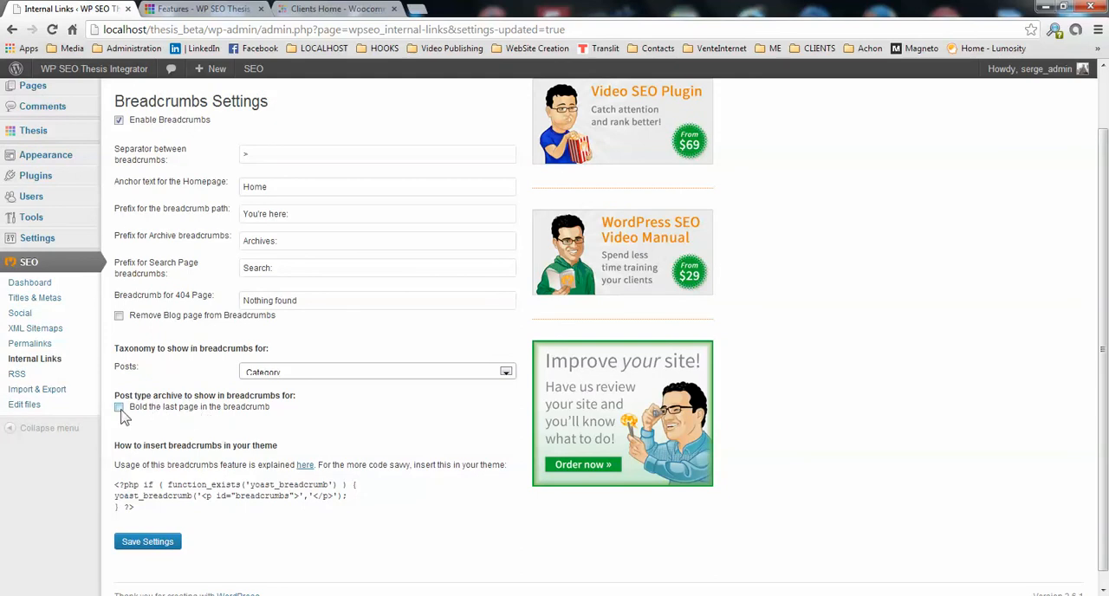
pyautogui.click(118, 405)
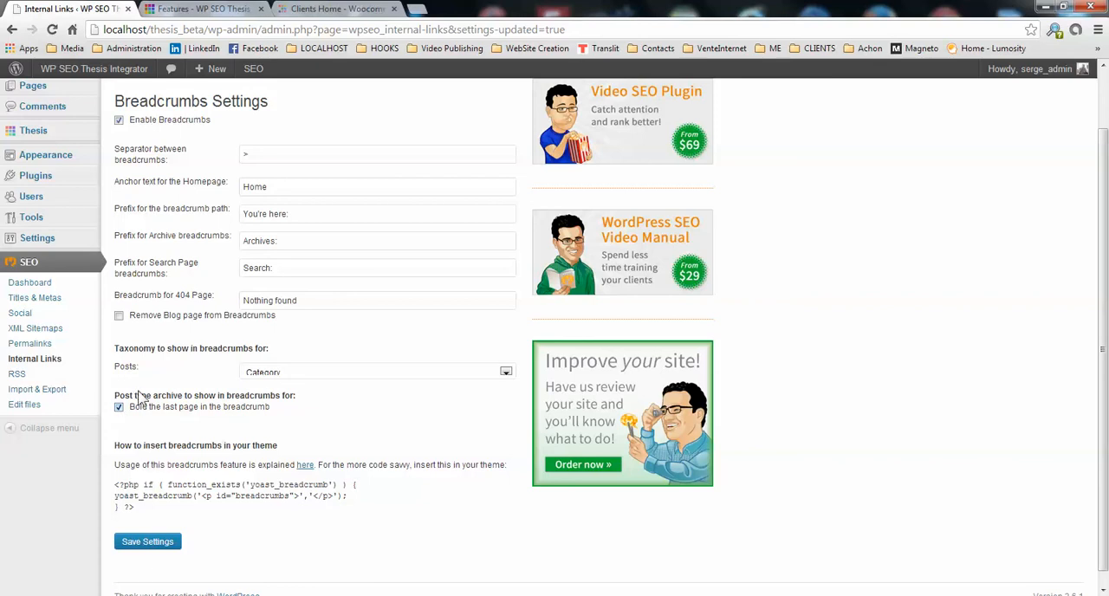
pyautogui.click(148, 541)
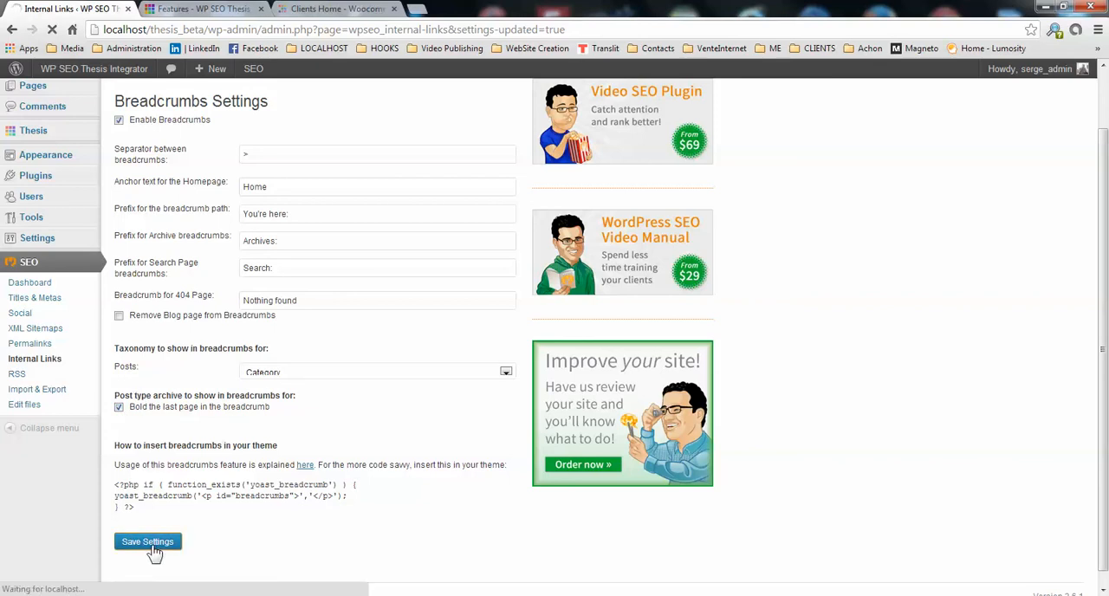
pyautogui.click(148, 541)
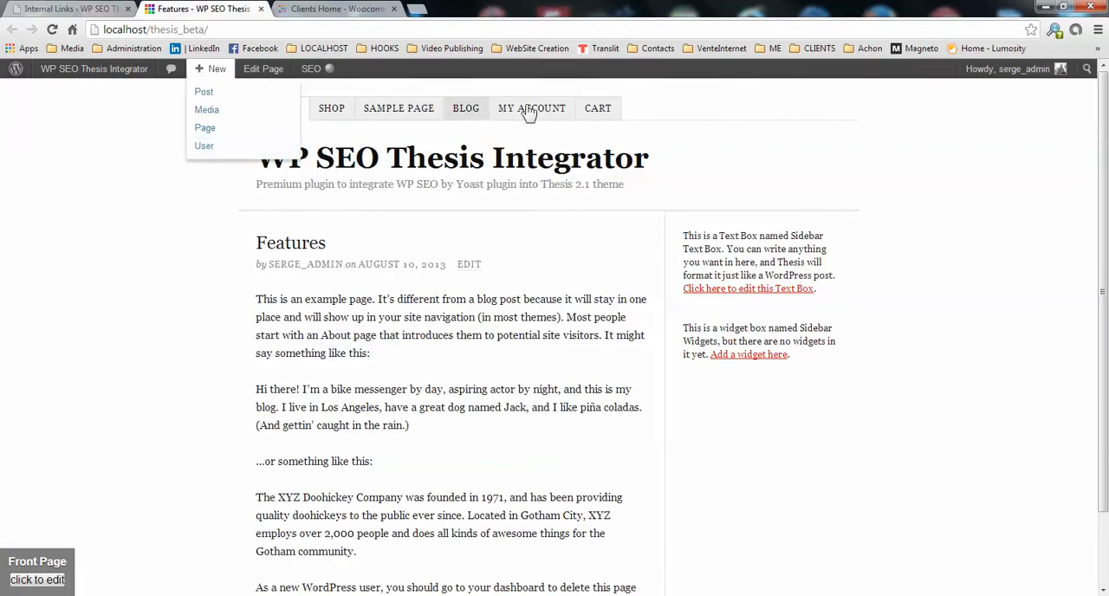
# - View the live Blog page without breadcrumbs, then load its Home template in the Thesis editor
pyautogui.click(466, 108)
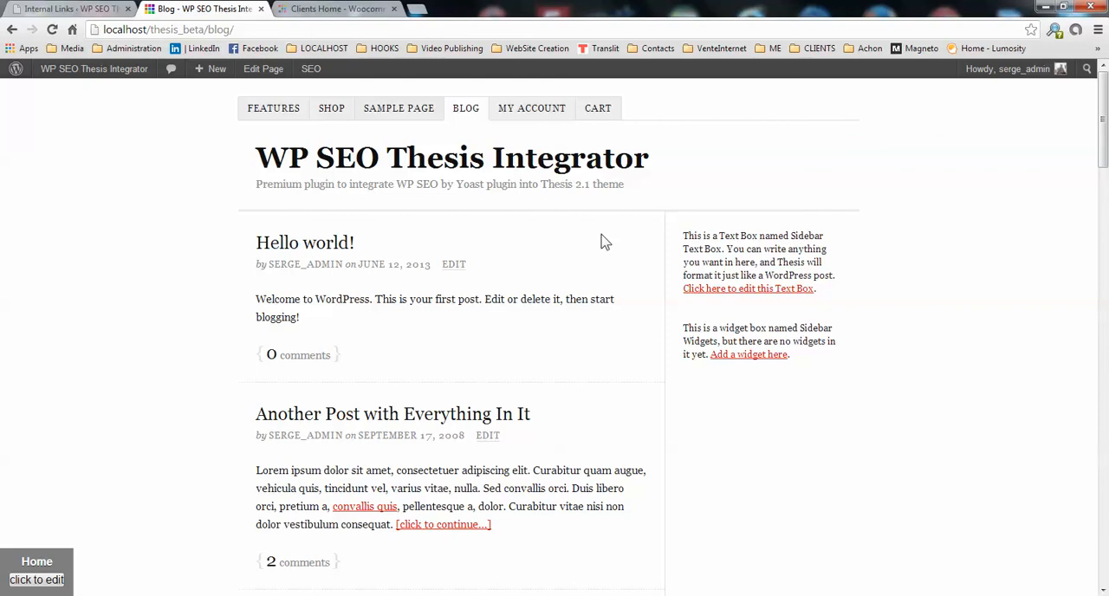
pyautogui.moveTo(555, 241)
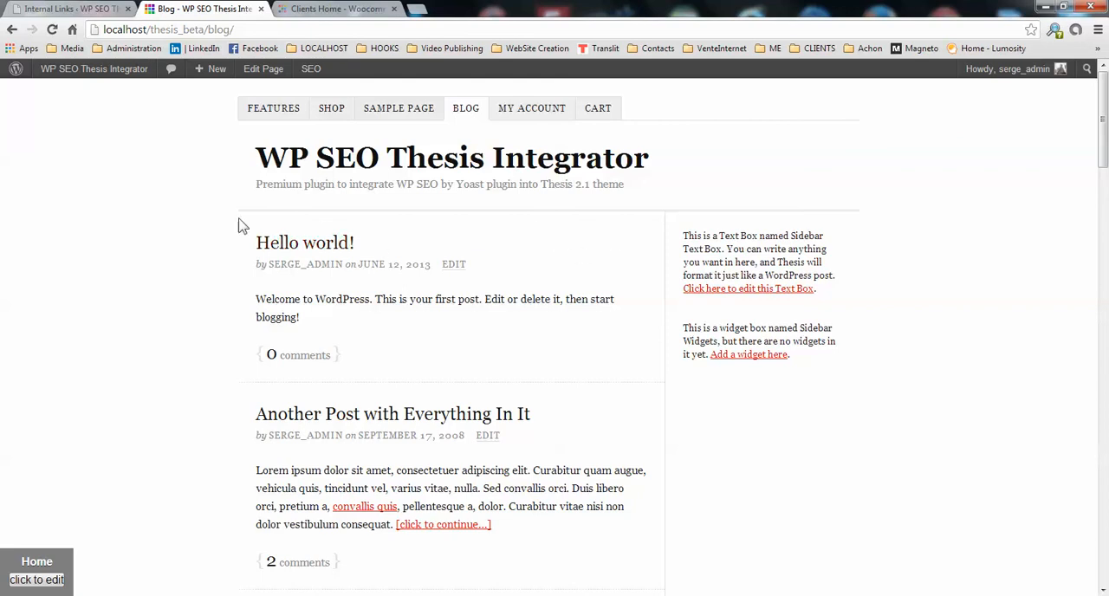
pyautogui.moveTo(253, 229)
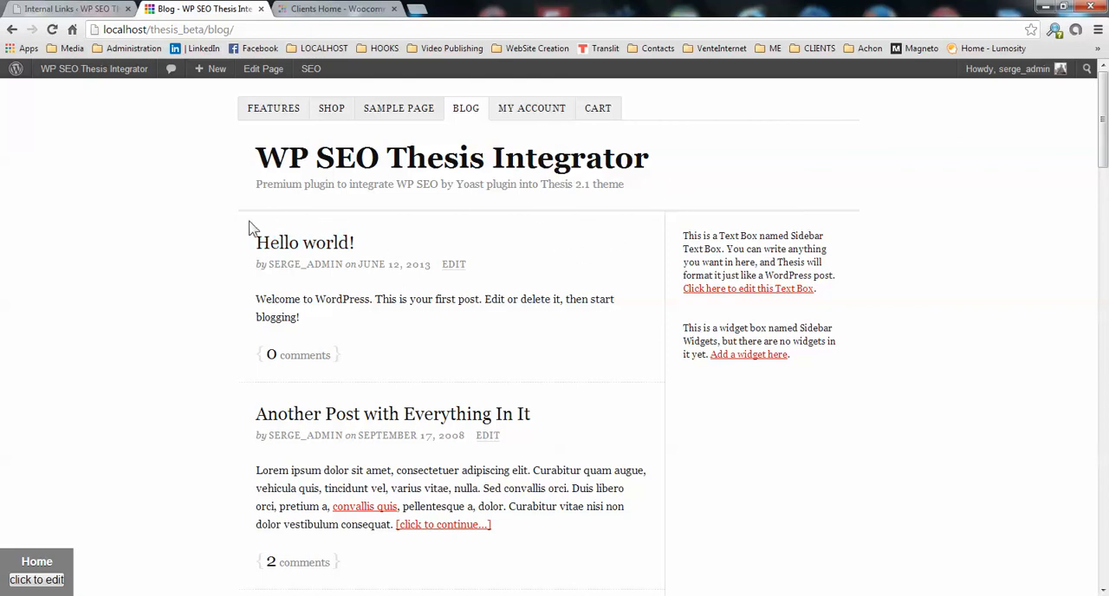
pyautogui.moveTo(106, 550)
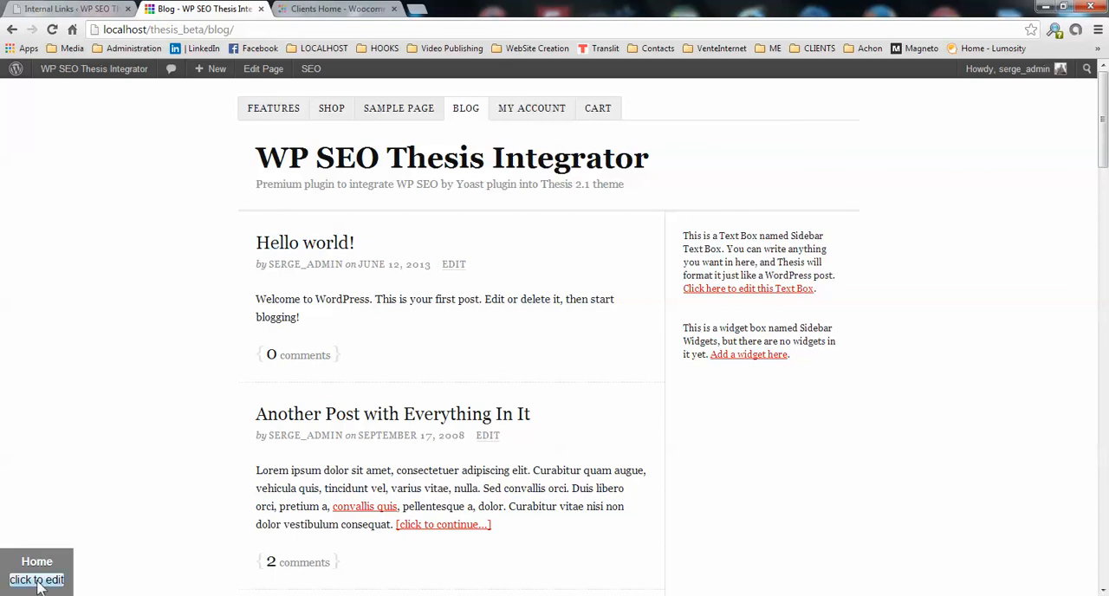
pyautogui.click(36, 561)
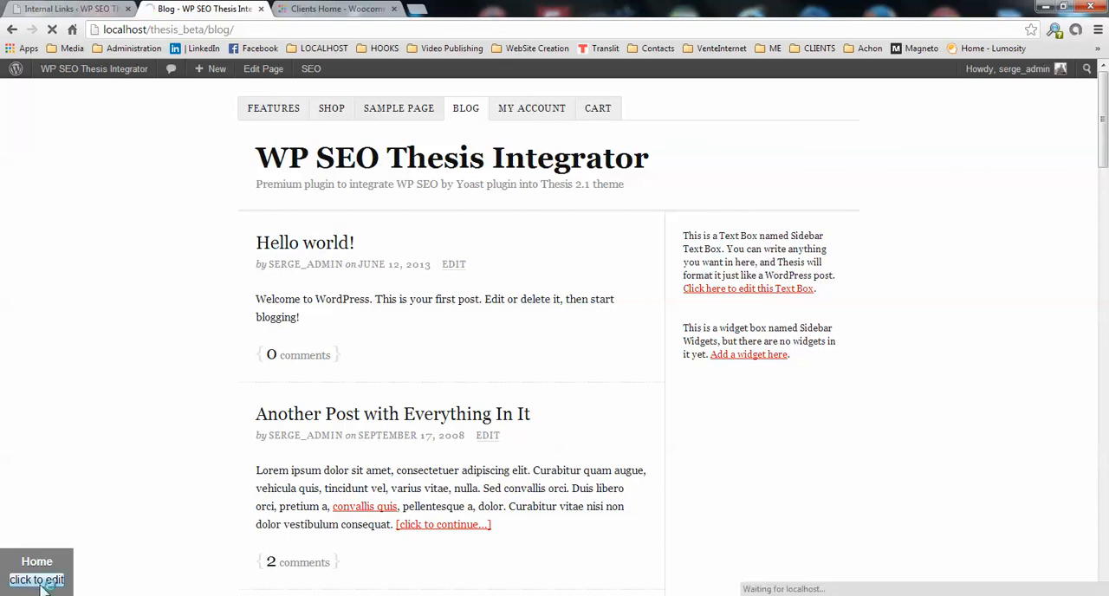
pyautogui.click(37, 579)
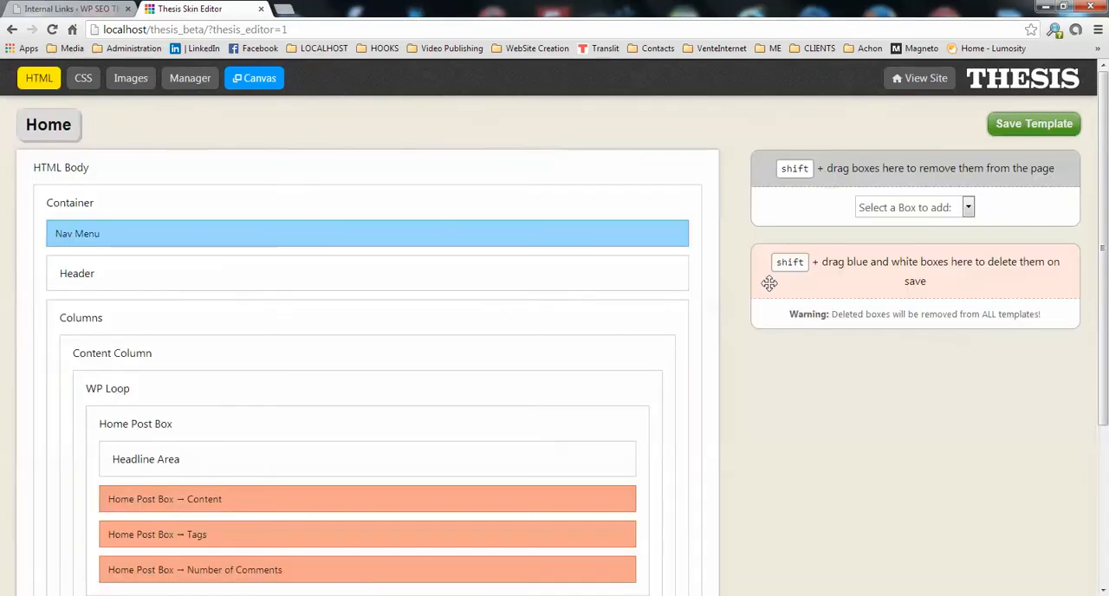
pyautogui.moveTo(176, 302)
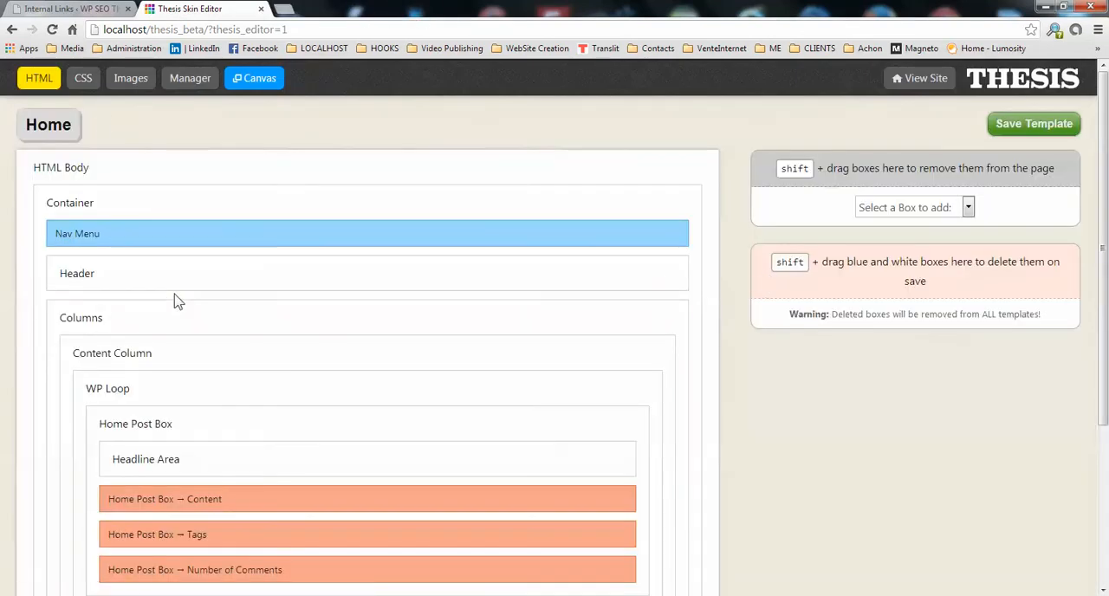
# - Add a Yoast's Breadcrumbs box into Content Column above WP Loop and confirm its options
pyautogui.scroll(-3)
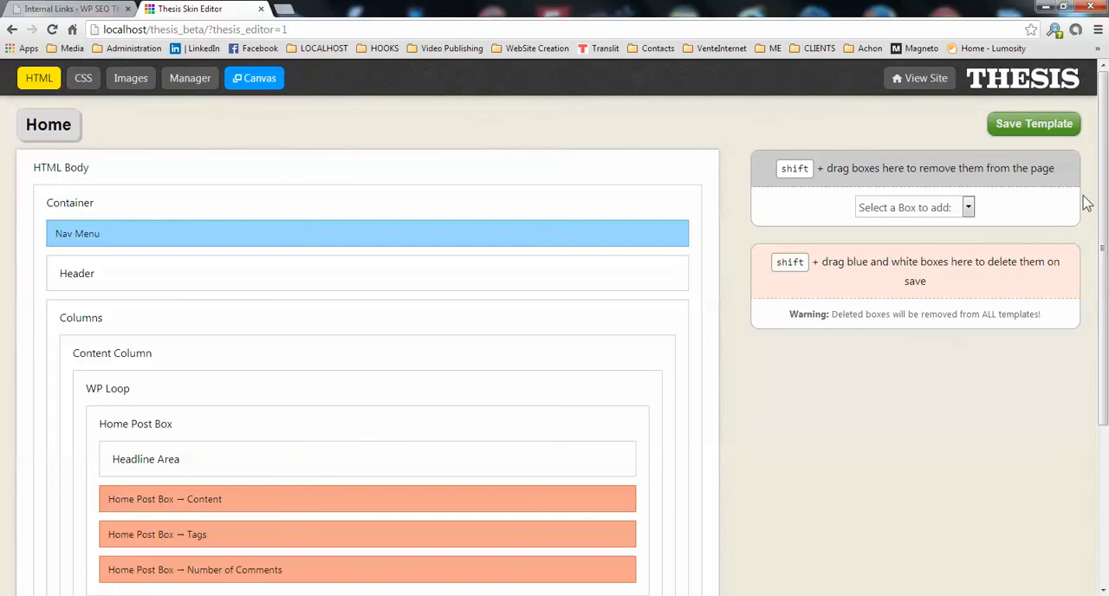
pyautogui.click(967, 208)
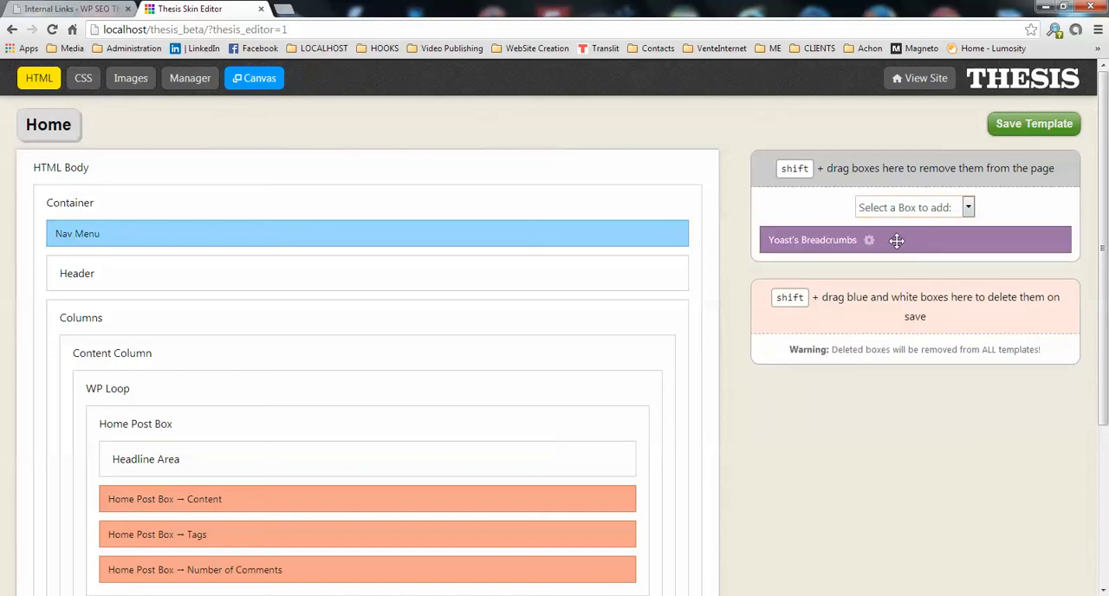
pyautogui.moveTo(908, 236)
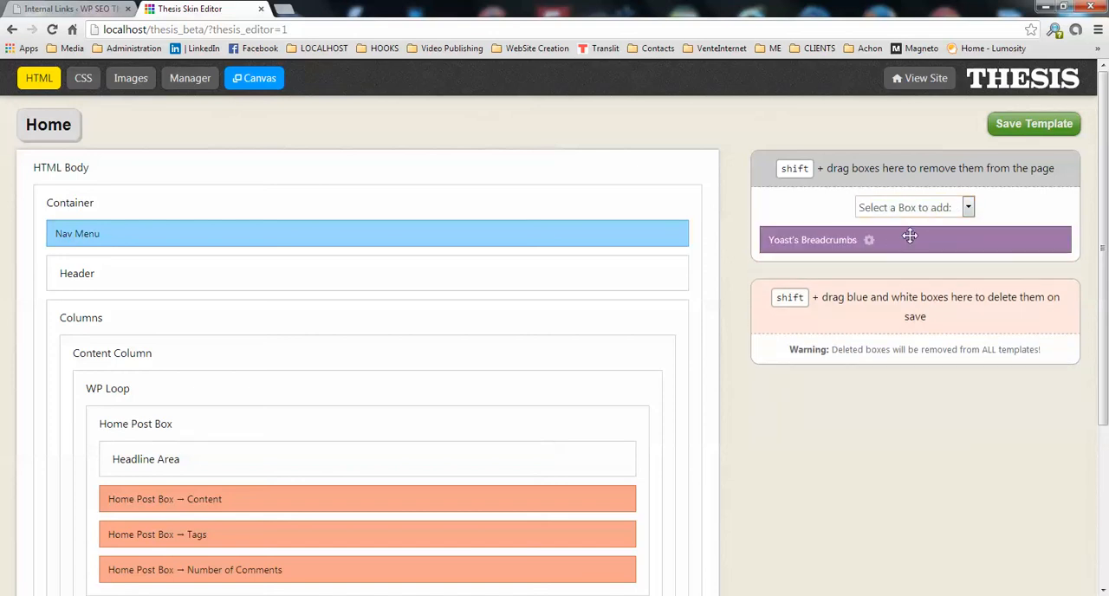
pyautogui.moveTo(908, 239); pyautogui.dragTo(499, 346)
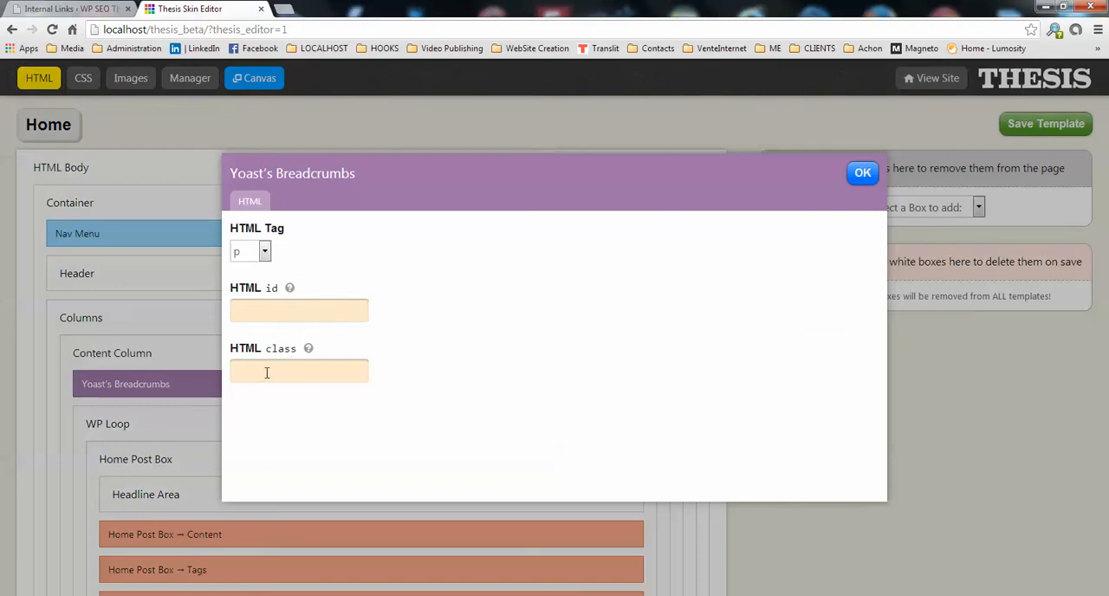
pyautogui.moveTo(287, 291)
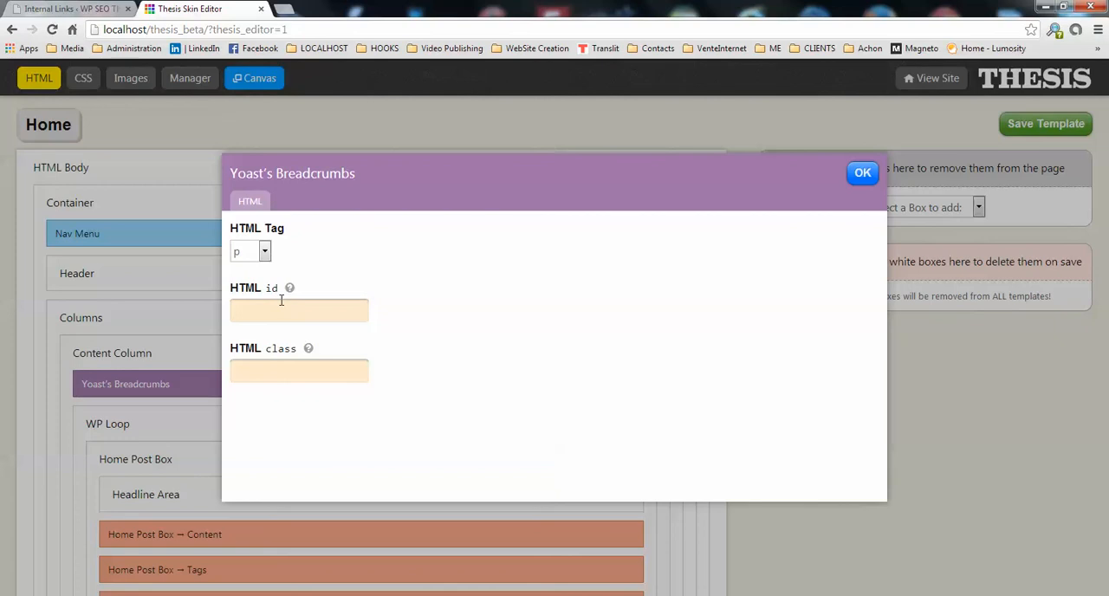
pyautogui.moveTo(302, 371)
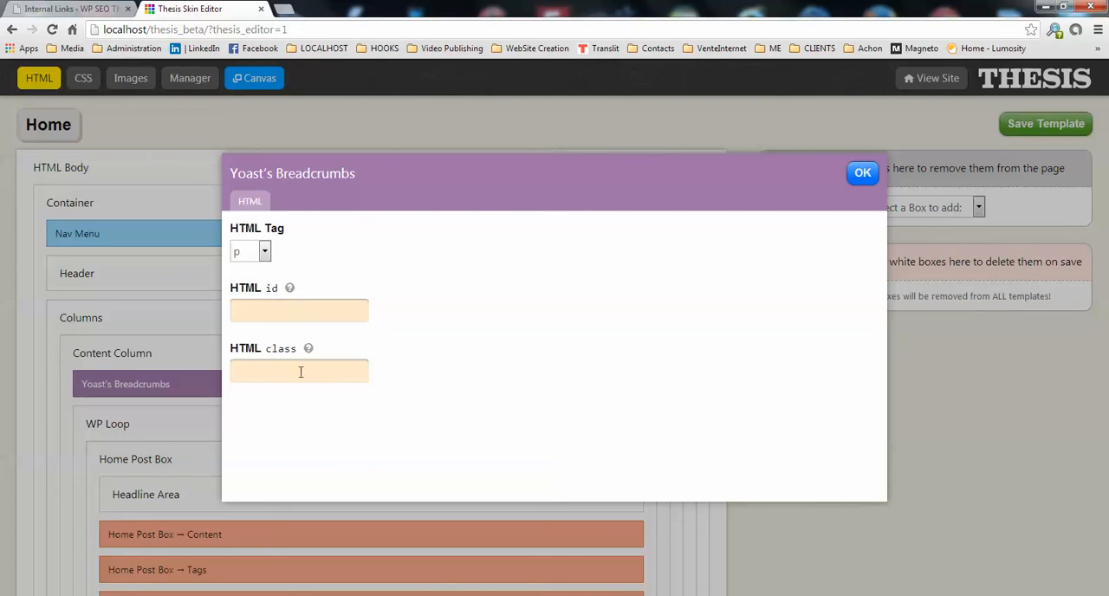
pyautogui.click(863, 171)
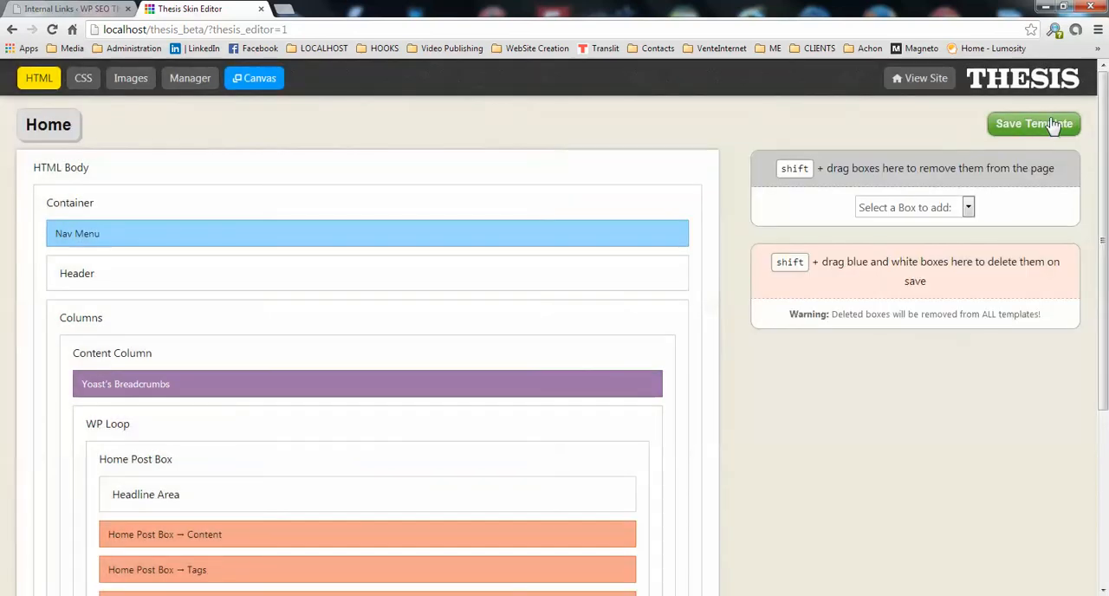
# - Save the Home template and check the live Blog page's 'You're here: Home > Blog' trail
pyautogui.click(1033, 125)
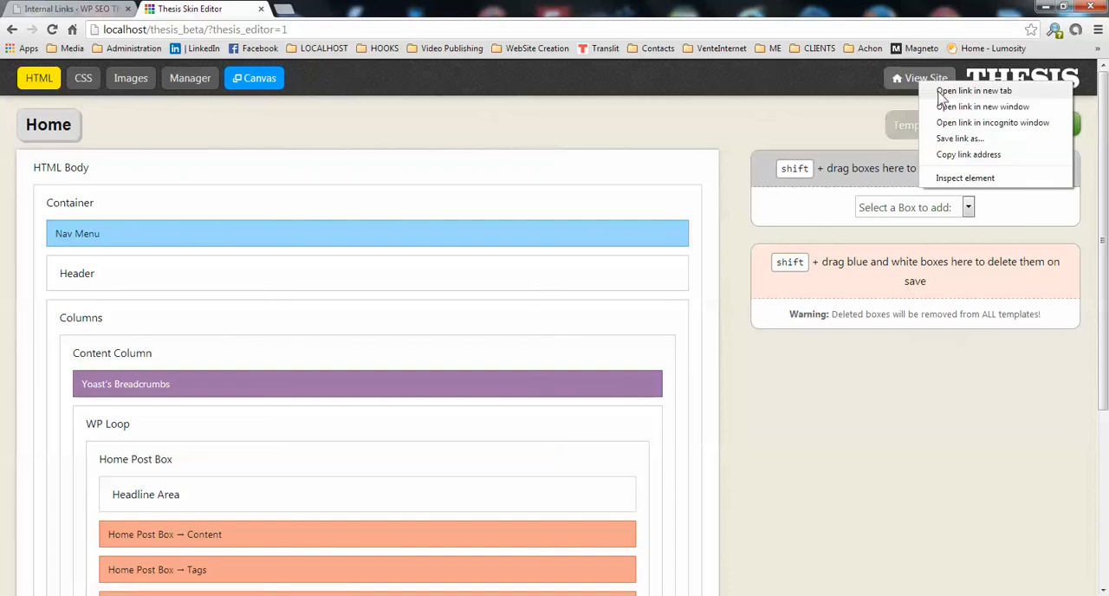
pyautogui.click(974, 90)
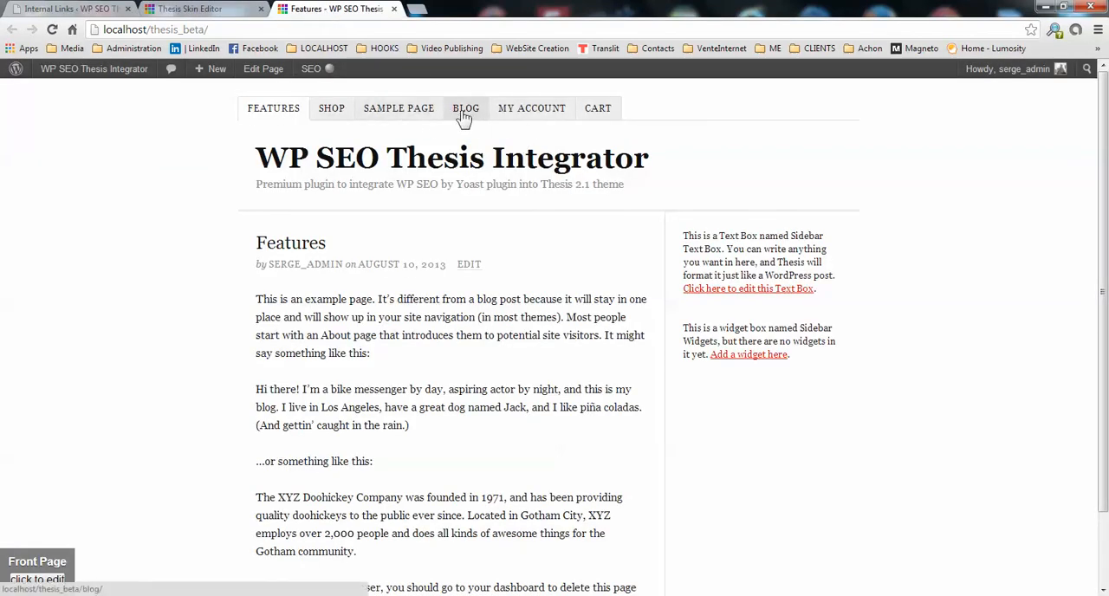
pyautogui.click(467, 107)
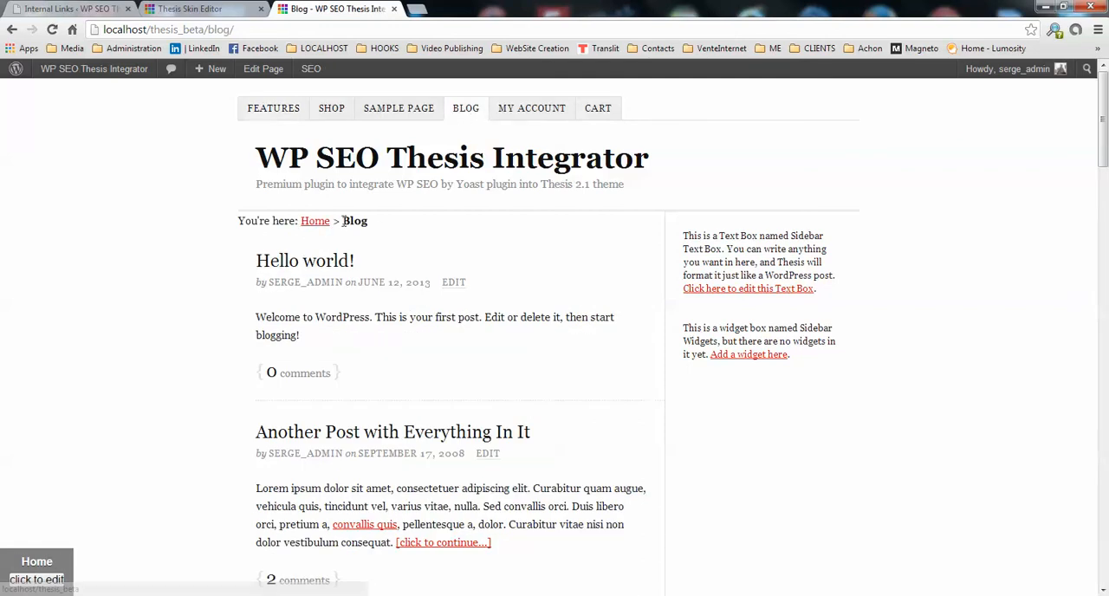
pyautogui.moveTo(383, 236)
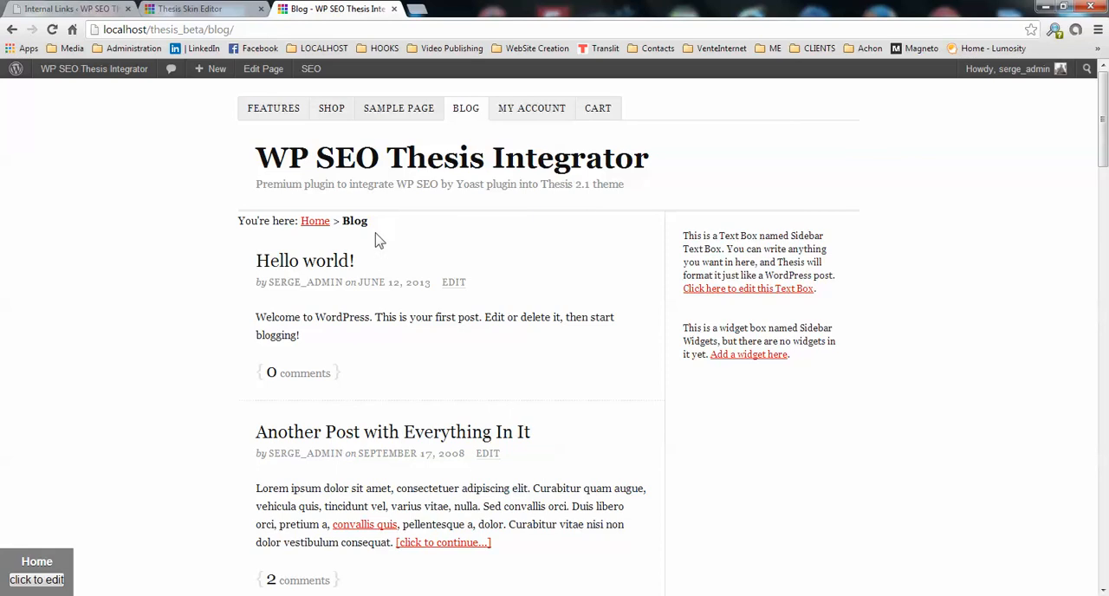
pyautogui.moveTo(305, 260)
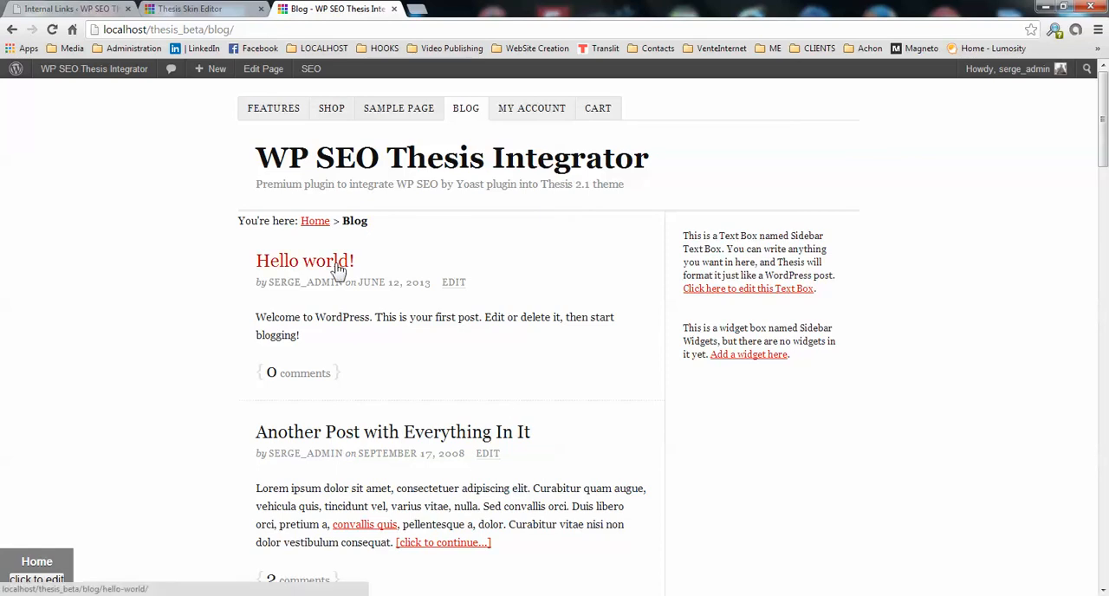
# - View the Hello world! post without breadcrumbs and load its Single template for editing
pyautogui.click(305, 260)
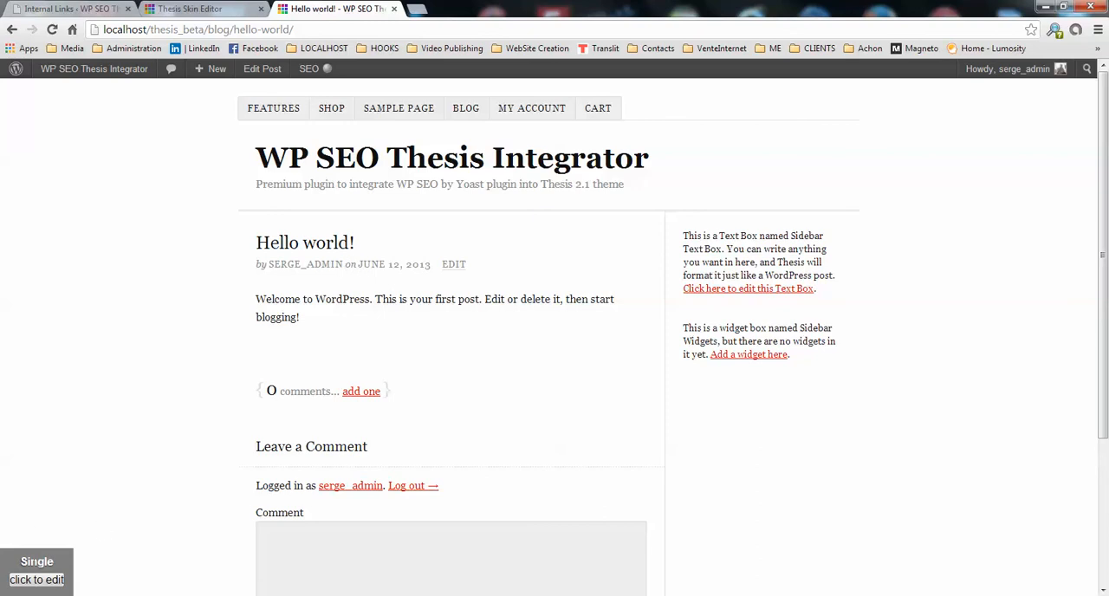
pyautogui.click(36, 579)
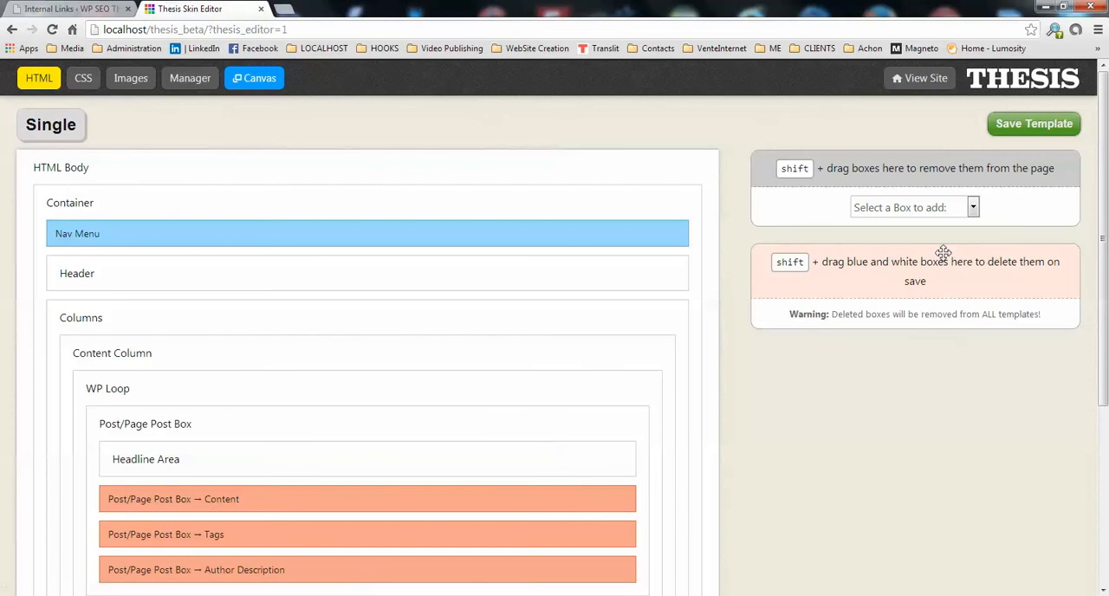
pyautogui.moveTo(735, 340)
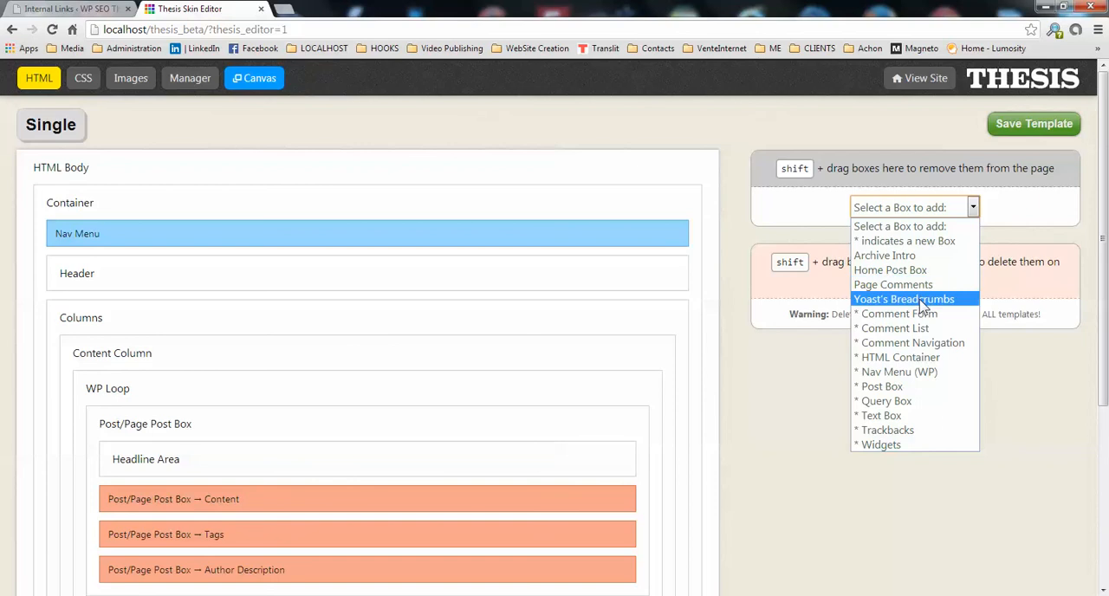
# - Add a Yoast's Breadcrumbs box above WP Loop in the Single template and view the site
pyautogui.click(904, 298)
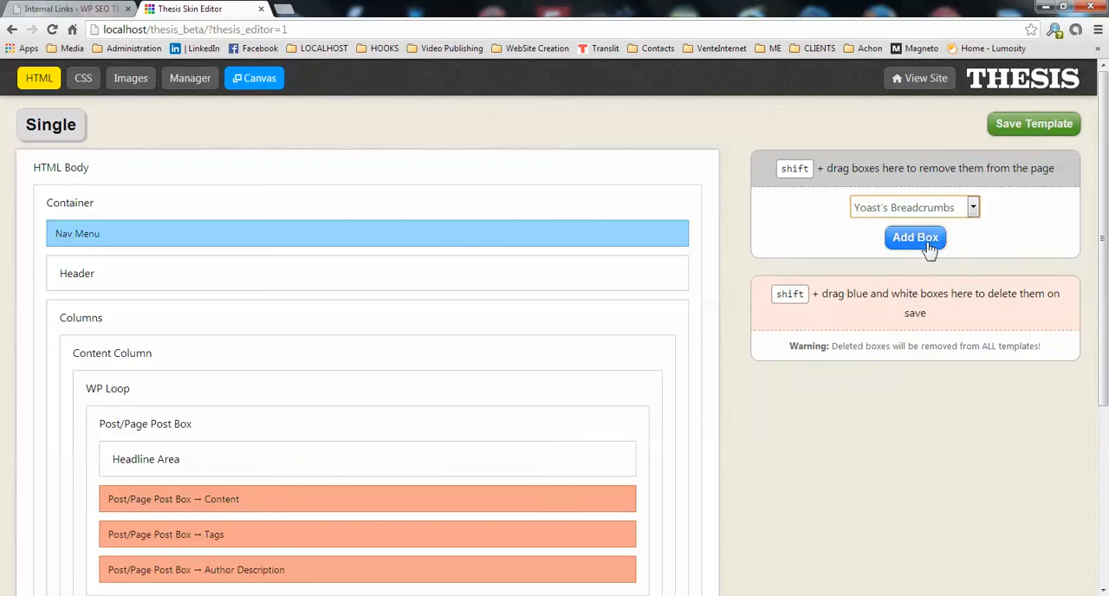
pyautogui.click(915, 237)
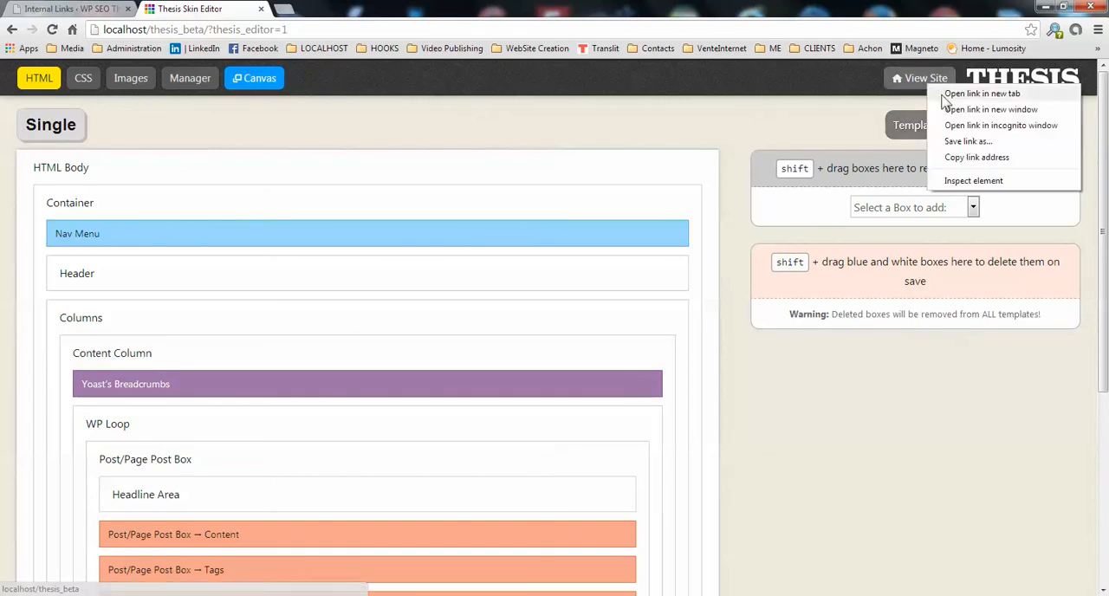
pyautogui.click(981, 94)
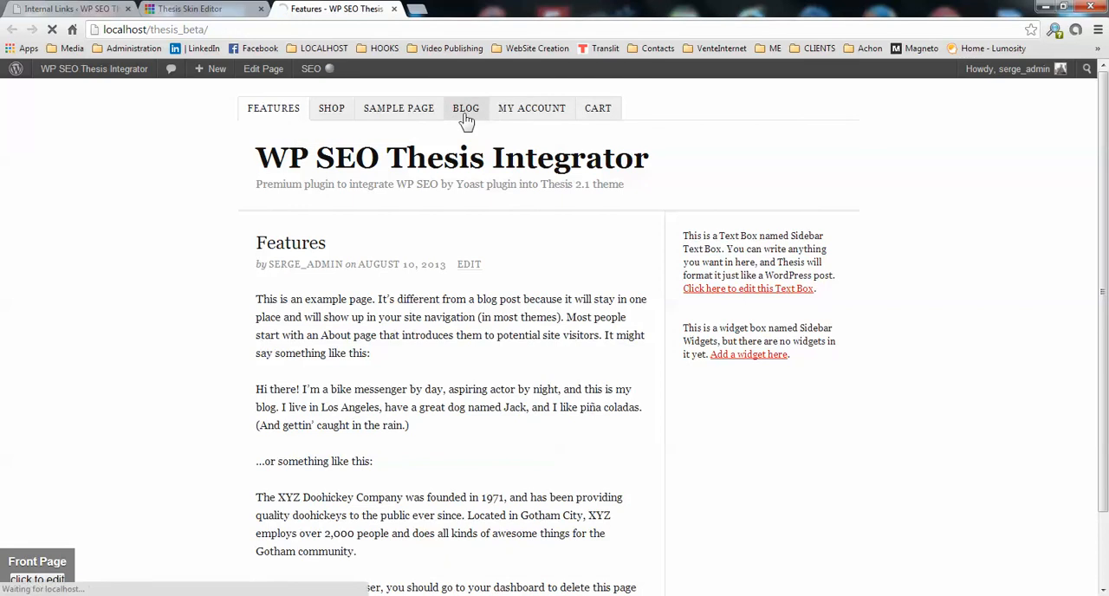
# - Confirm Hello world! shows breadcrumbs, visit the Uncategorized archive, and load the Category template
pyautogui.click(466, 107)
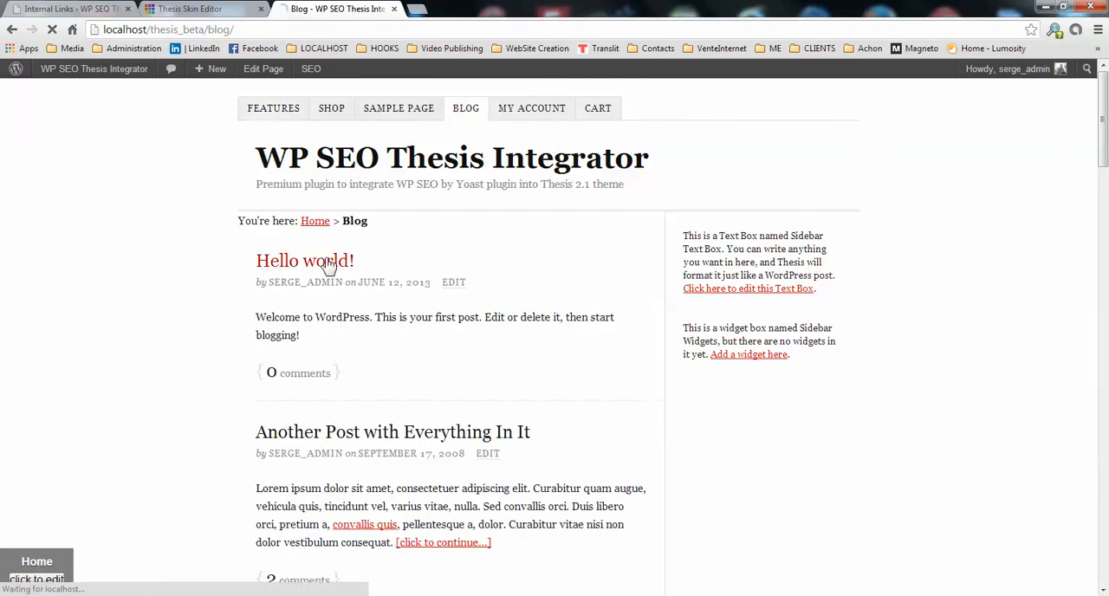
pyautogui.click(305, 260)
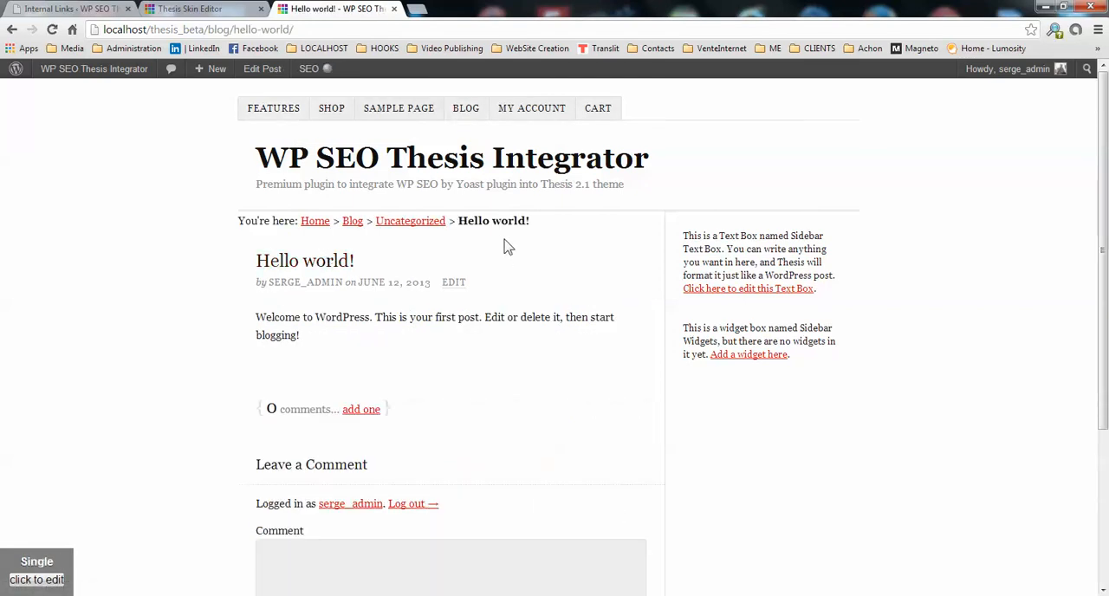
pyautogui.moveTo(409, 220)
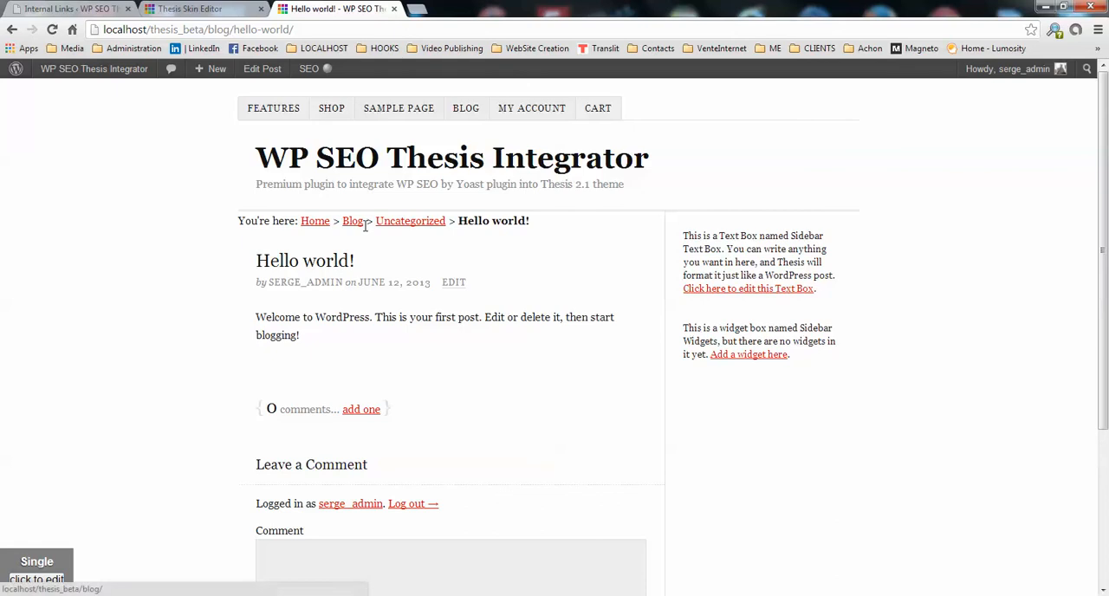
pyautogui.moveTo(409, 220)
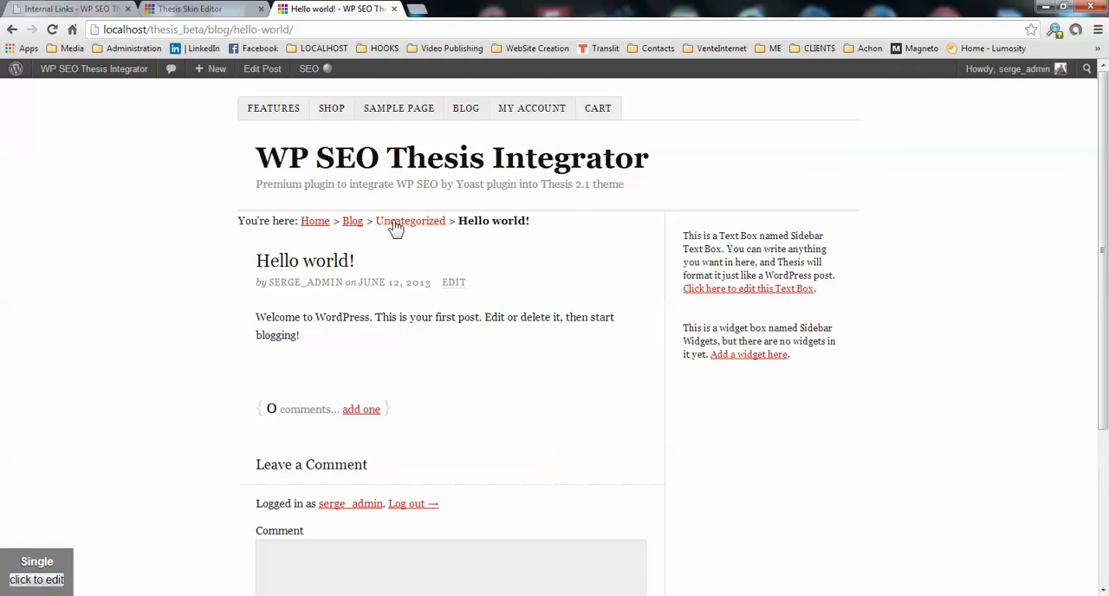
pyautogui.moveTo(482, 253)
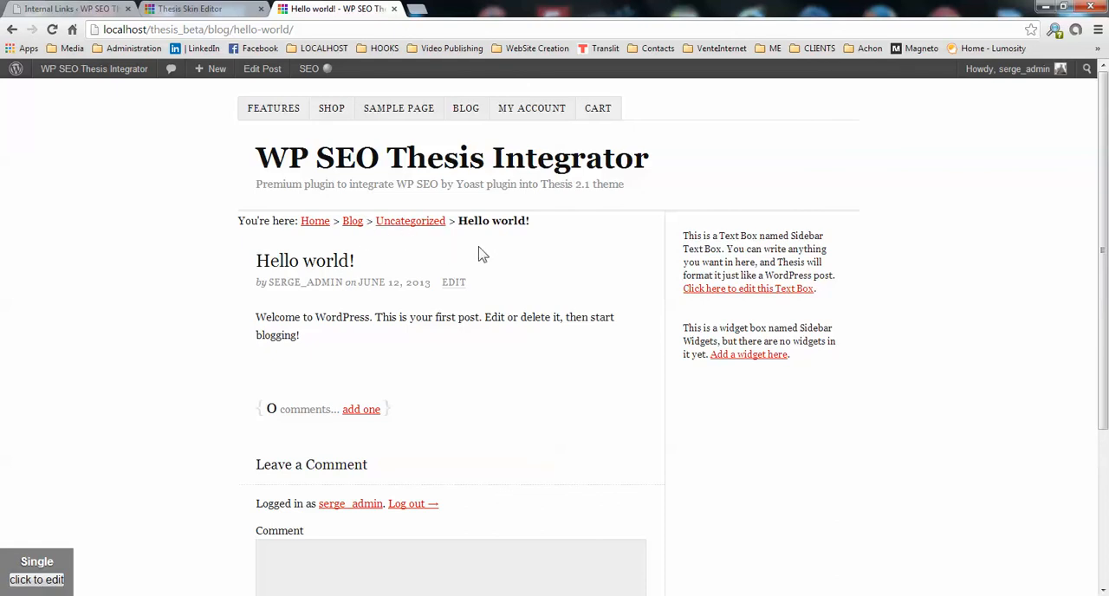
pyautogui.moveTo(409, 220)
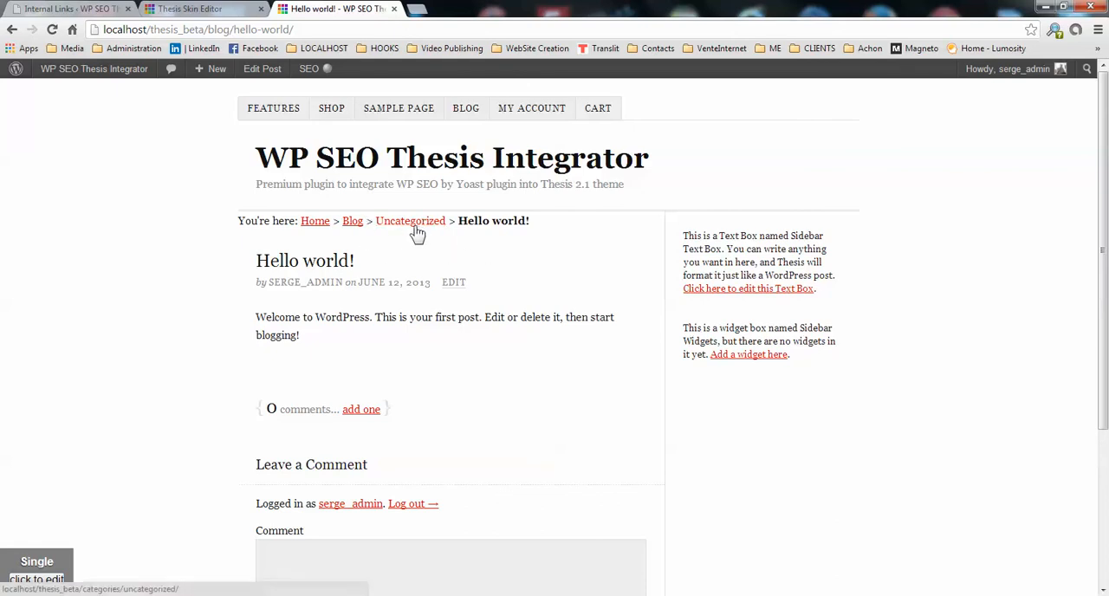
pyautogui.click(409, 220)
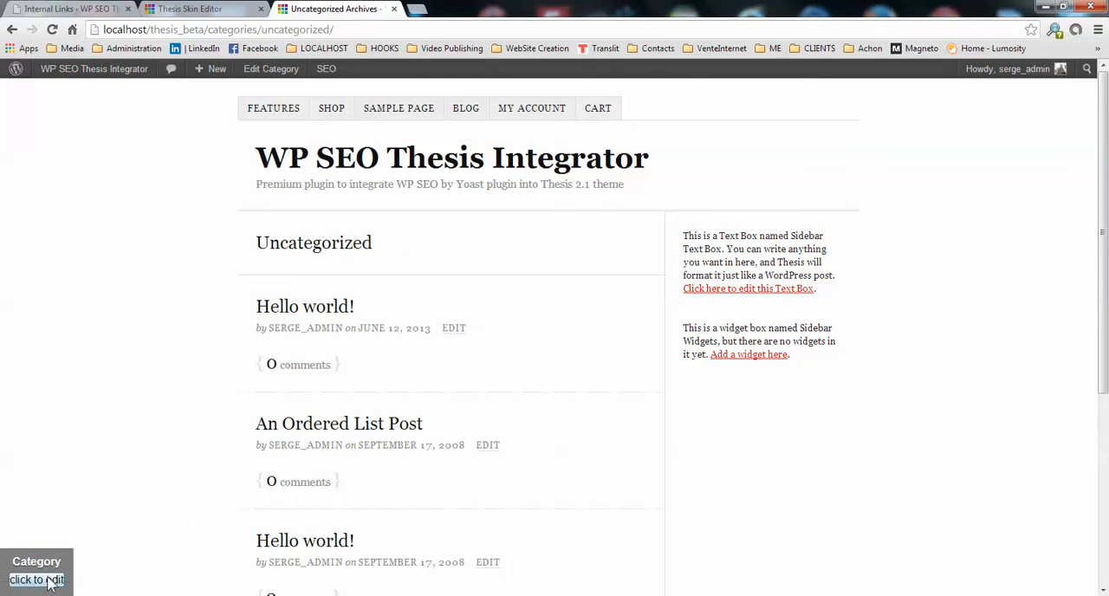
pyautogui.click(36, 578)
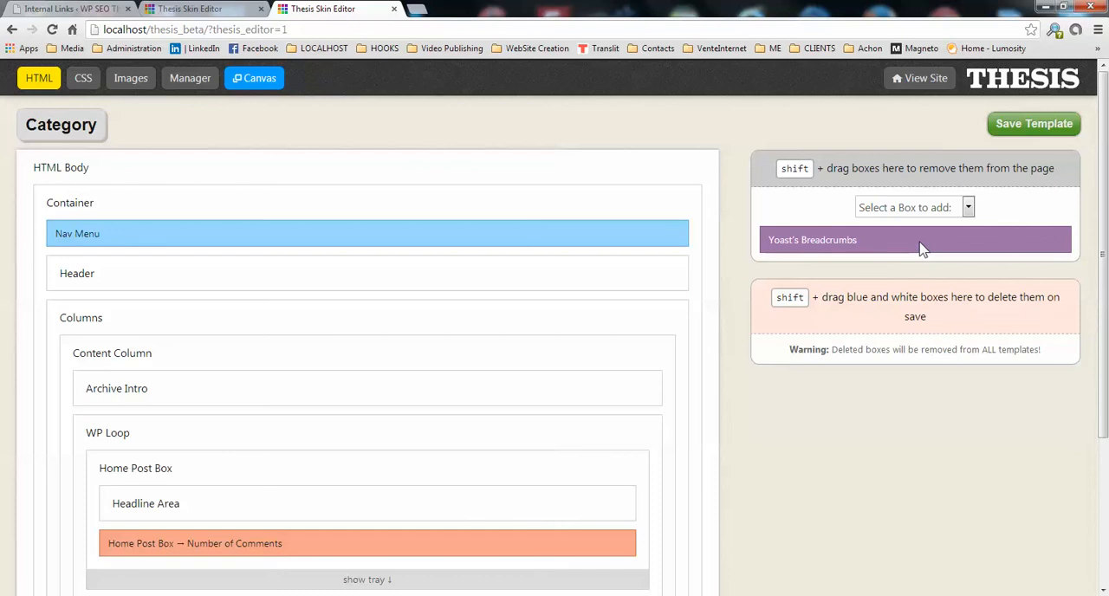
# - Place Yoast's Breadcrumbs above Archive Intro in the Category template, save it, and view the site
pyautogui.moveTo(915, 239); pyautogui.dragTo(378, 343)
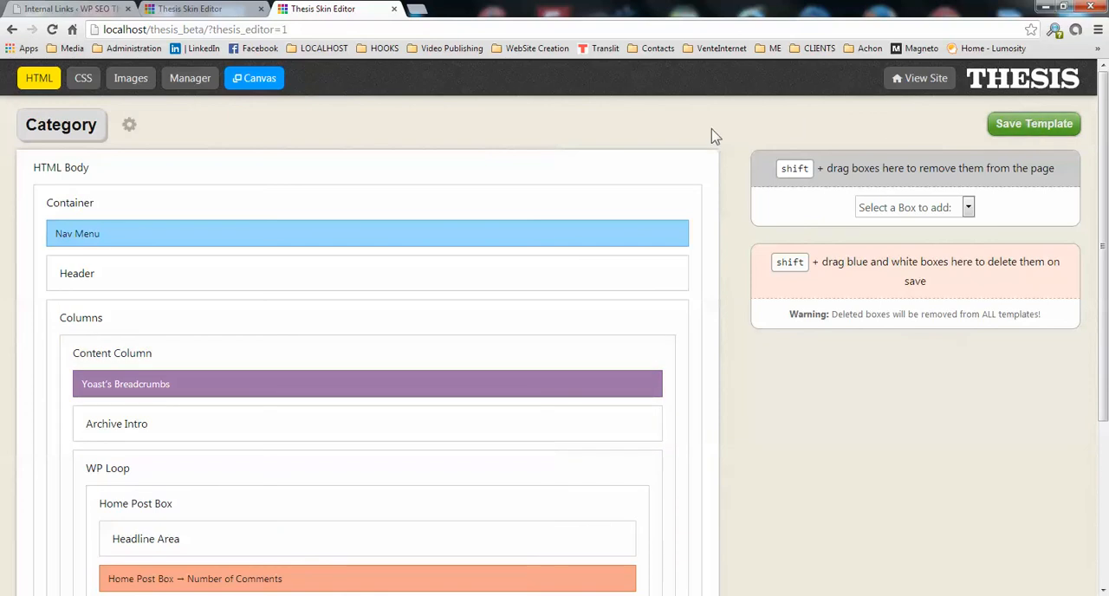
pyautogui.click(1033, 123)
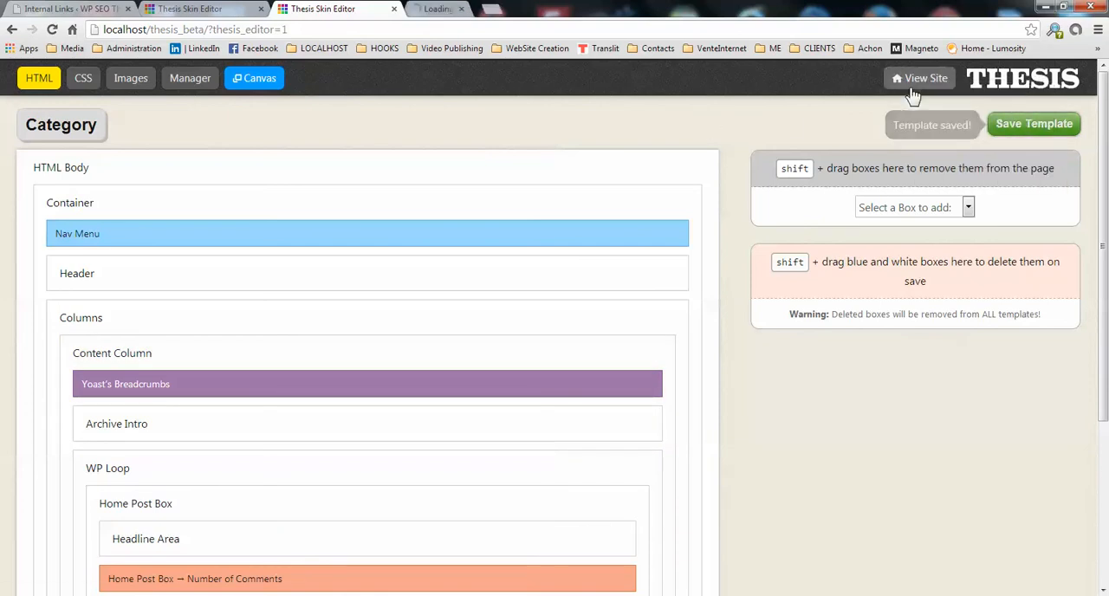
pyautogui.click(921, 78)
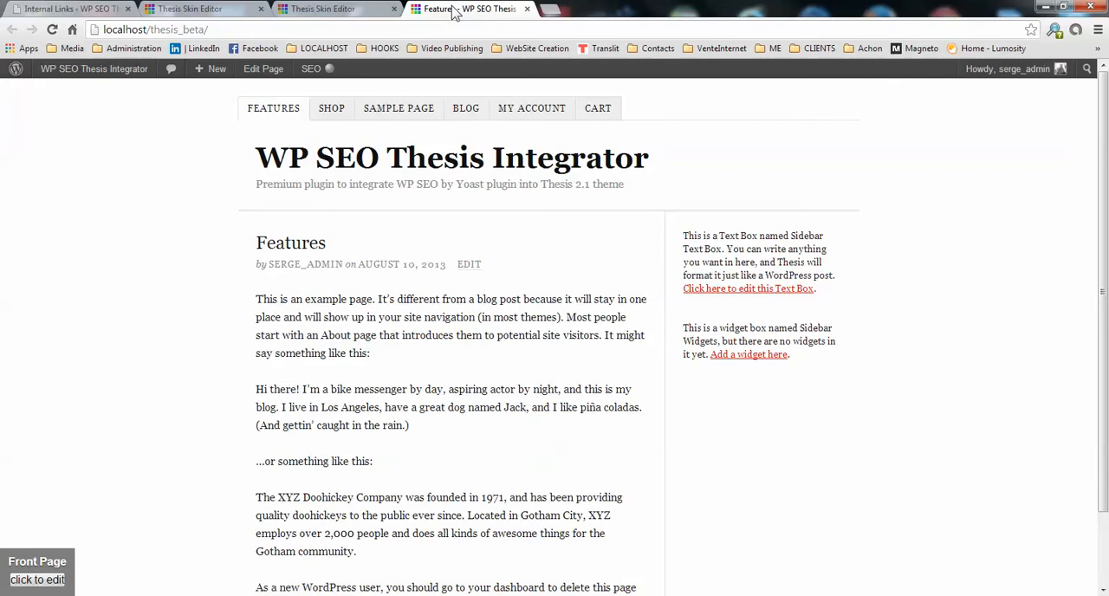
# - View breadcrumbs on the Another Post with Everything In It post, then on the Parent Category I archive
pyautogui.click(465, 108)
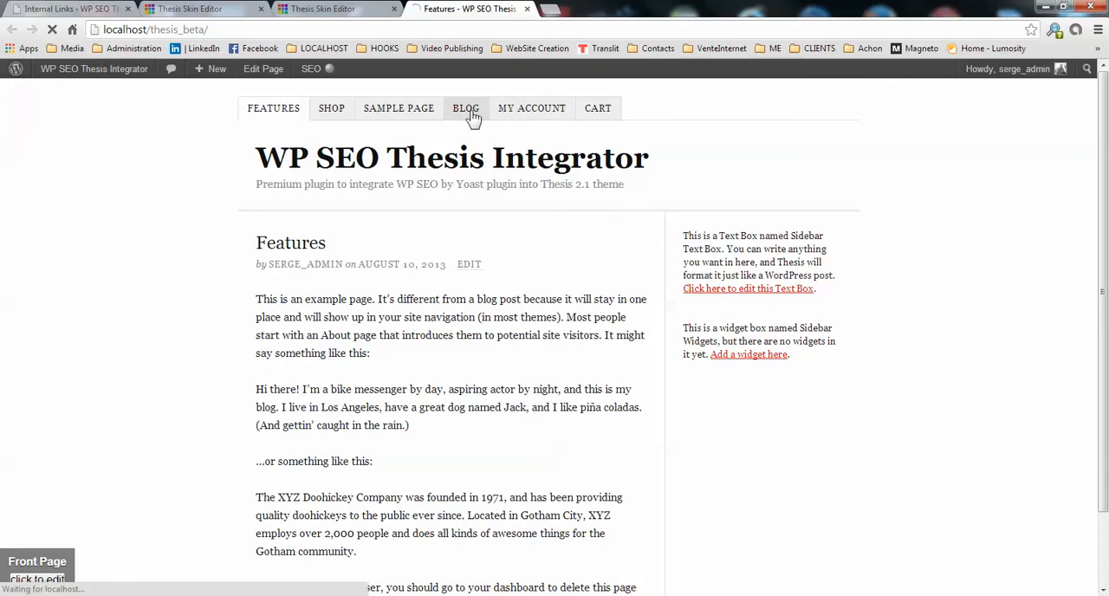
pyautogui.click(464, 107)
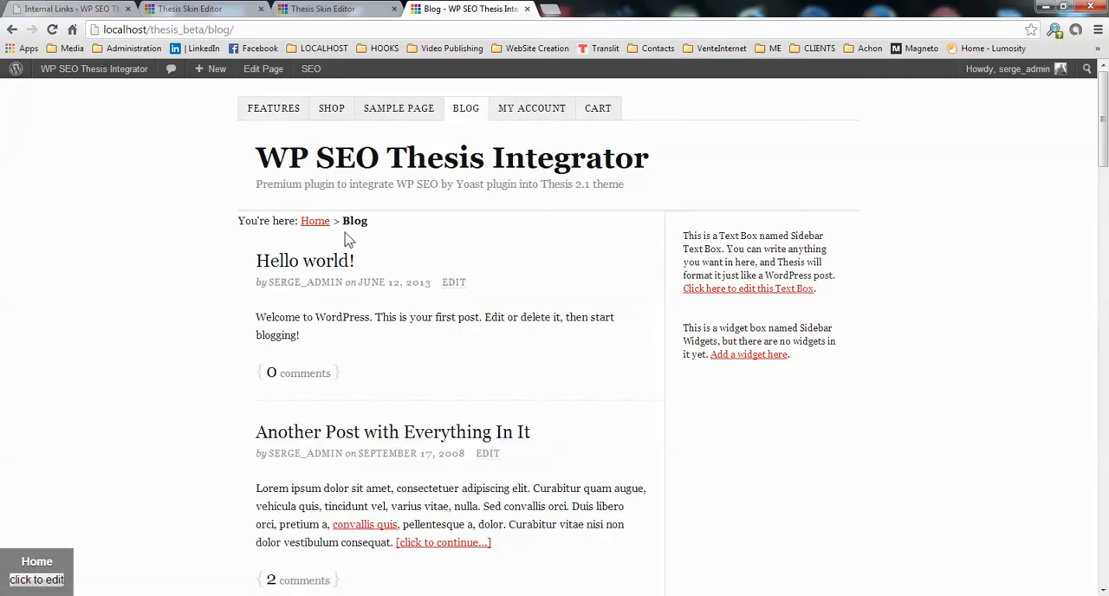
pyautogui.click(392, 432)
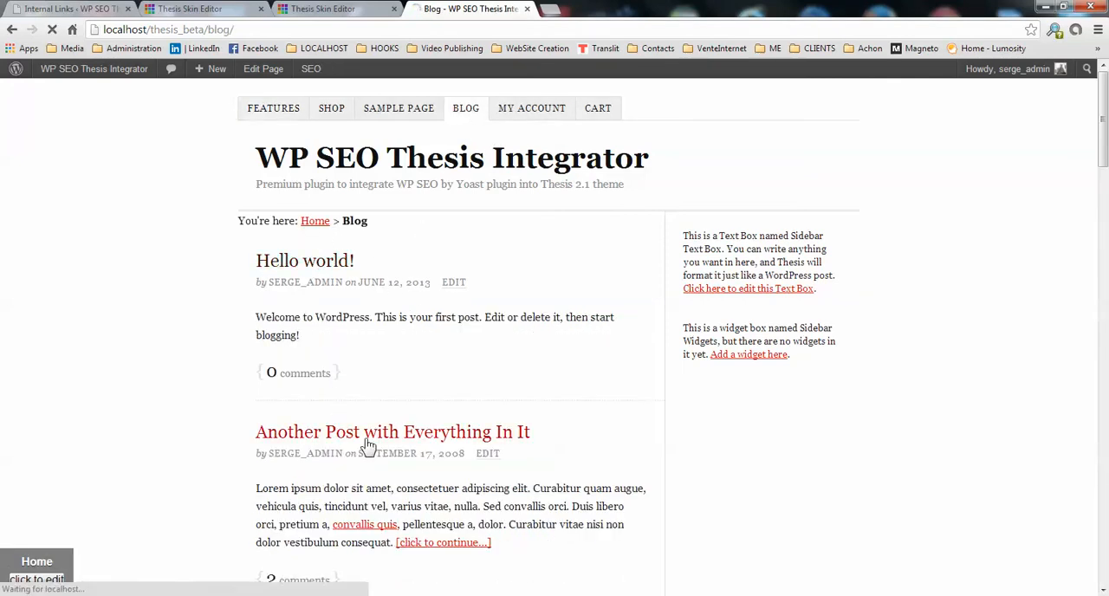
pyautogui.click(391, 431)
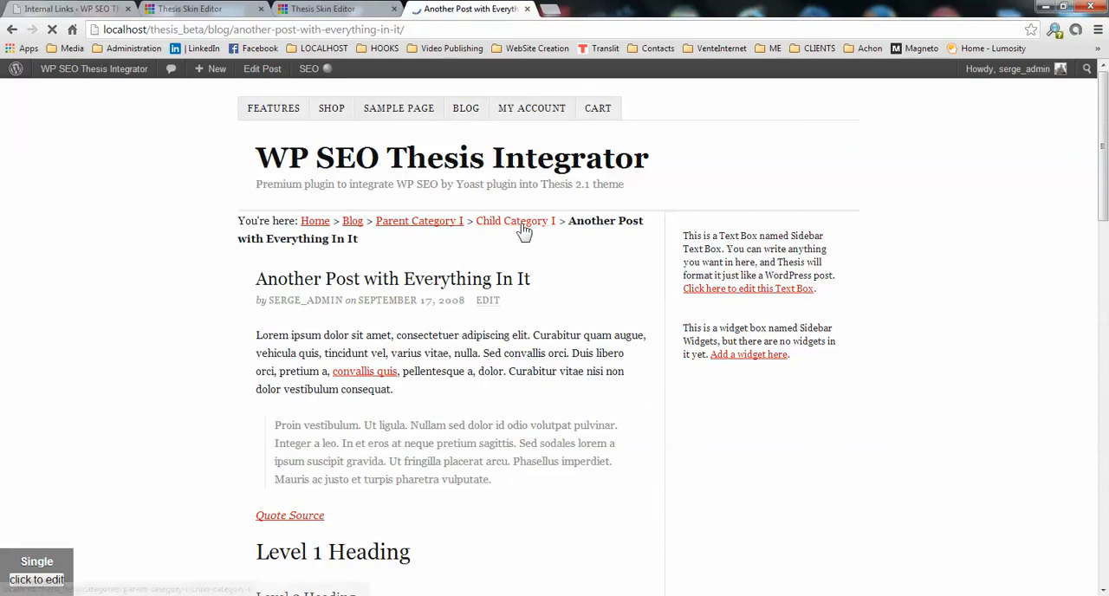
pyautogui.click(420, 220)
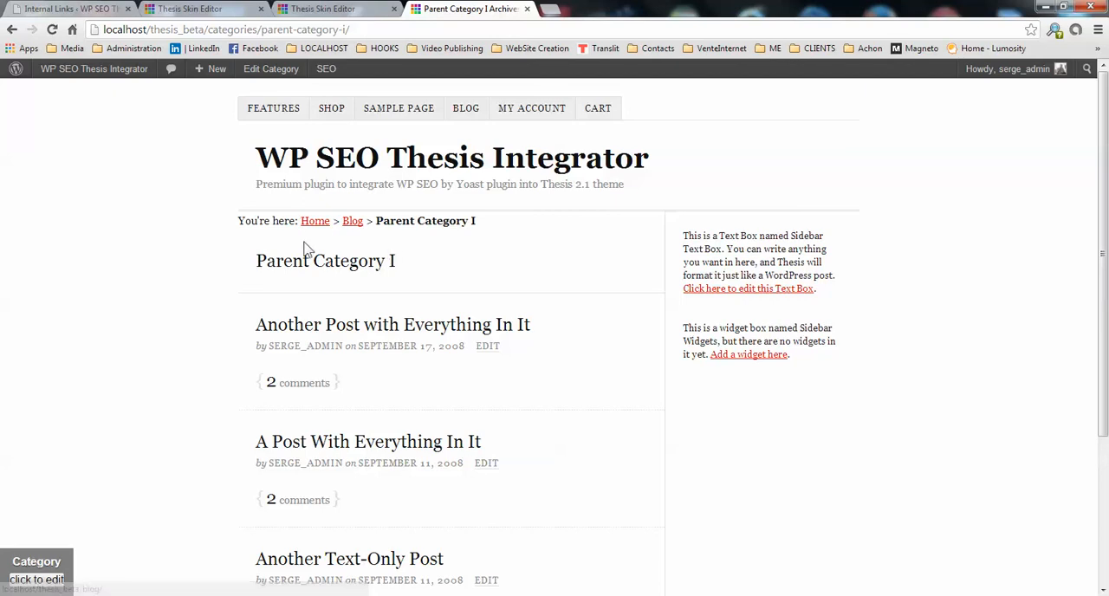
pyautogui.moveTo(496, 222)
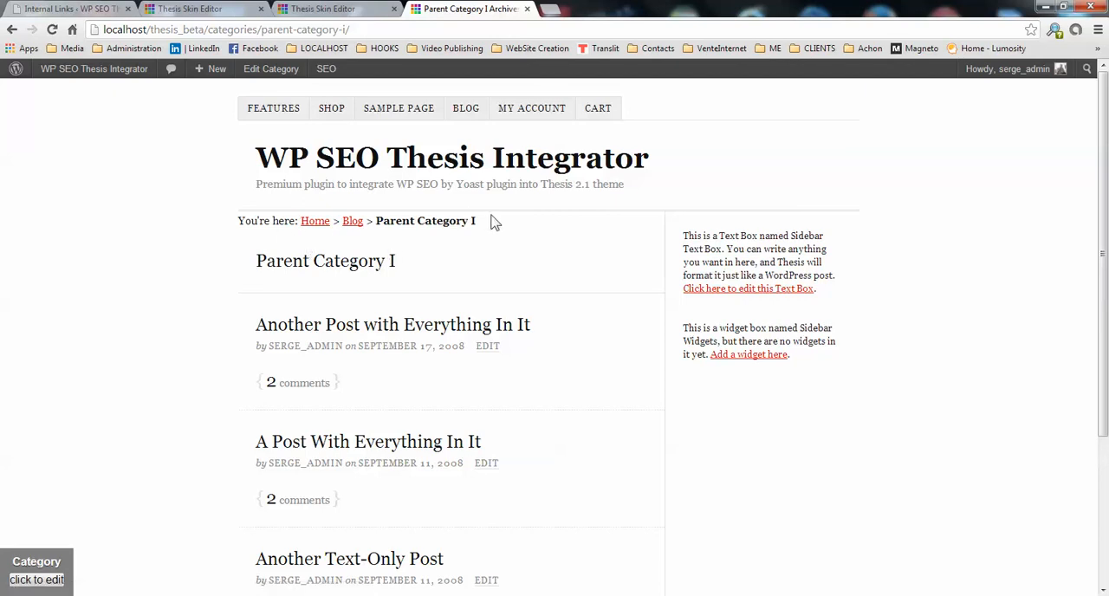
pyautogui.moveTo(510, 222)
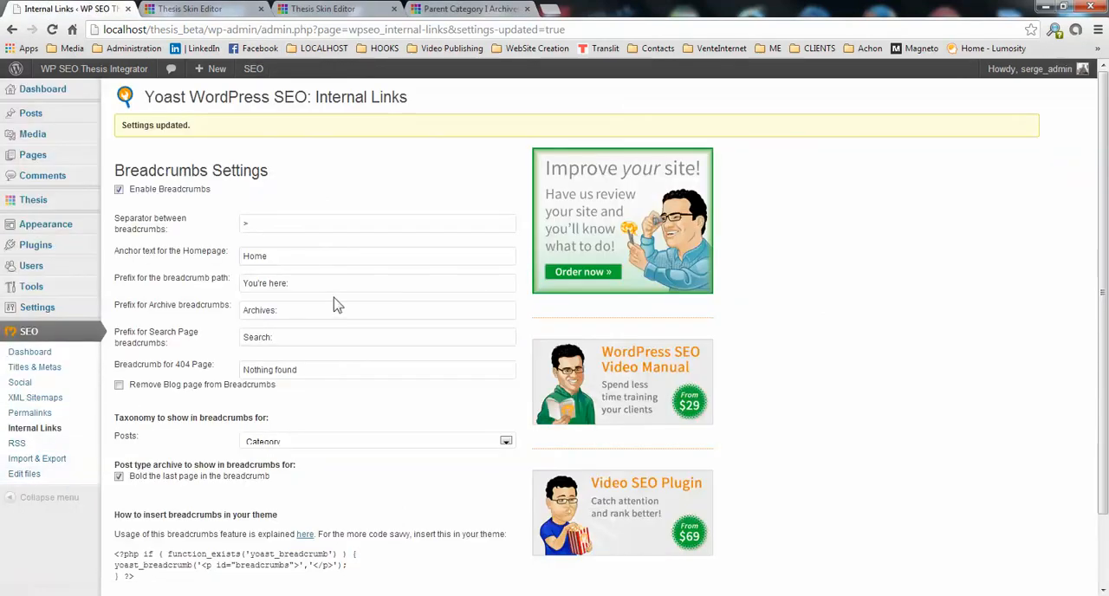
pyautogui.moveTo(823, 280)
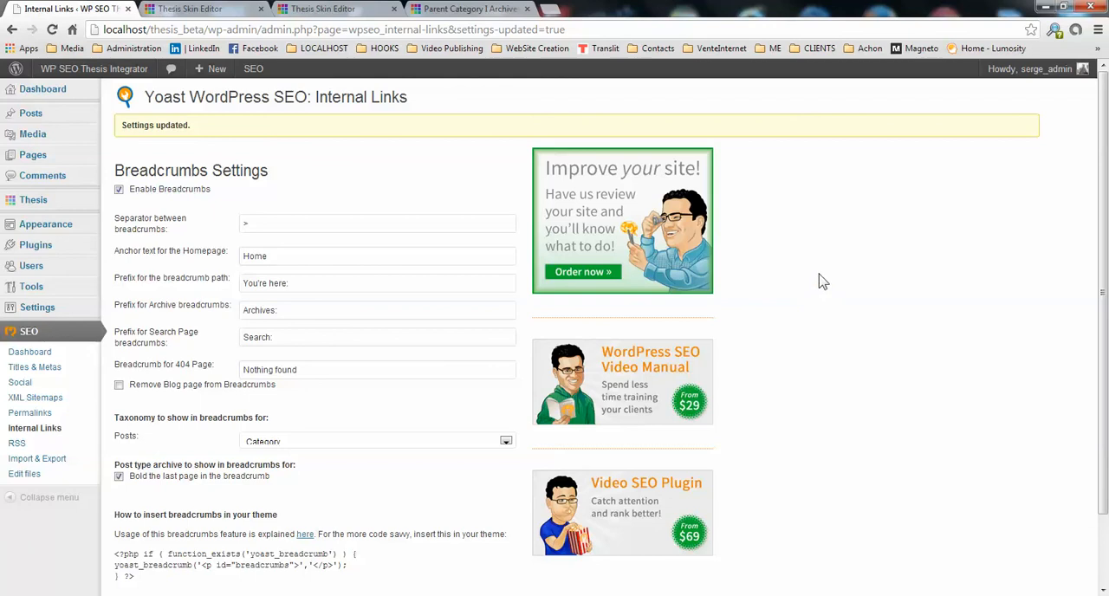